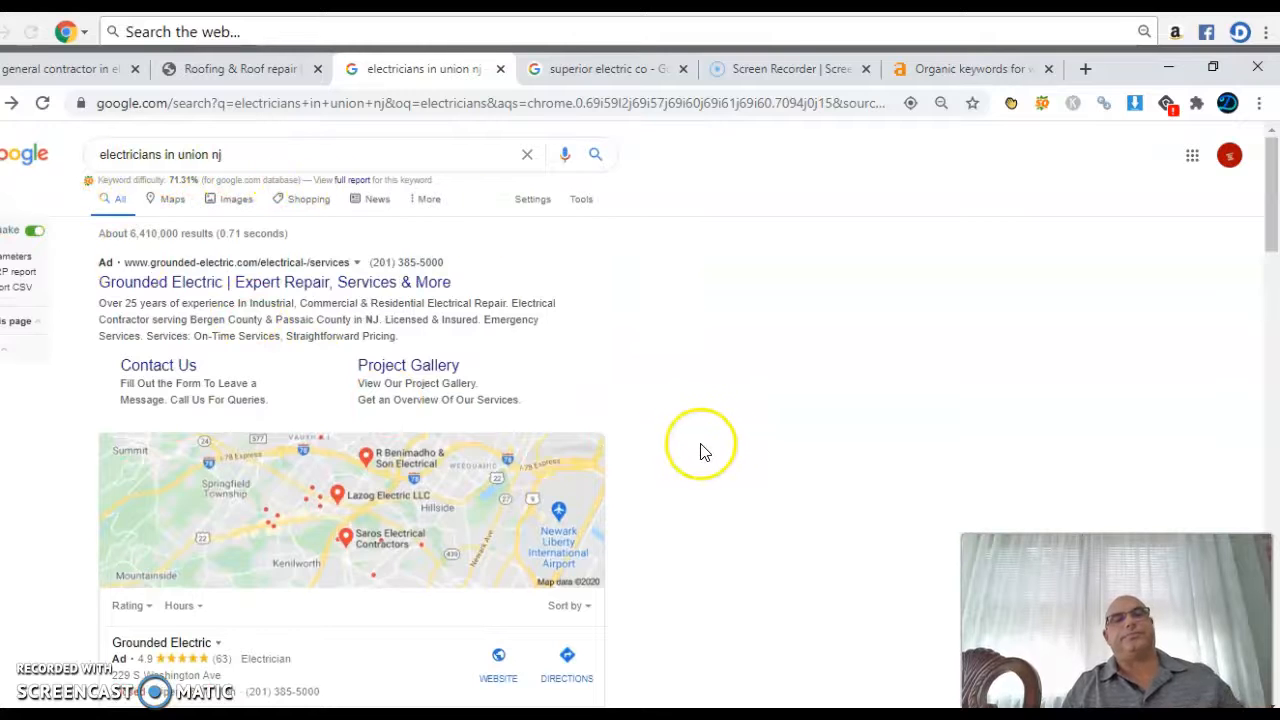
Step: Open the Angie's List 'Top 10 Best Electricians in Union NJ' result from the search page
scroll("down", 3)
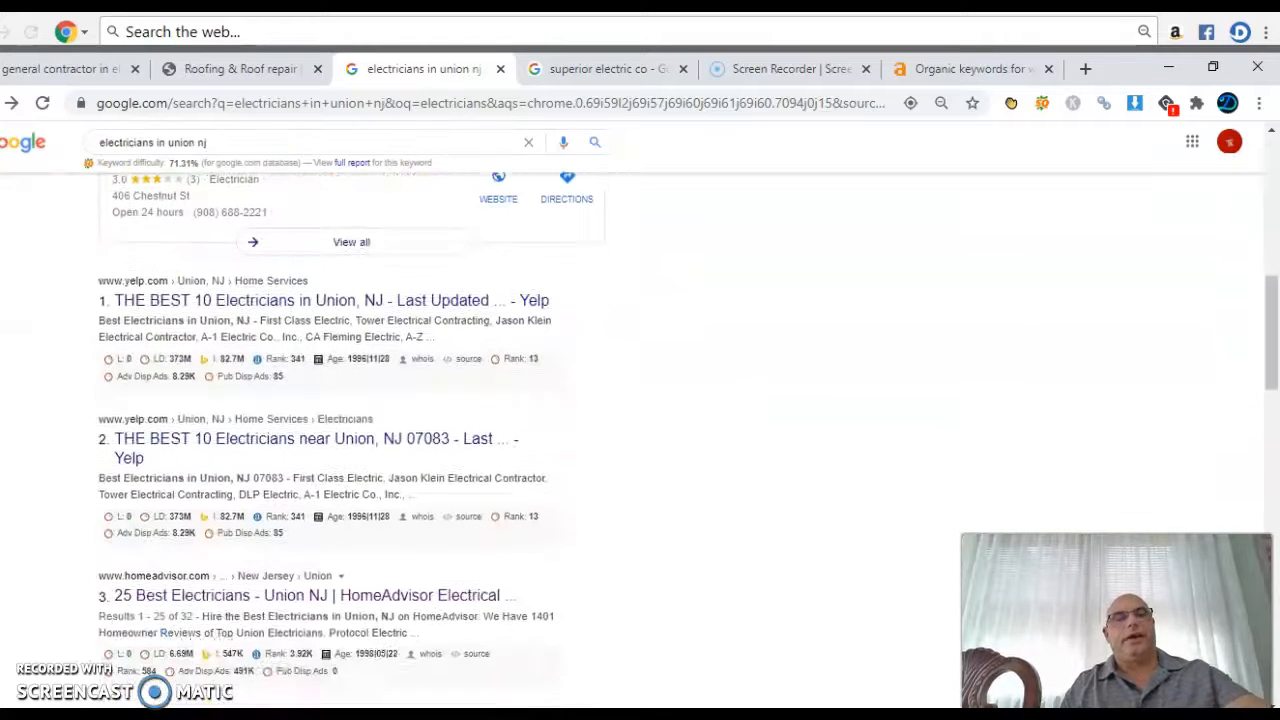
scroll("down", 3)
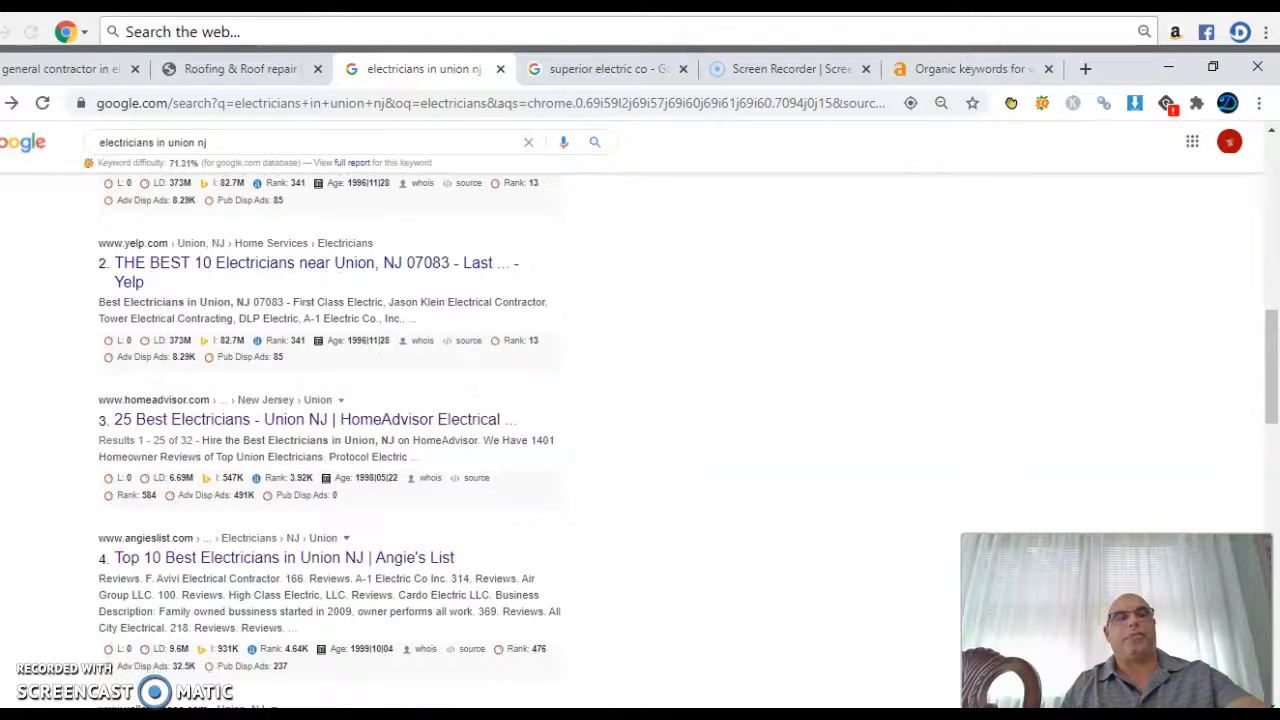
scroll("down", 3)
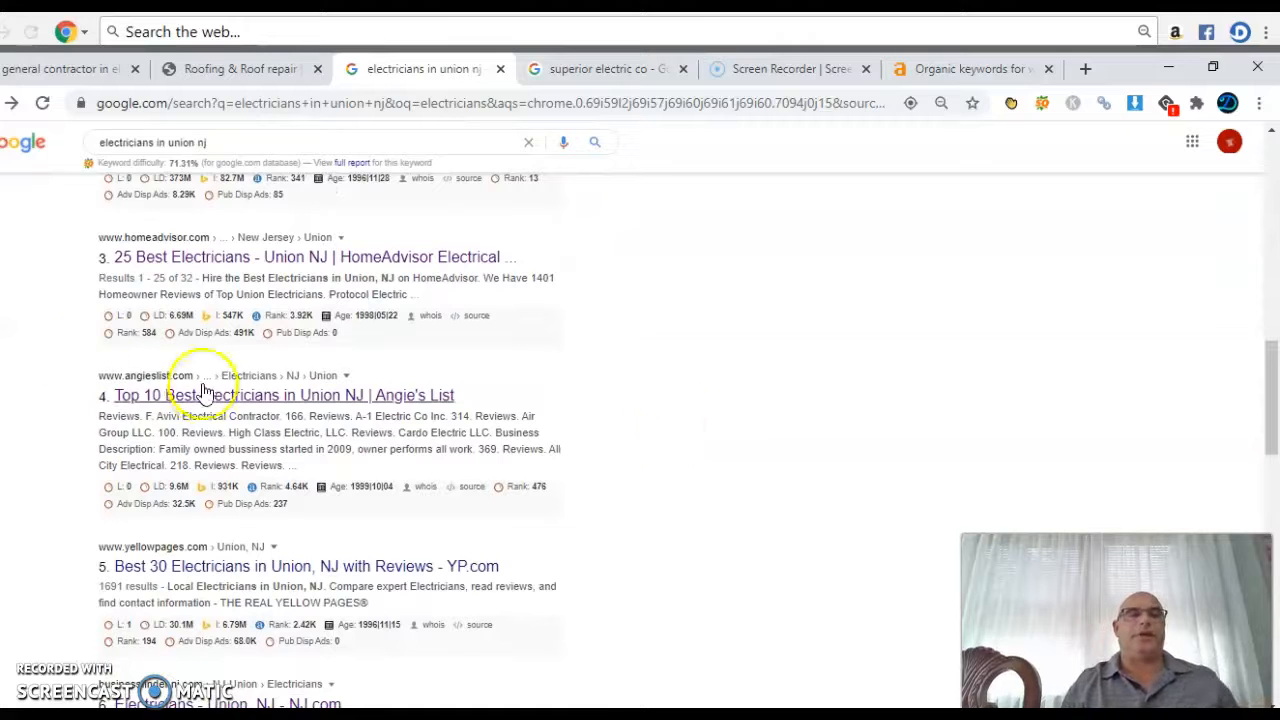
left_click(284, 394)
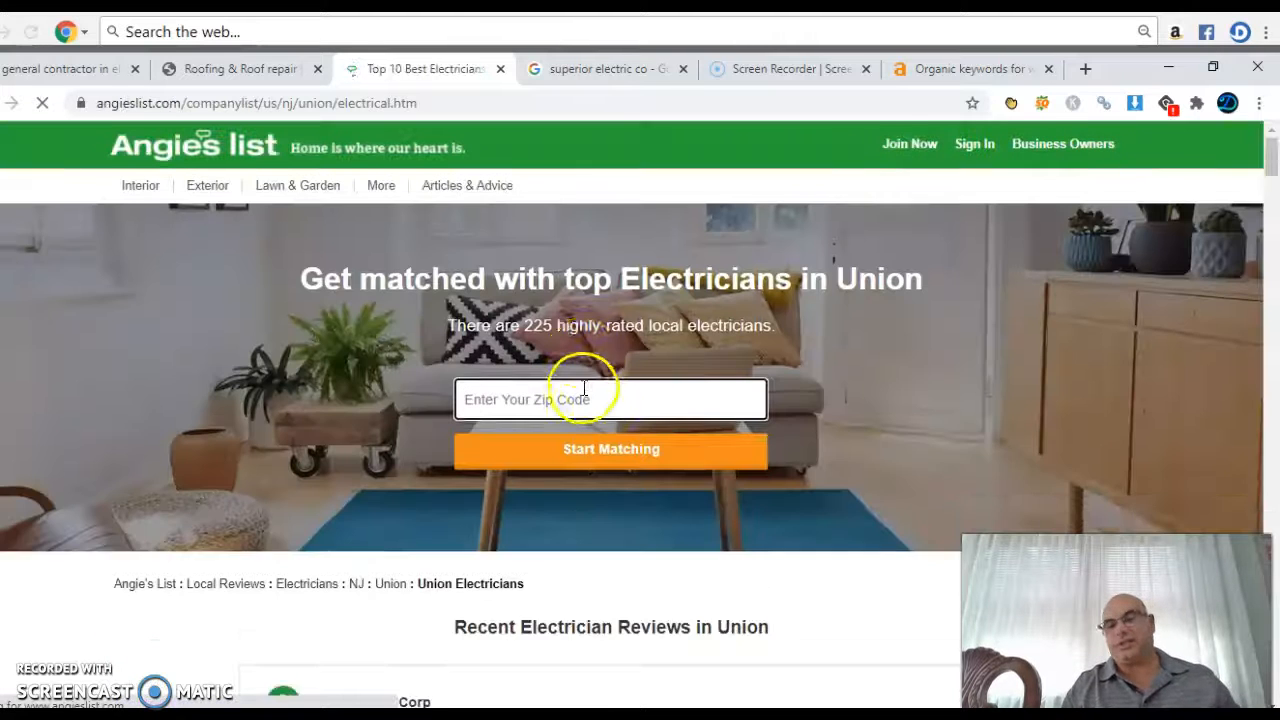
Step: Review the A-rated contractors, customer reviews and electrical deals on the Union electricians page
scroll("down", 3)
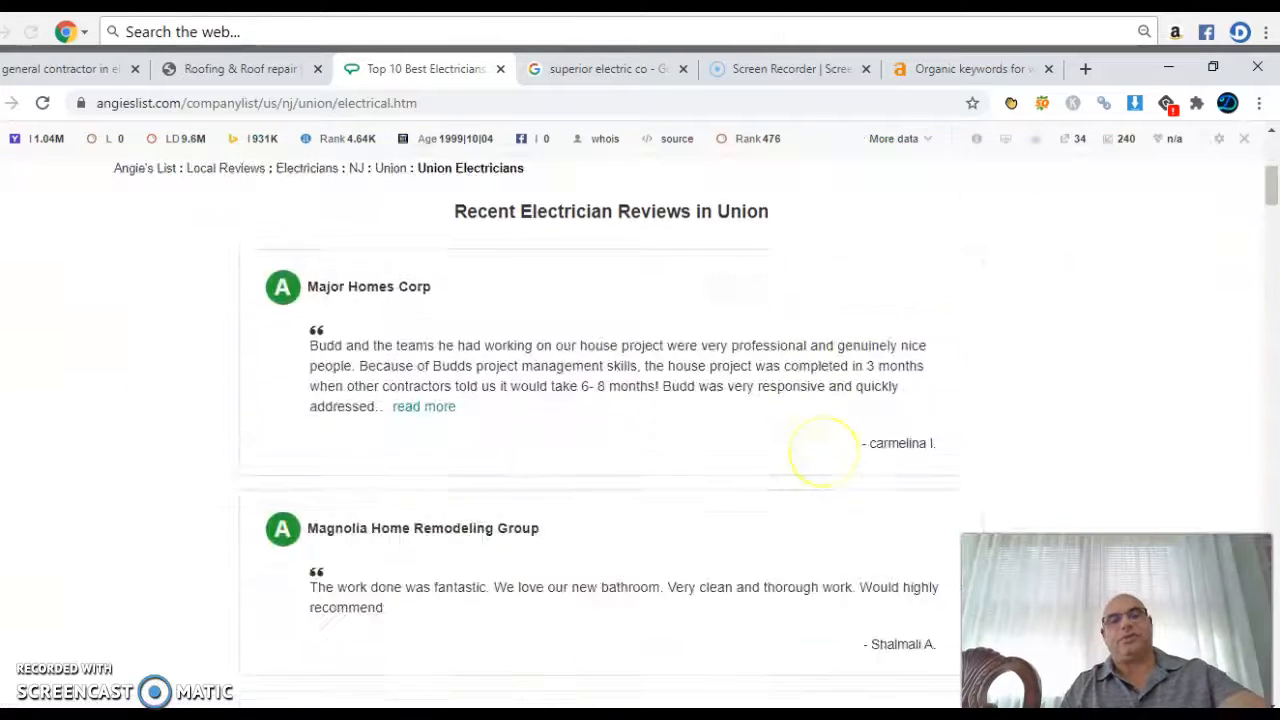
scroll("down", 3)
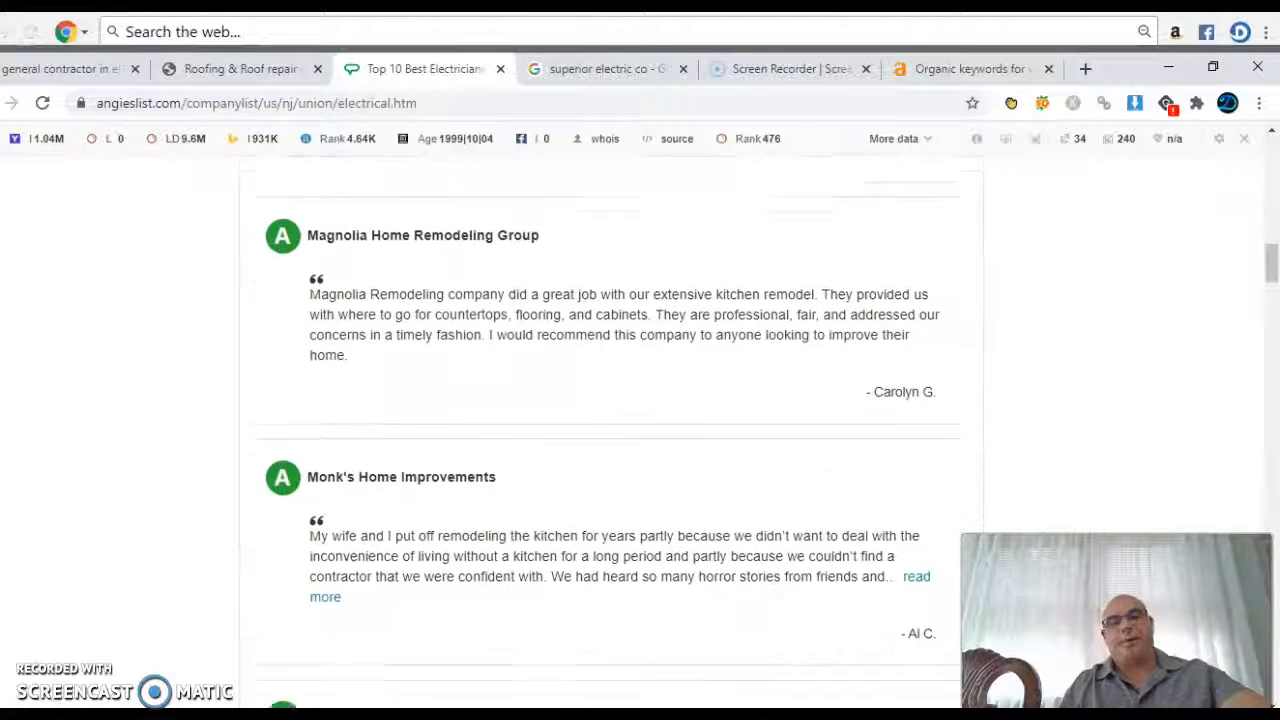
scroll("down", 3)
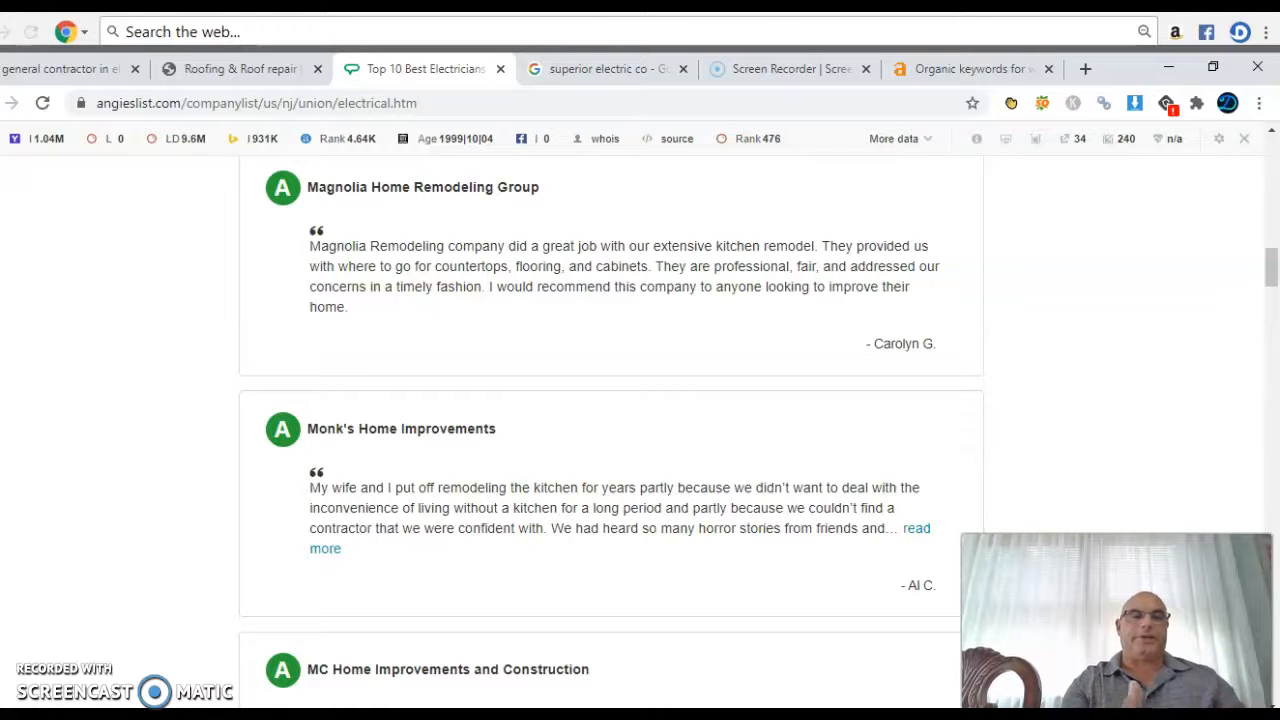
scroll("down", 3)
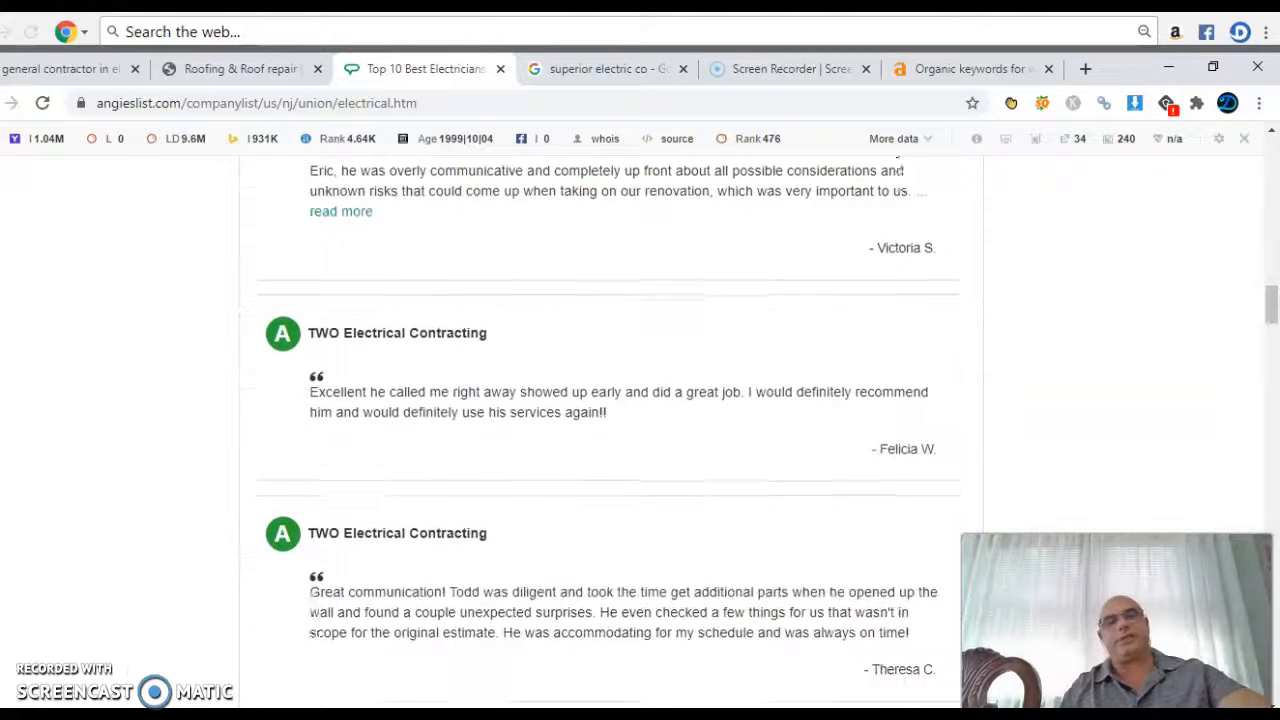
scroll("up", 3)
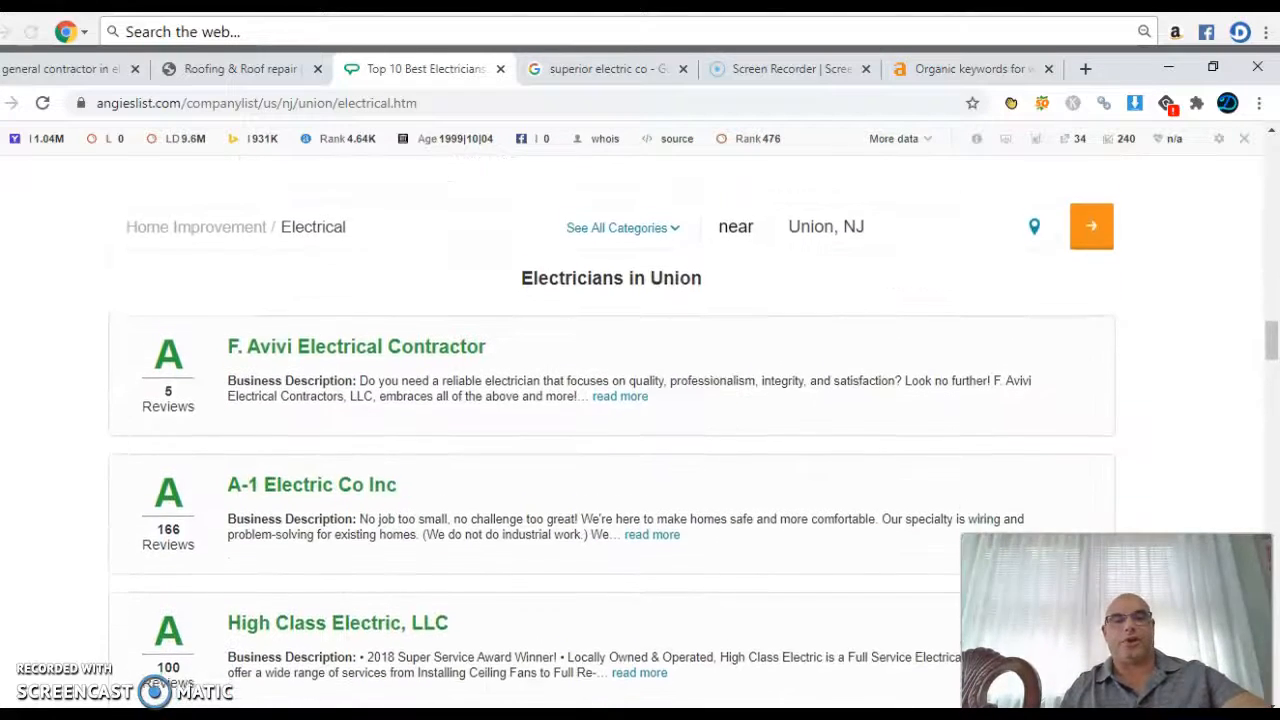
scroll("down", 3)
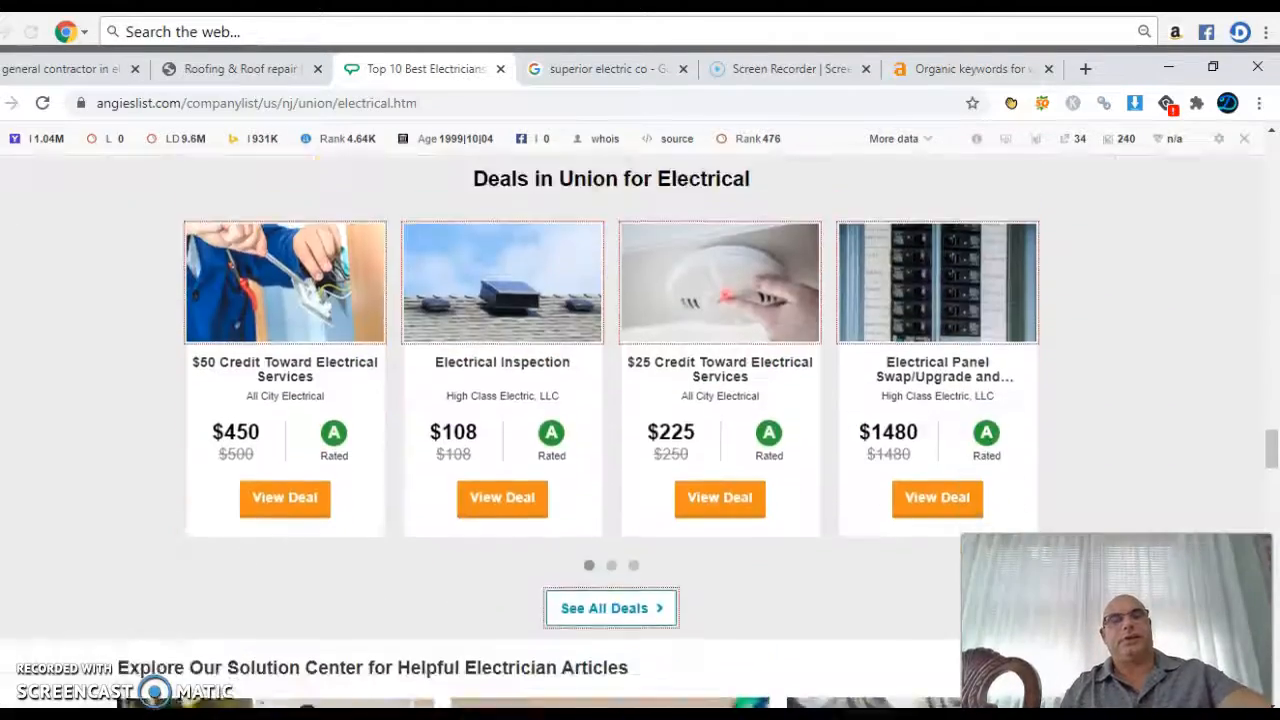
scroll("down", 3)
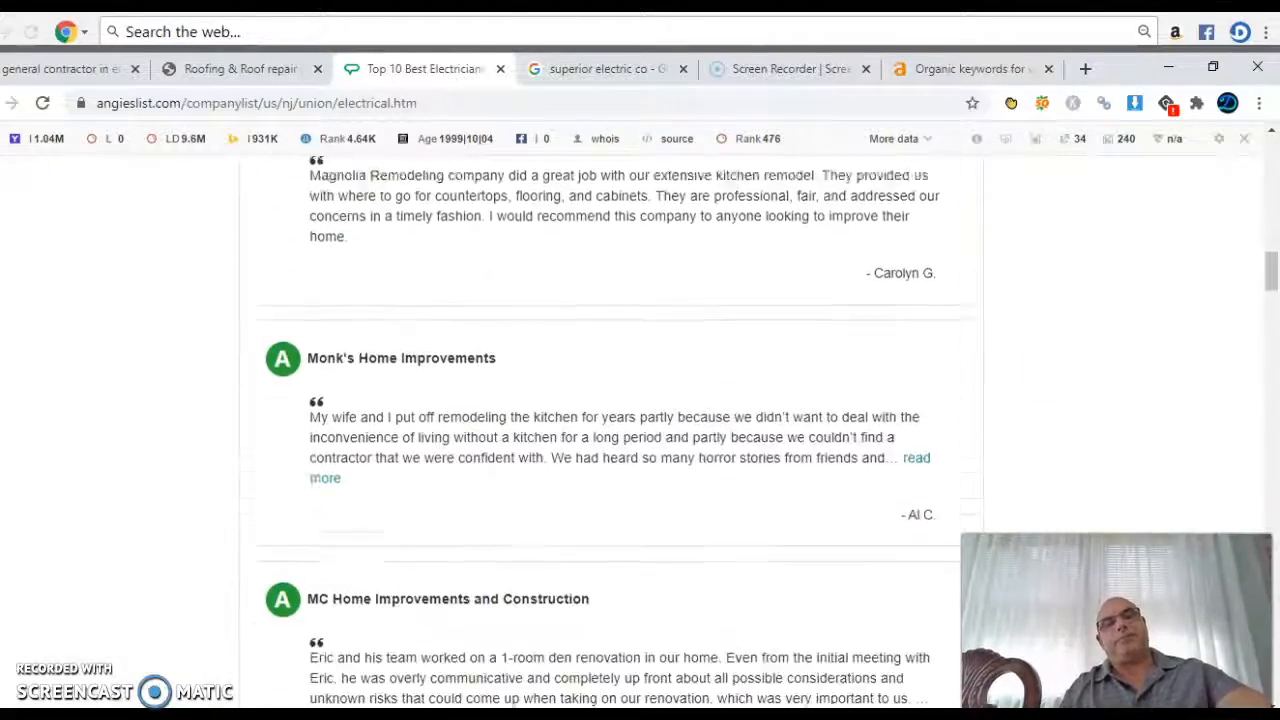
scroll("down", 3)
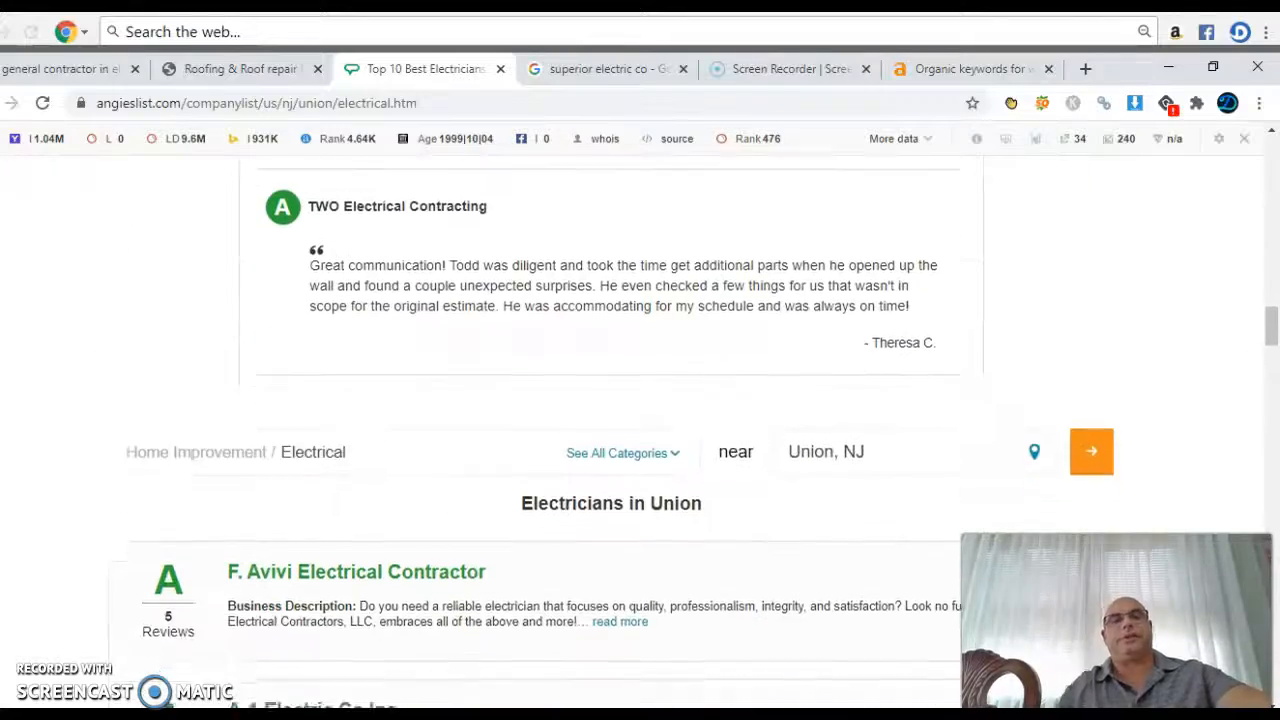
scroll("down", 3)
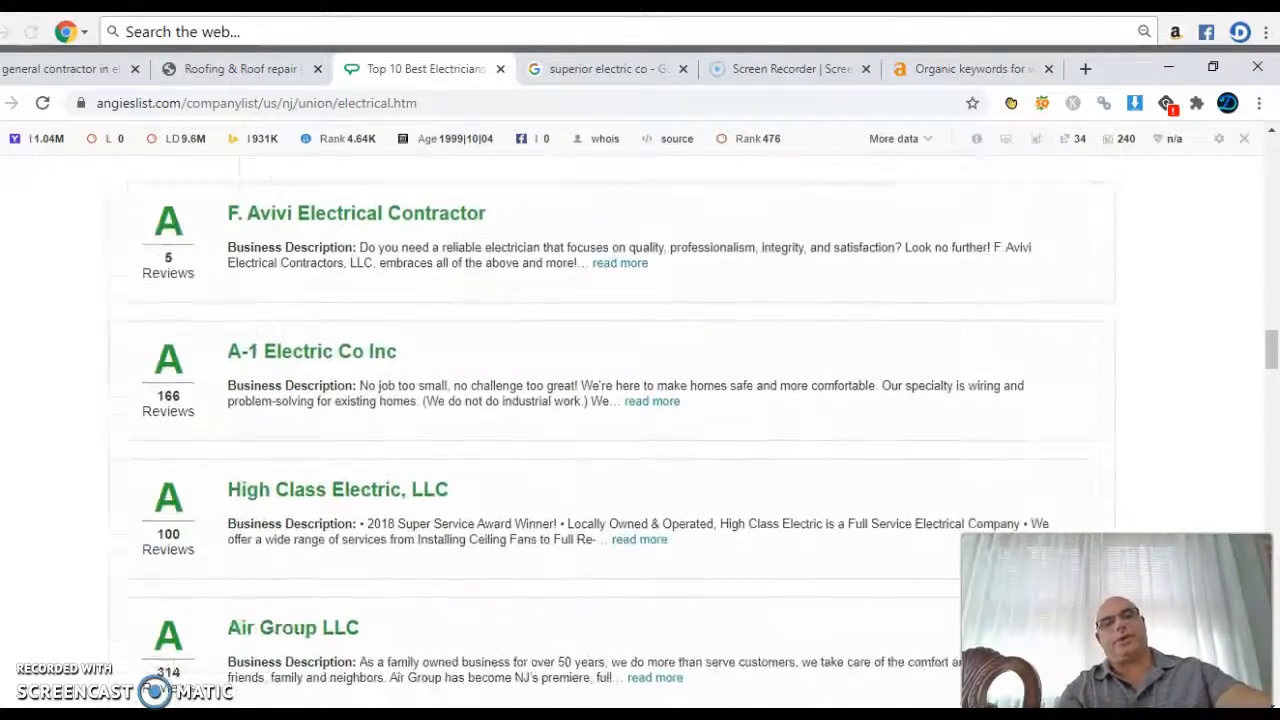
scroll("down", 3)
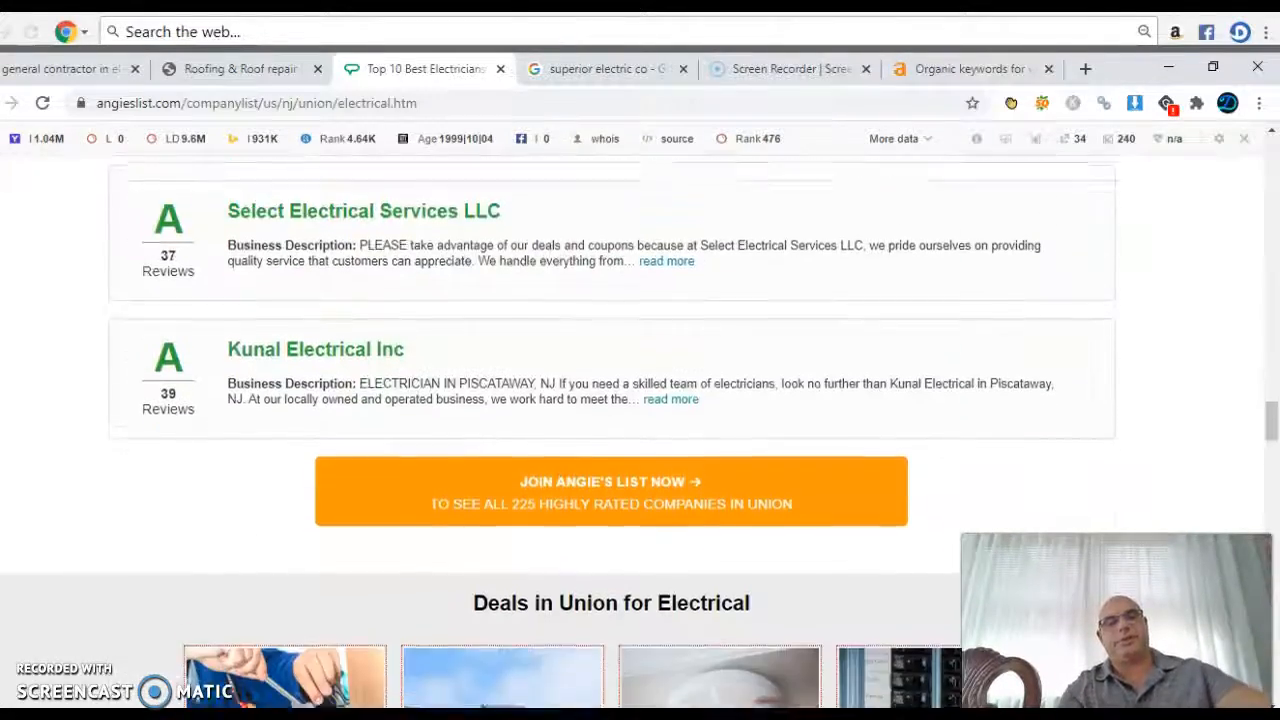
Step: Browse the alphabetical directory of electrical contractors with NJ and NY addresses into the A entries
scroll("down", 3)
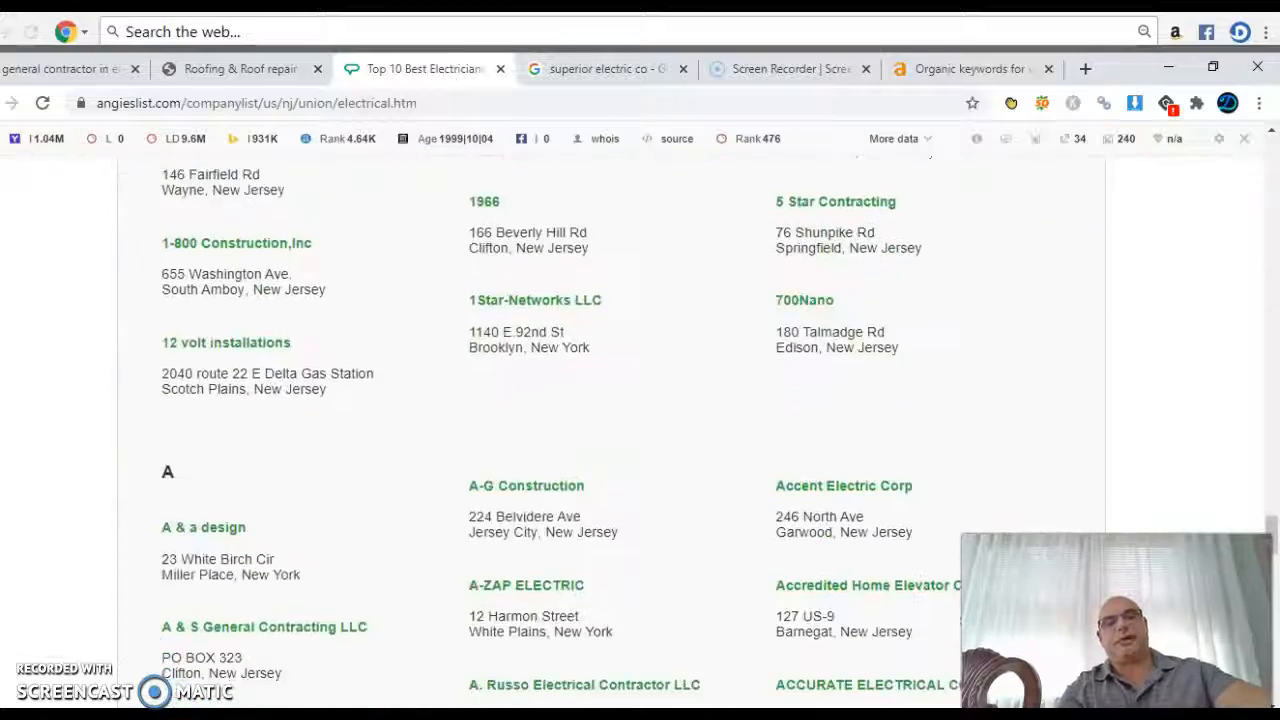
scroll("down", 3)
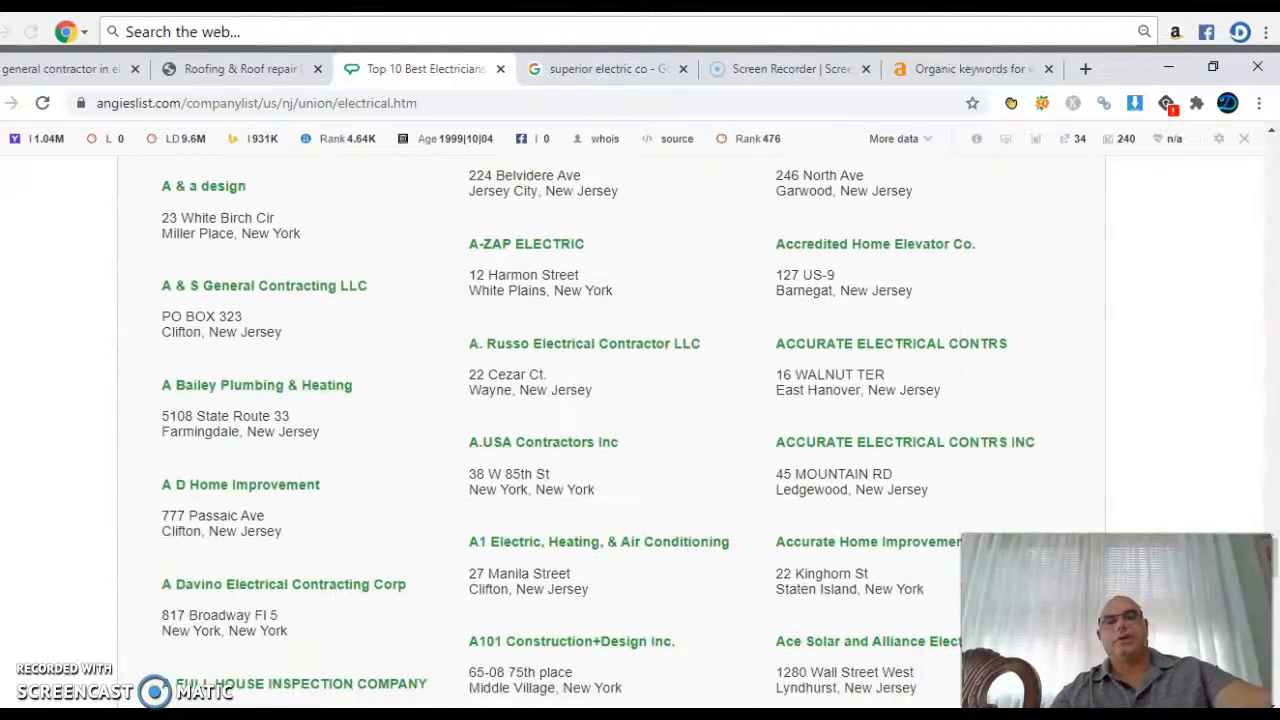
scroll("down", 3)
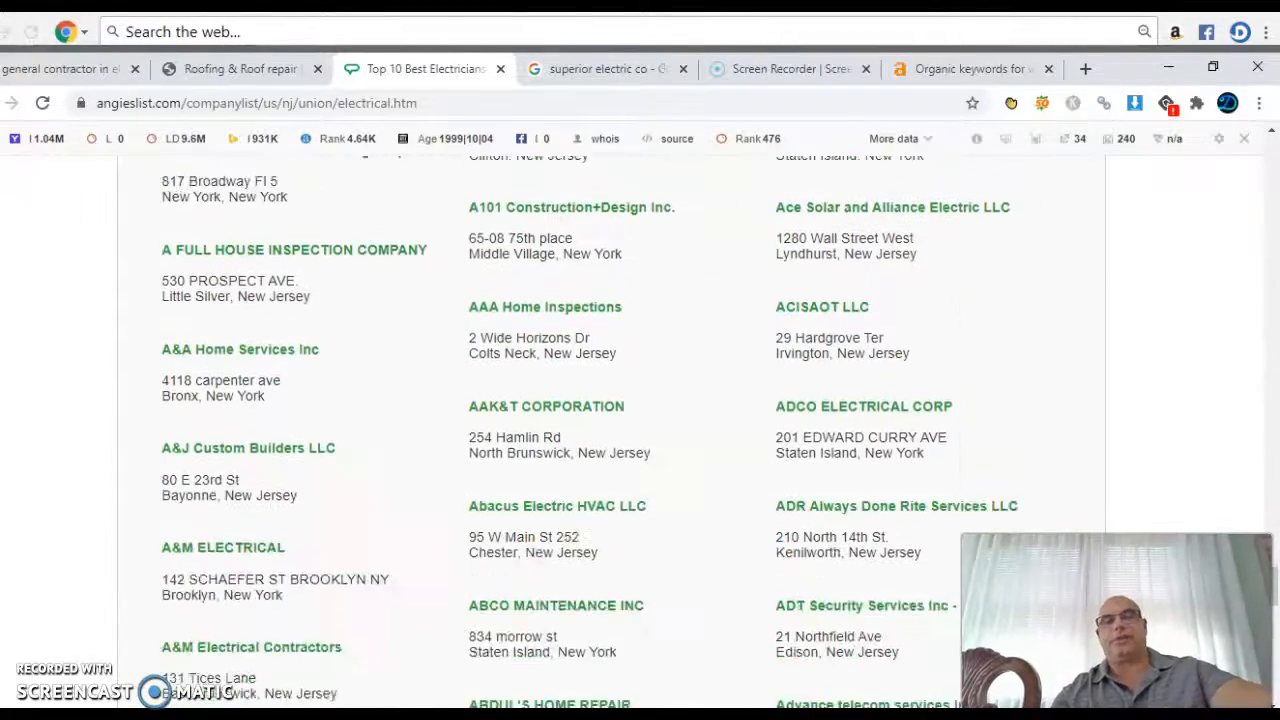
scroll("down", 3)
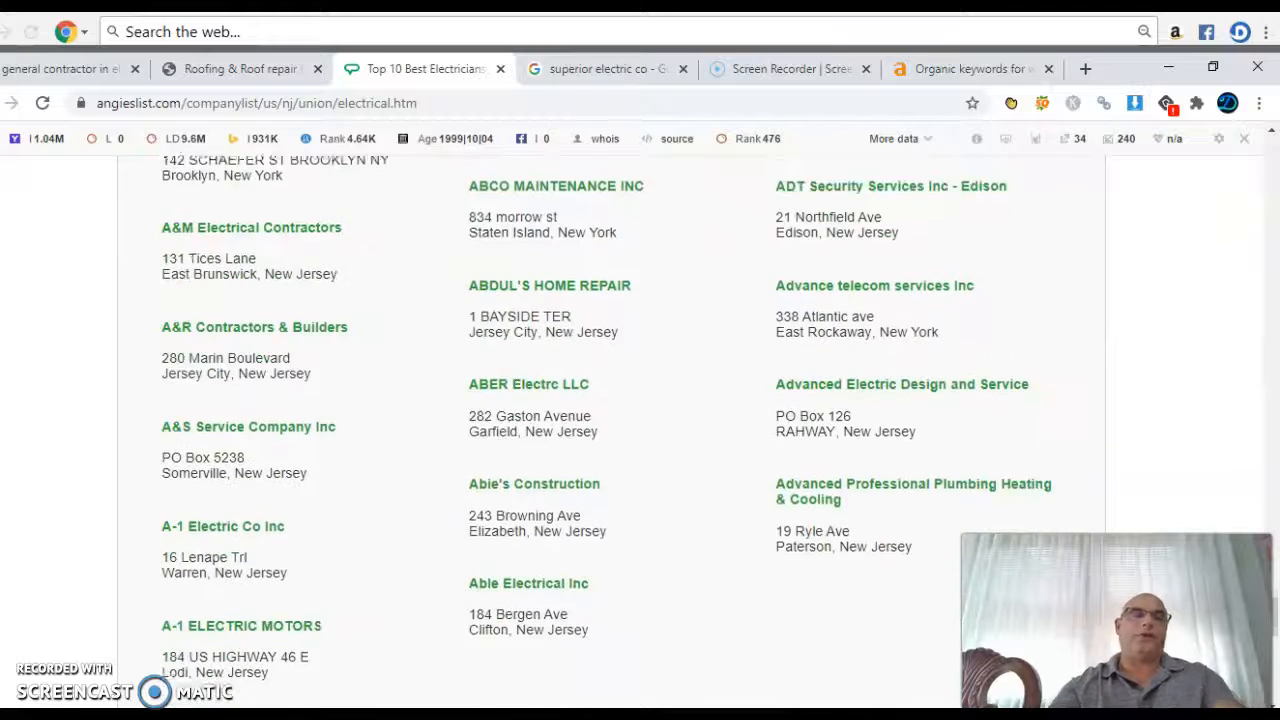
scroll("down", 3)
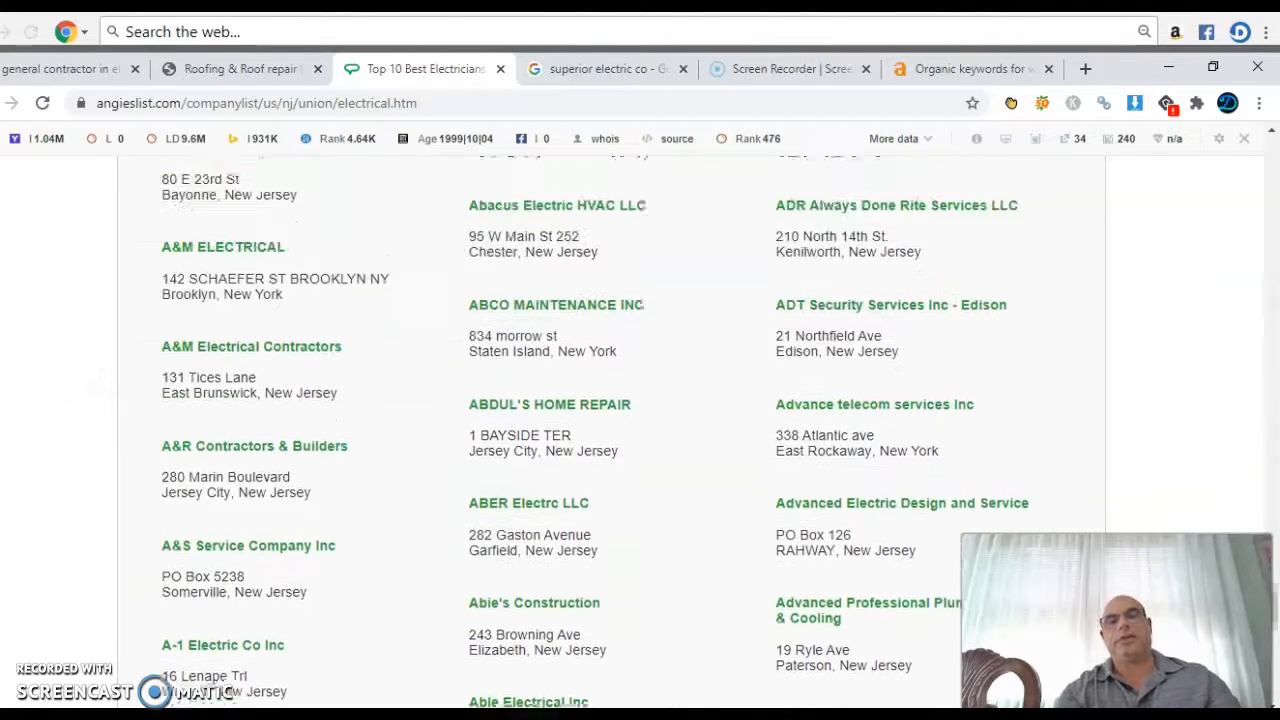
scroll("up", 3)
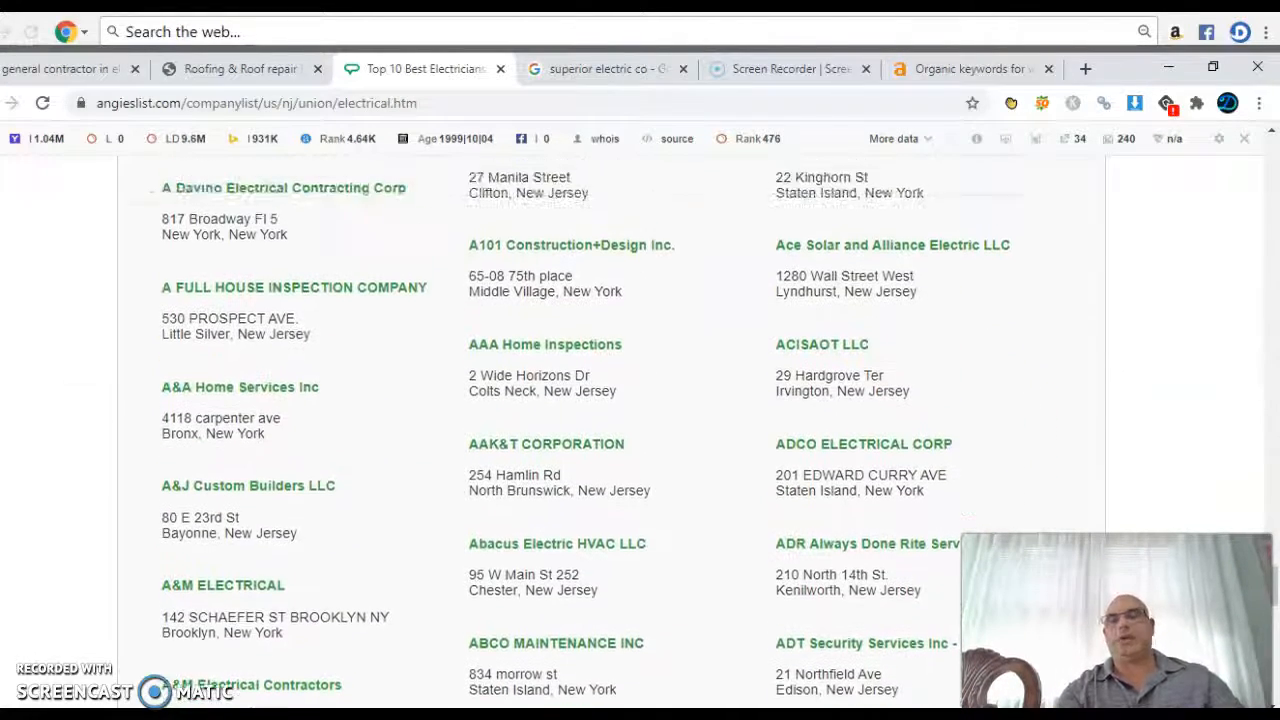
scroll("down", 3)
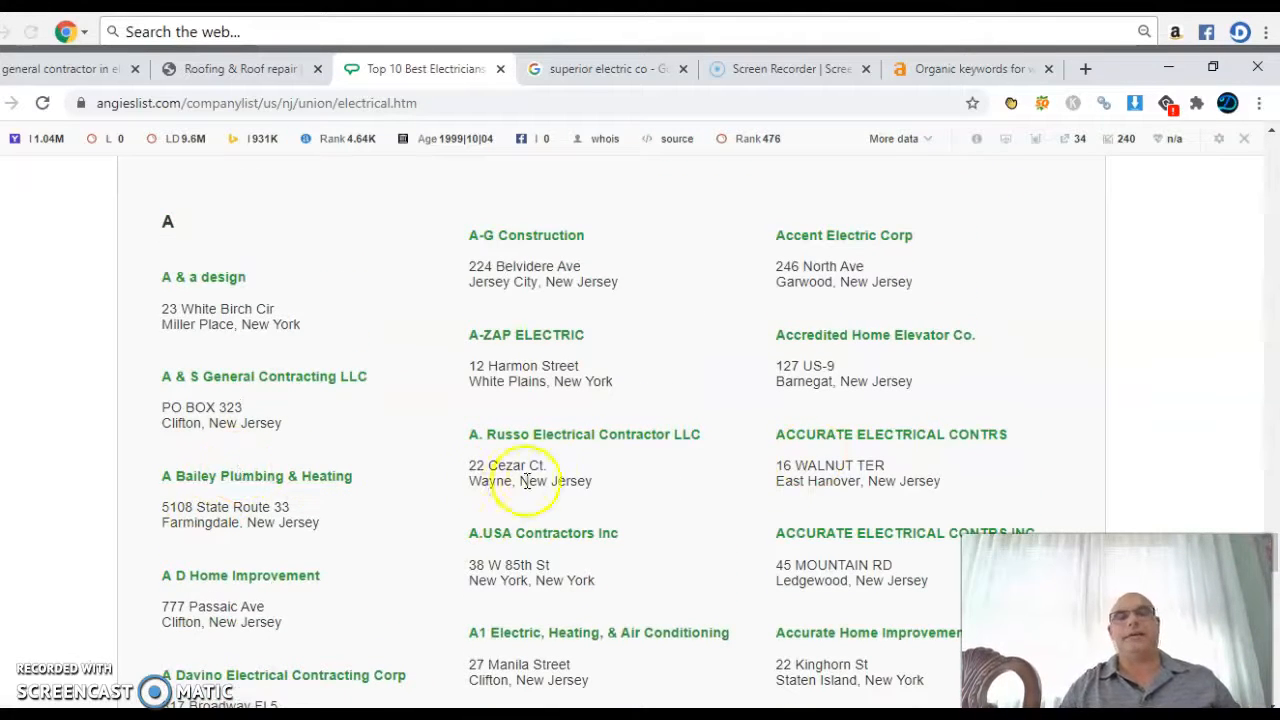
mouse_move(396, 476)
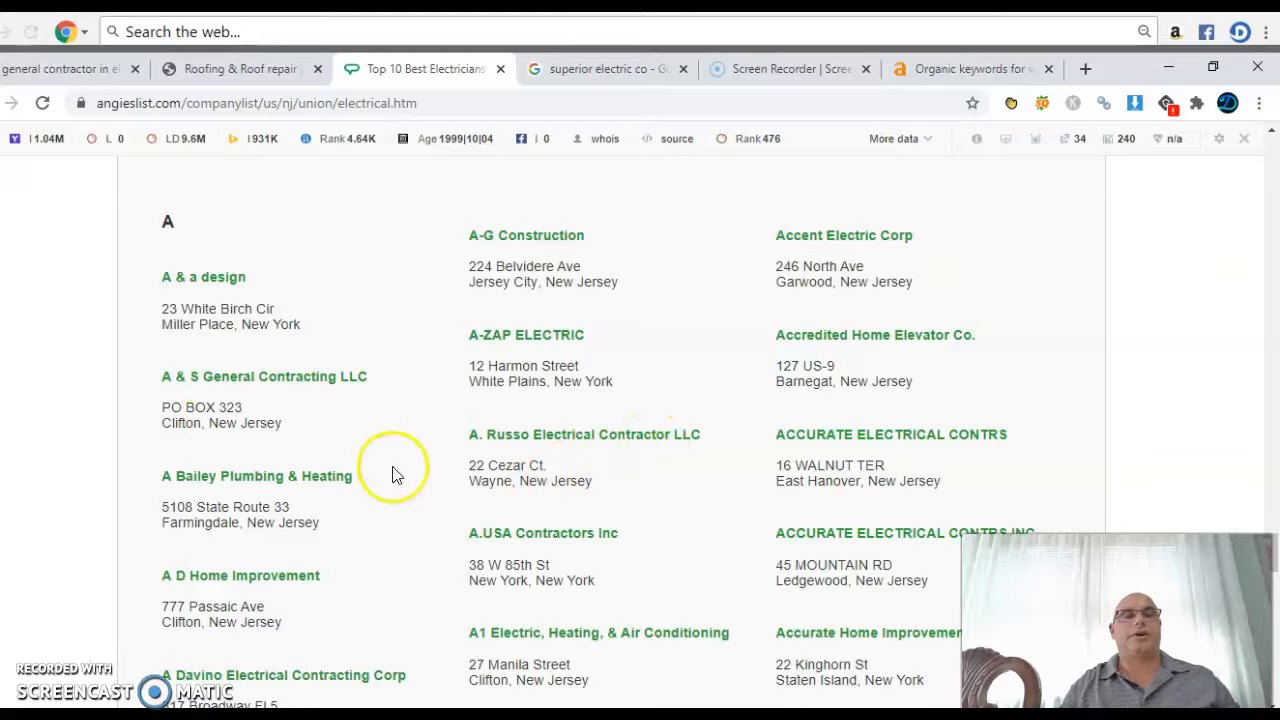
scroll("down", 3)
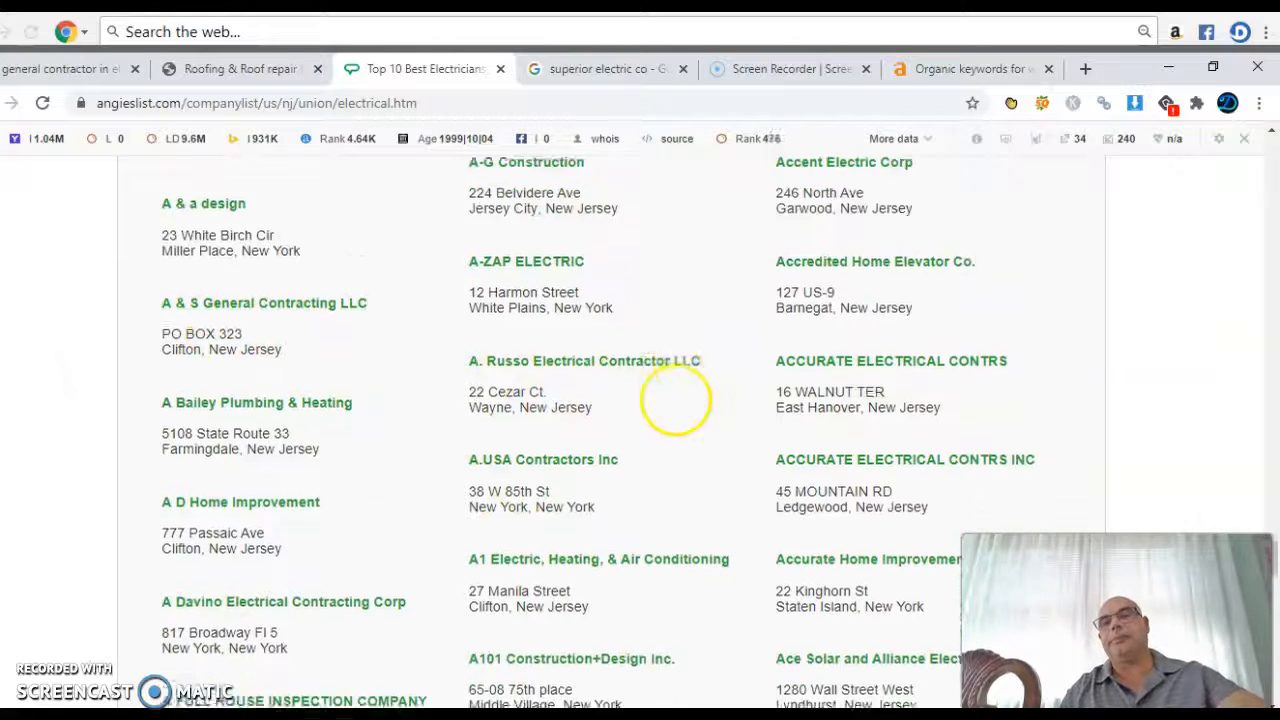
scroll("down", 3)
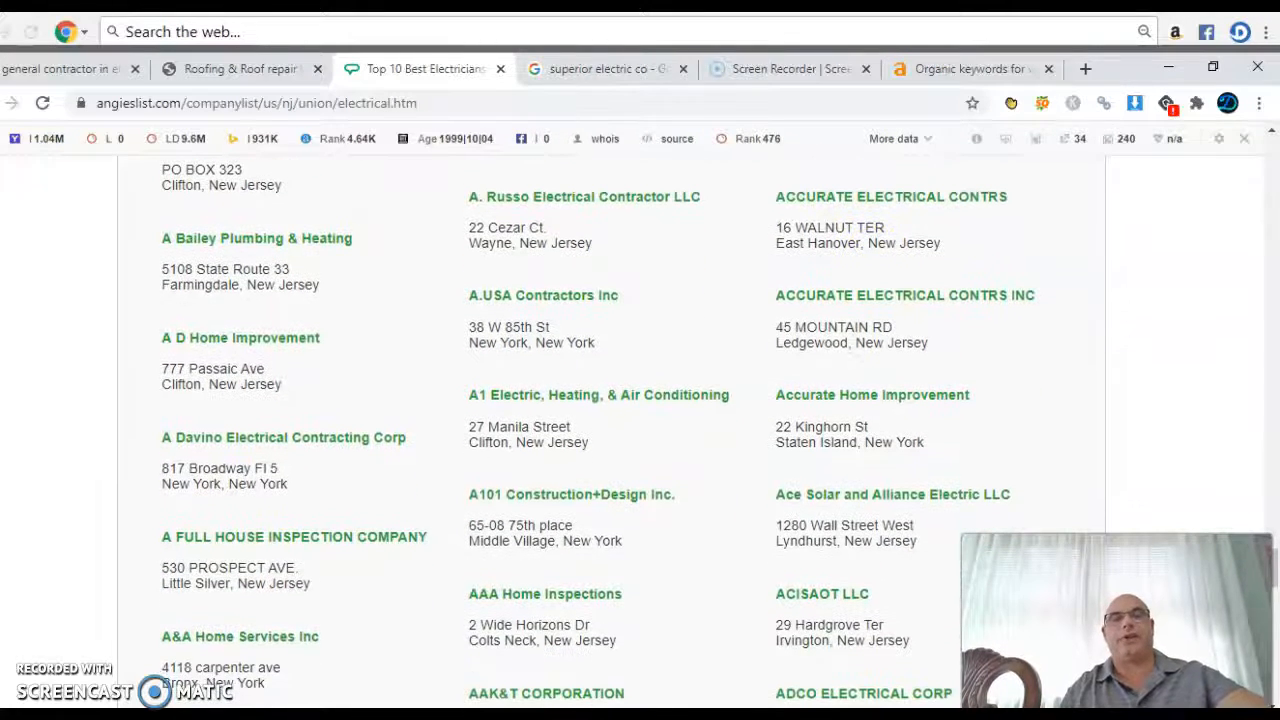
scroll("down", 3)
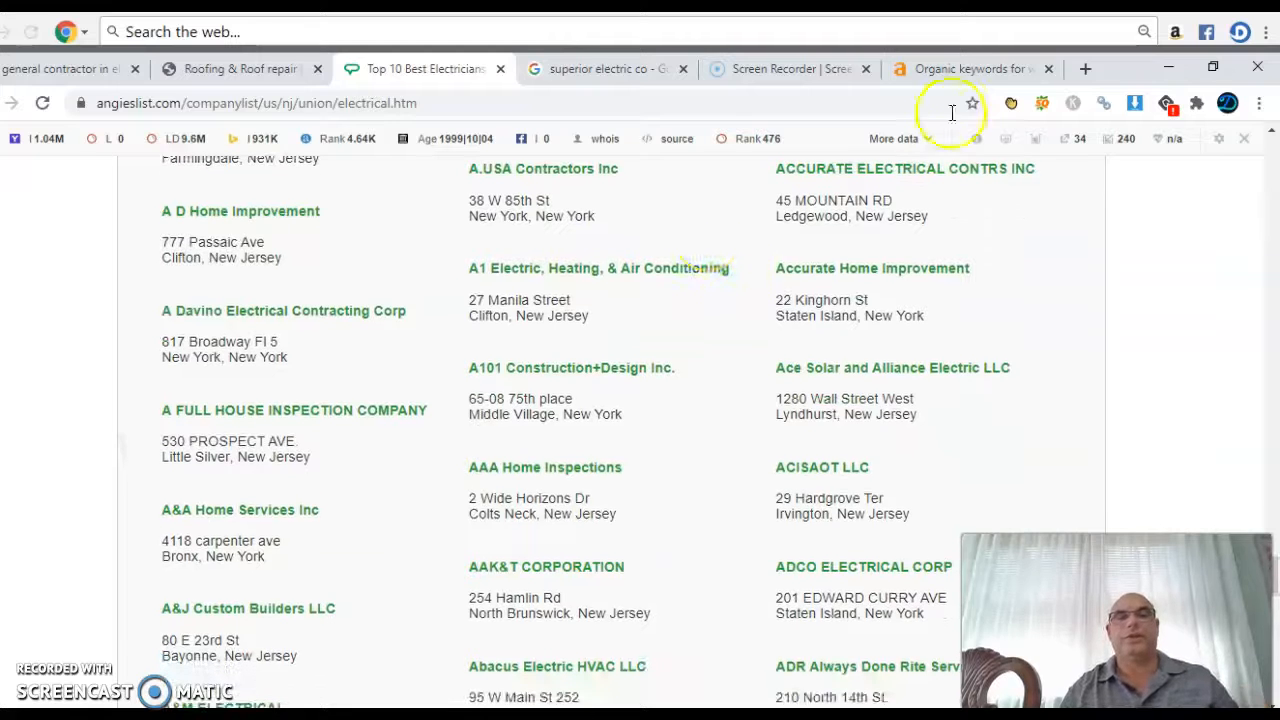
mouse_move(300, 410)
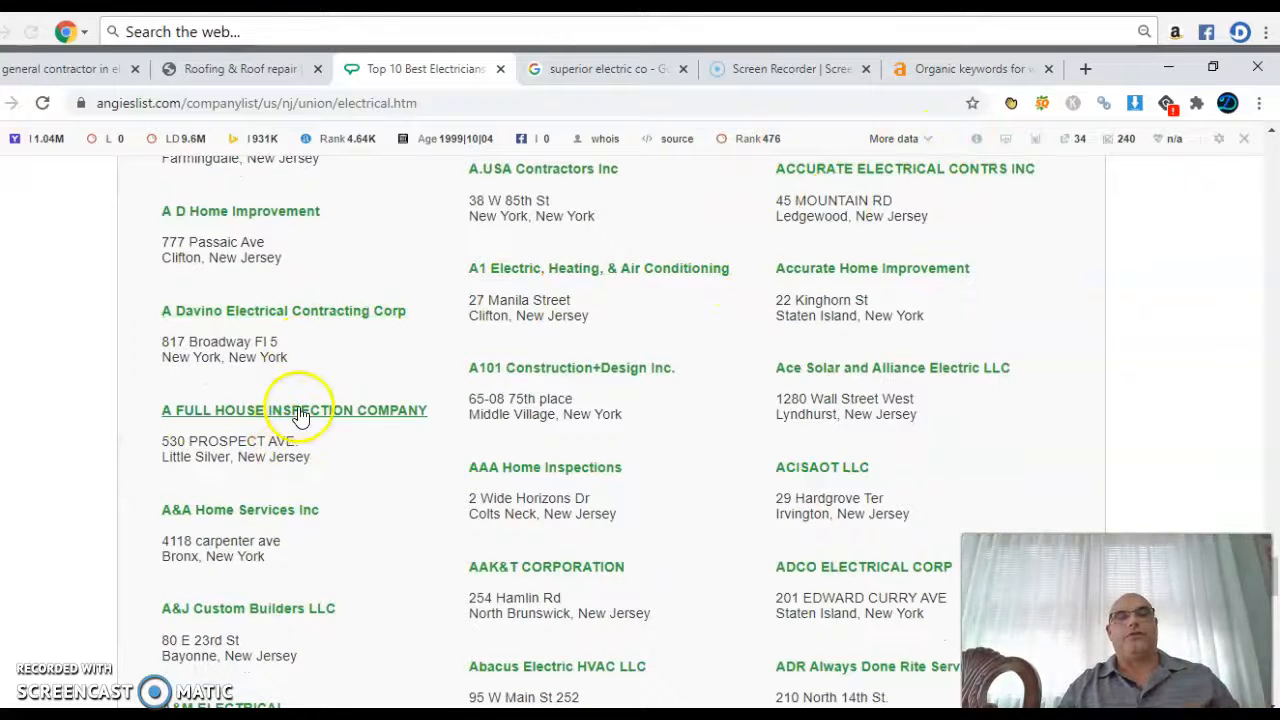
scroll("down", 3)
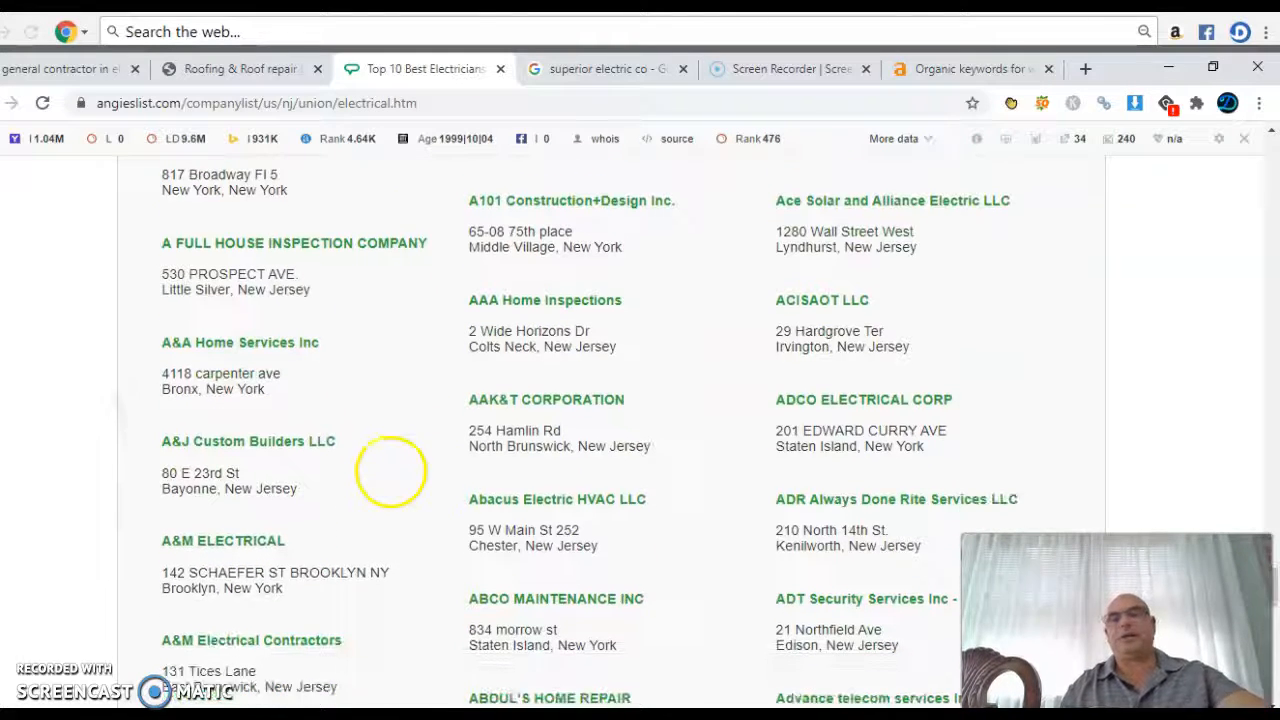
scroll("down", 3)
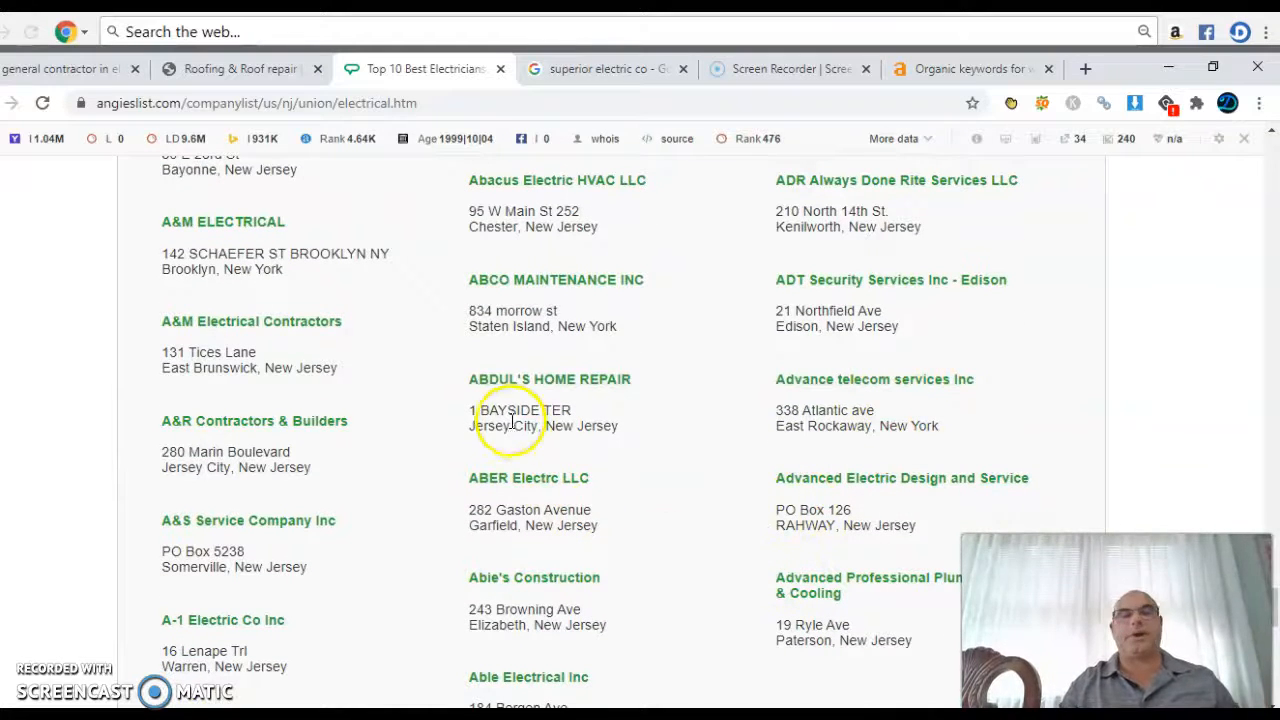
mouse_move(184, 520)
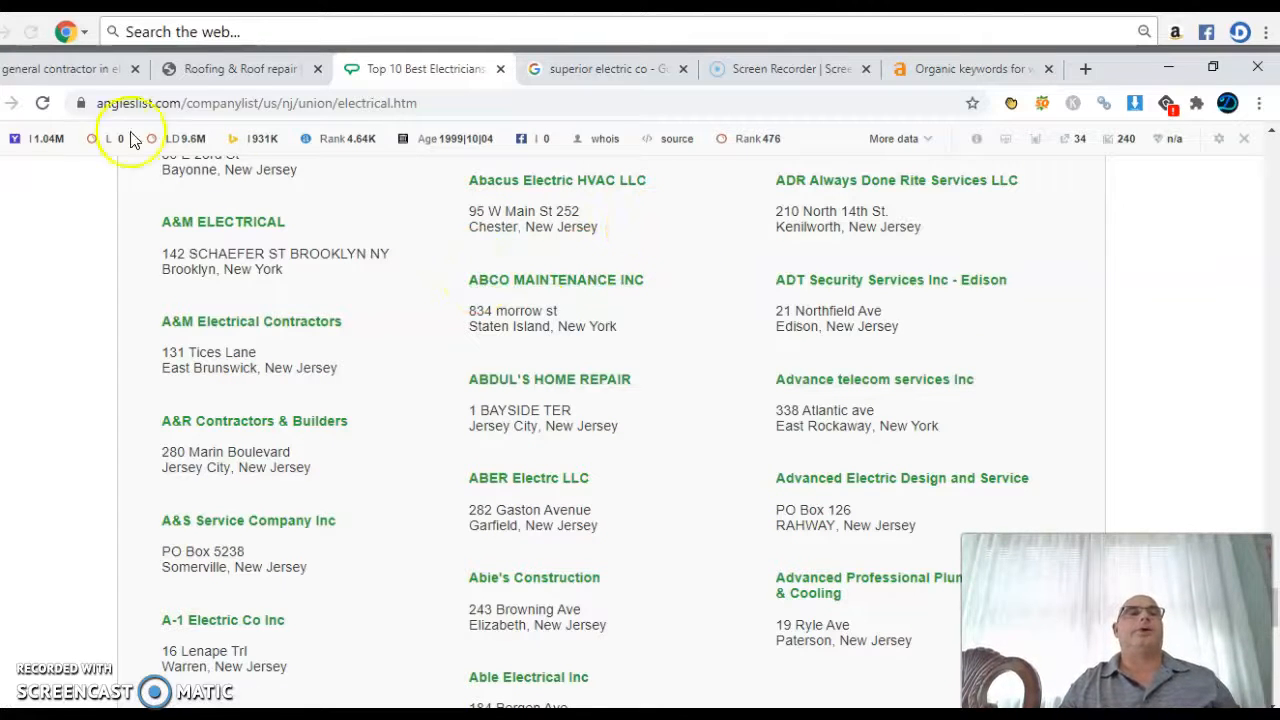
Step: Show the 'general contractor in elizabeth' Google results down to the four-contractor map pack
left_click(60, 68)
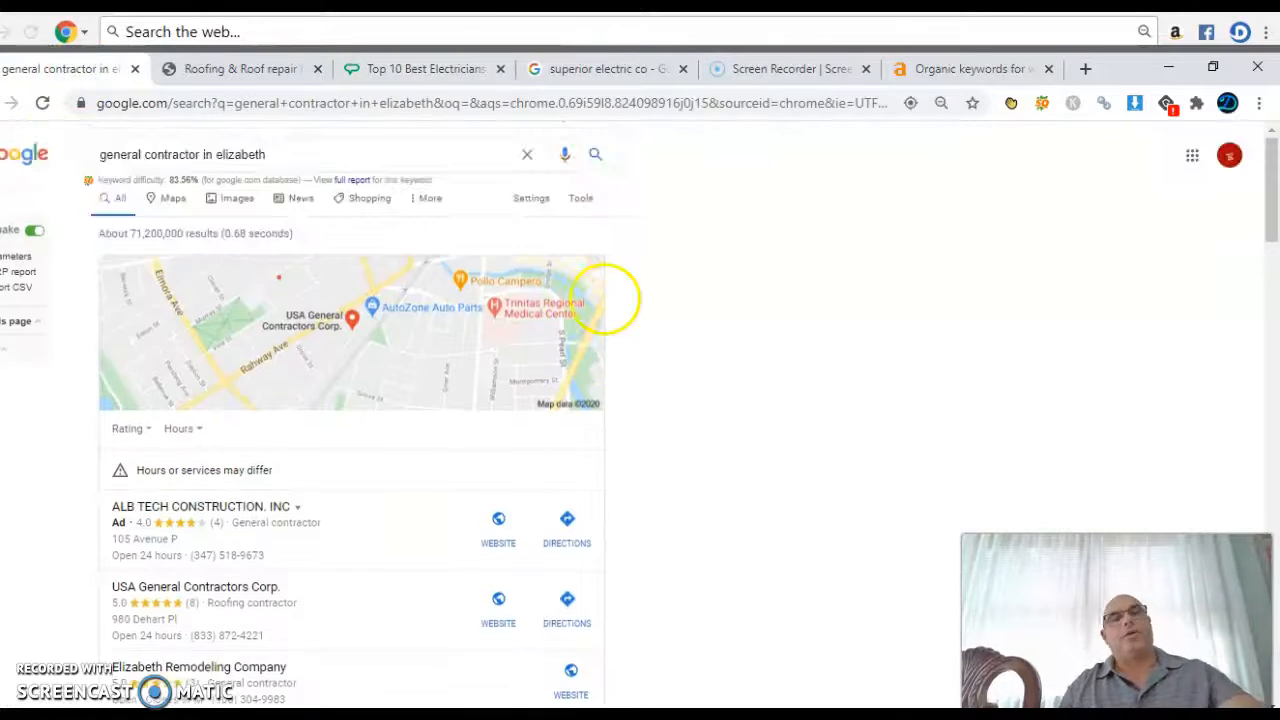
mouse_move(500, 256)
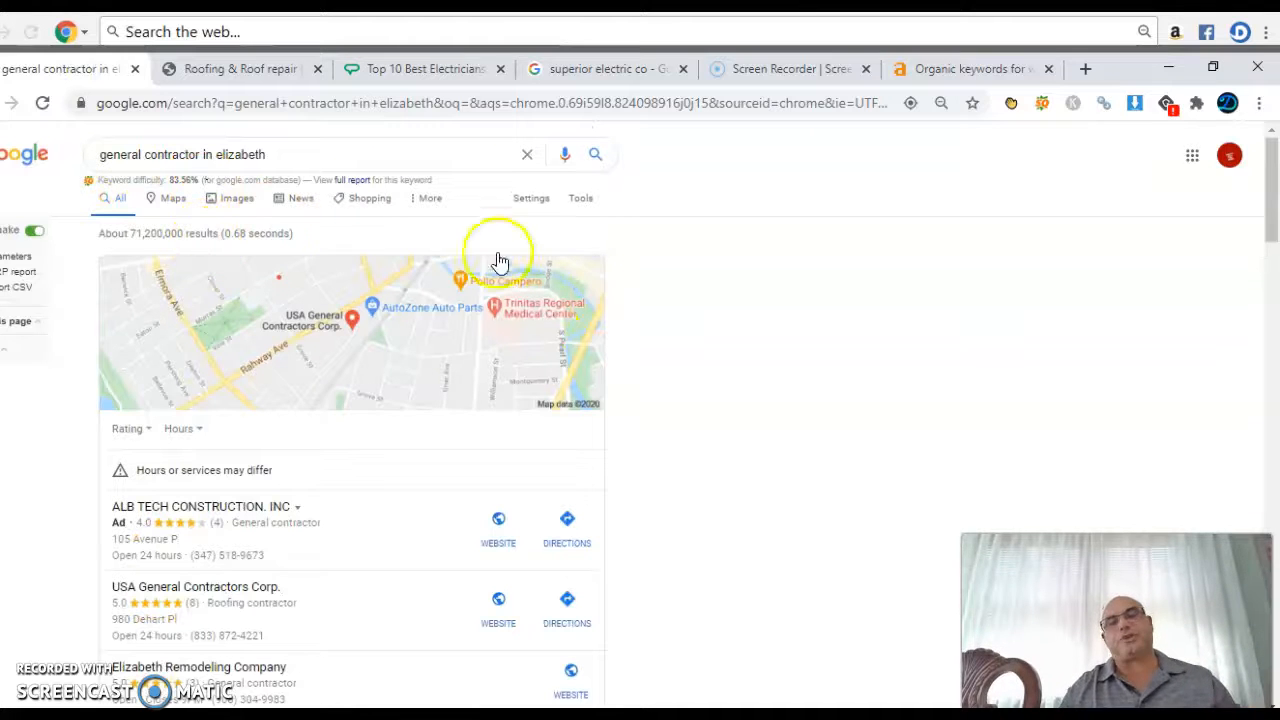
mouse_move(60, 170)
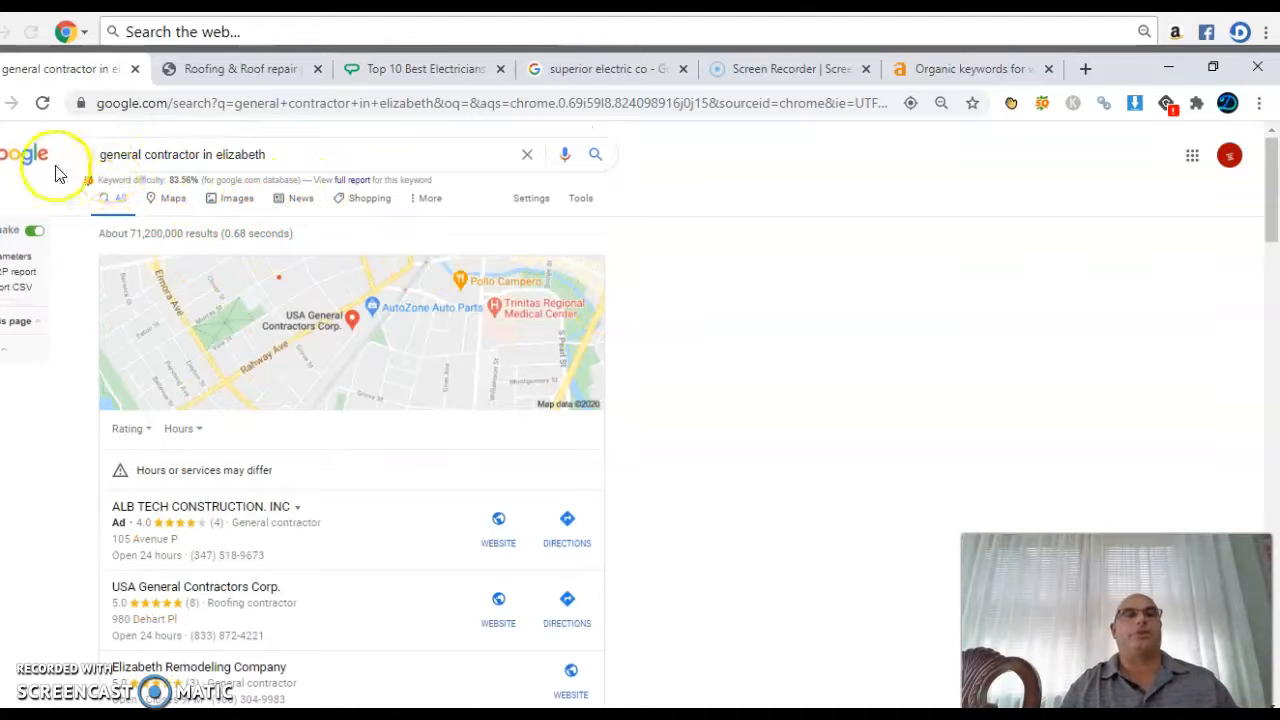
mouse_move(110, 210)
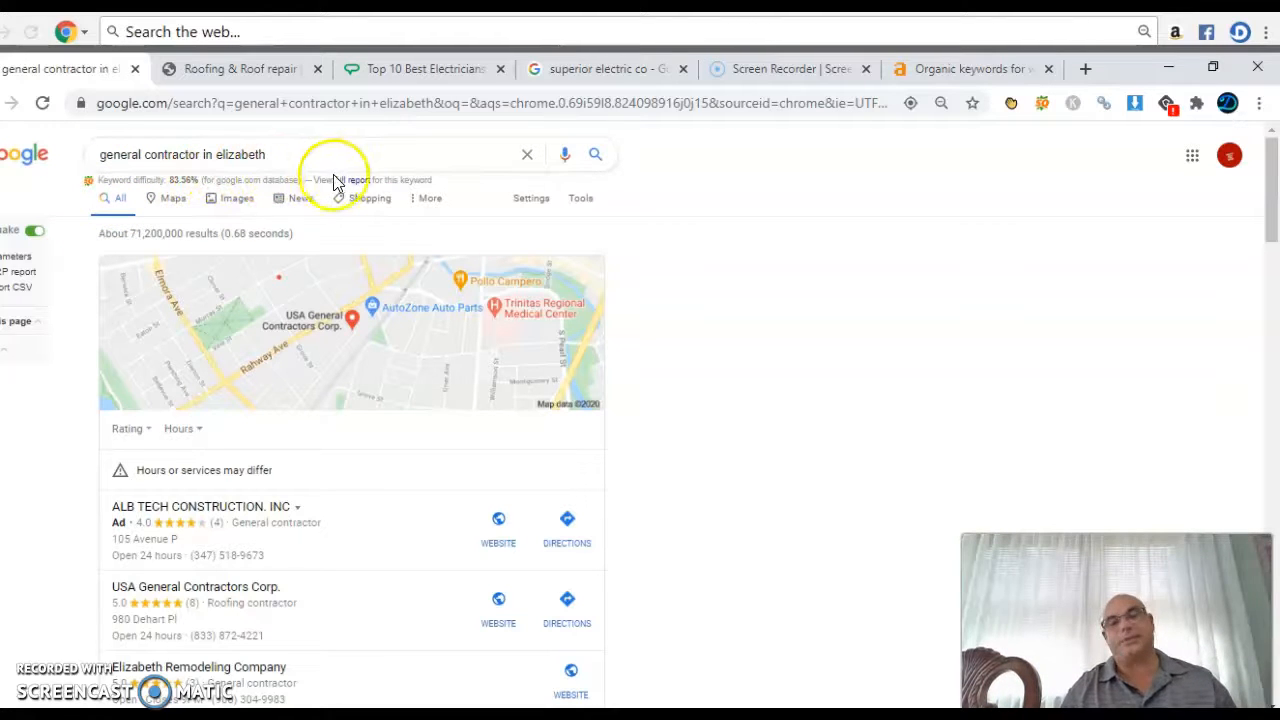
mouse_move(866, 320)
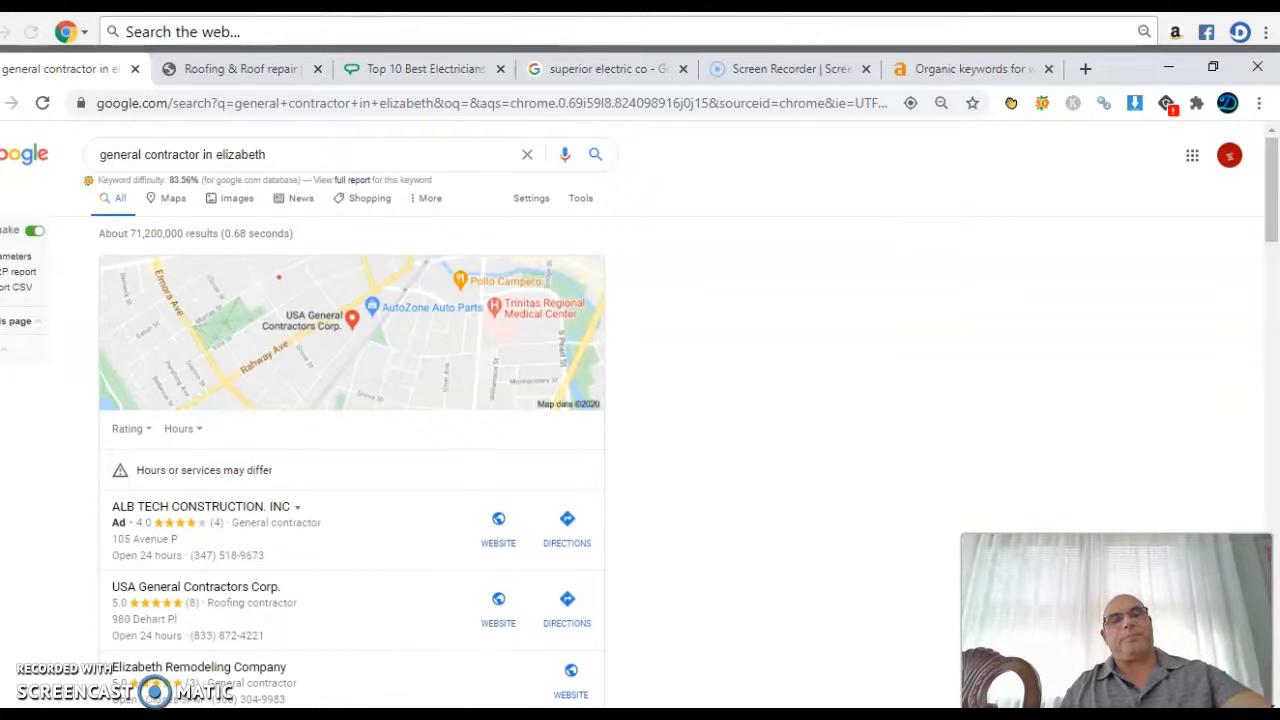
scroll("down", 3)
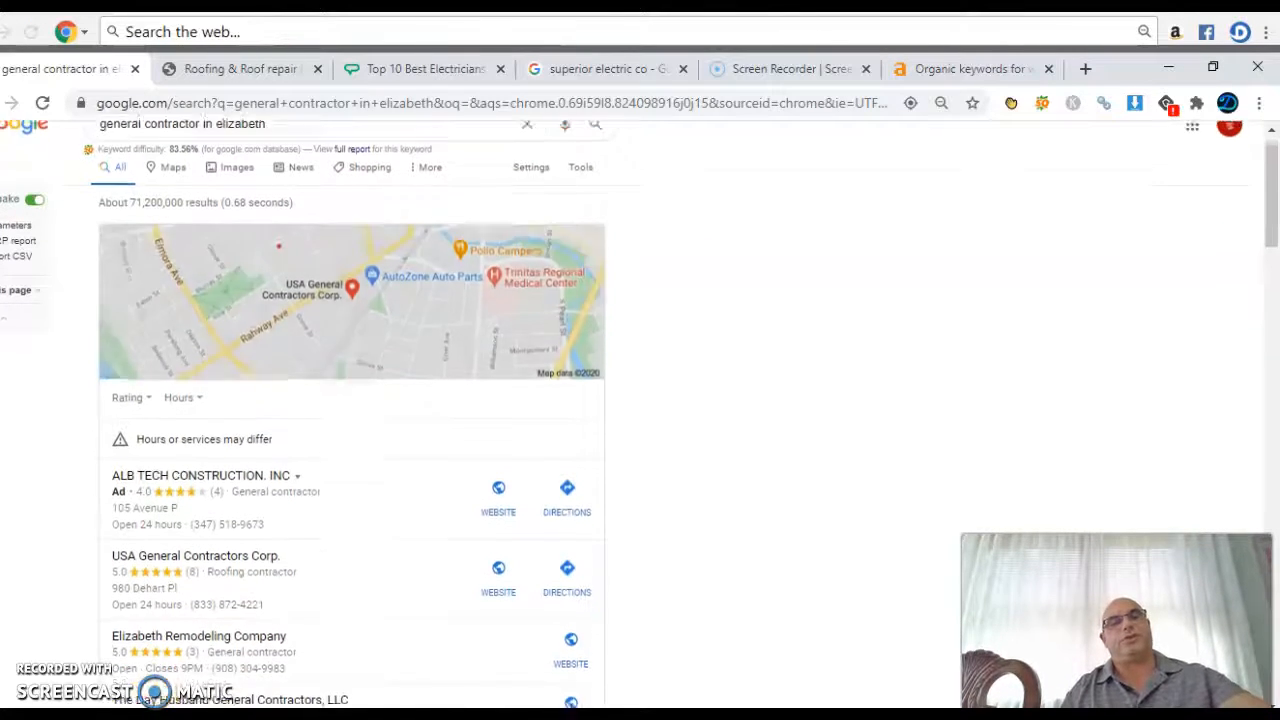
scroll("down", 3)
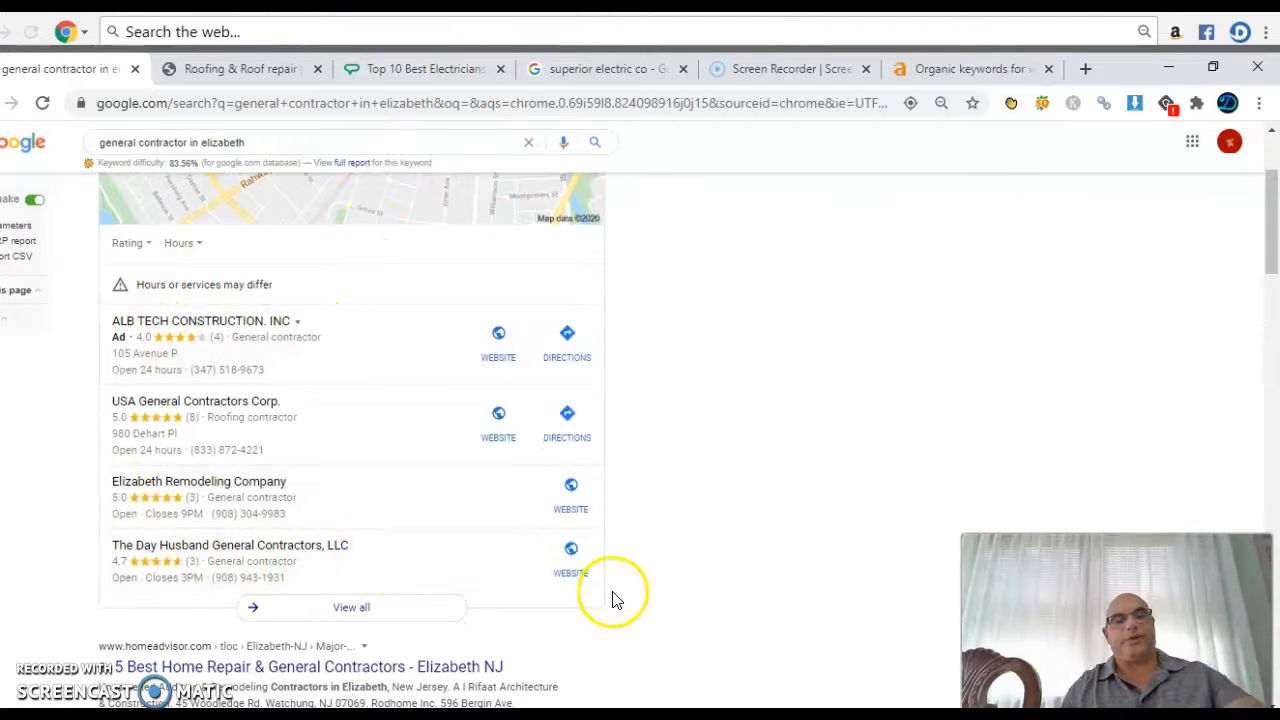
scroll("down", 3)
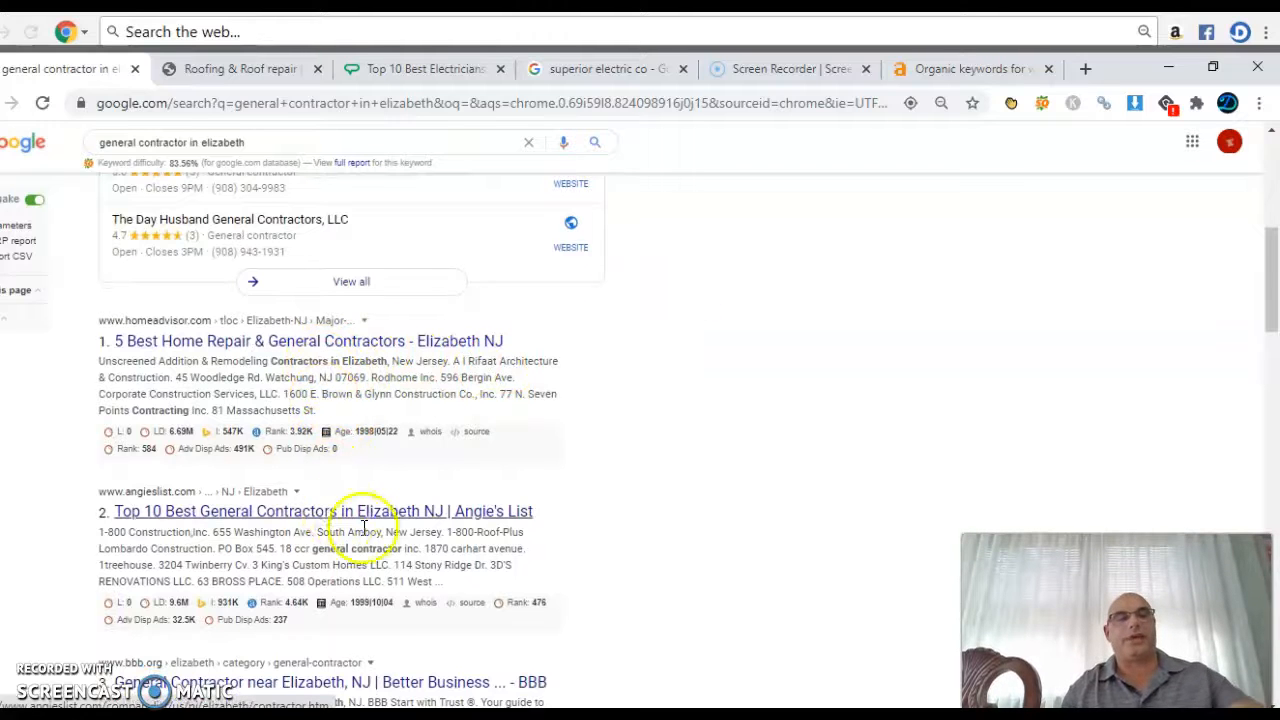
scroll("down", 3)
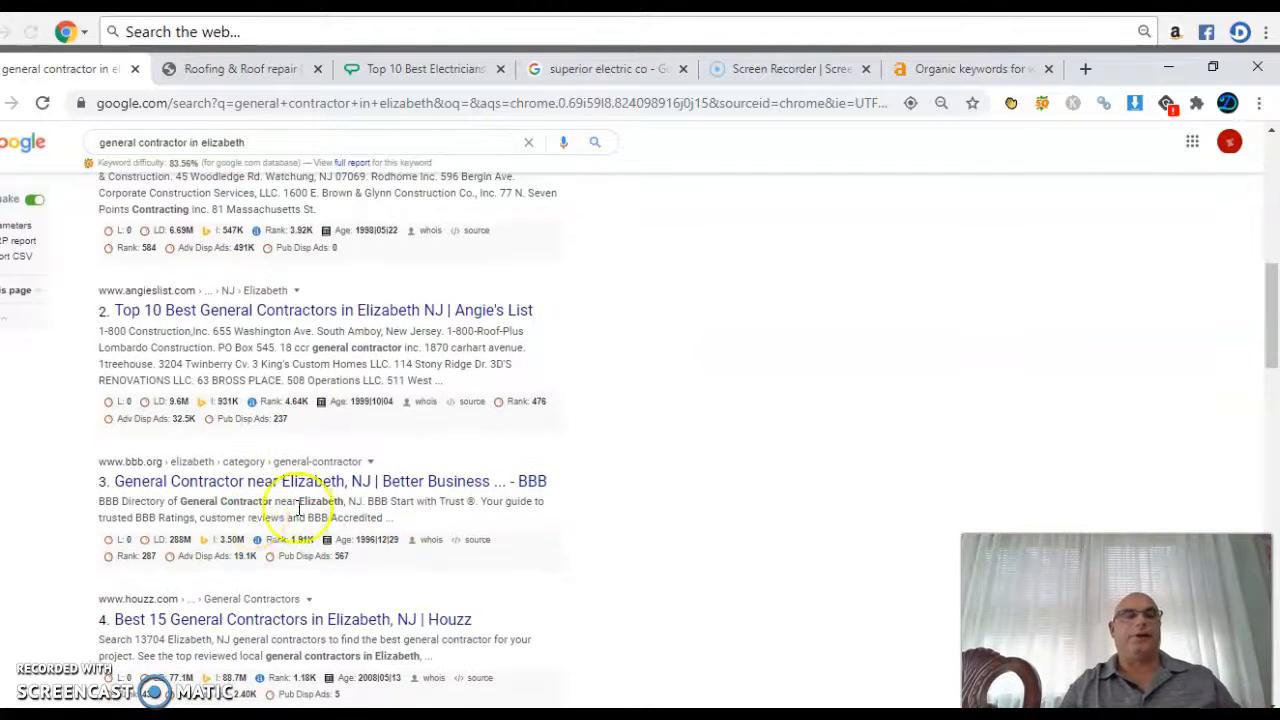
scroll("down", 3)
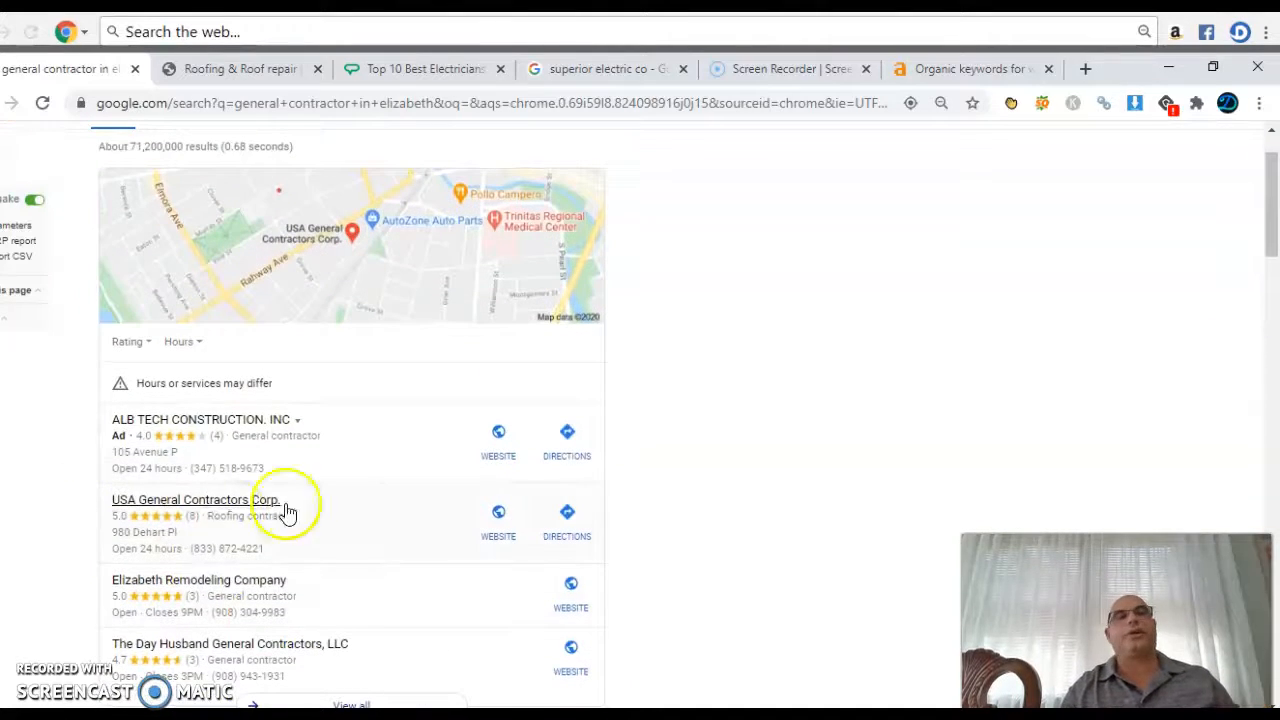
mouse_move(732, 360)
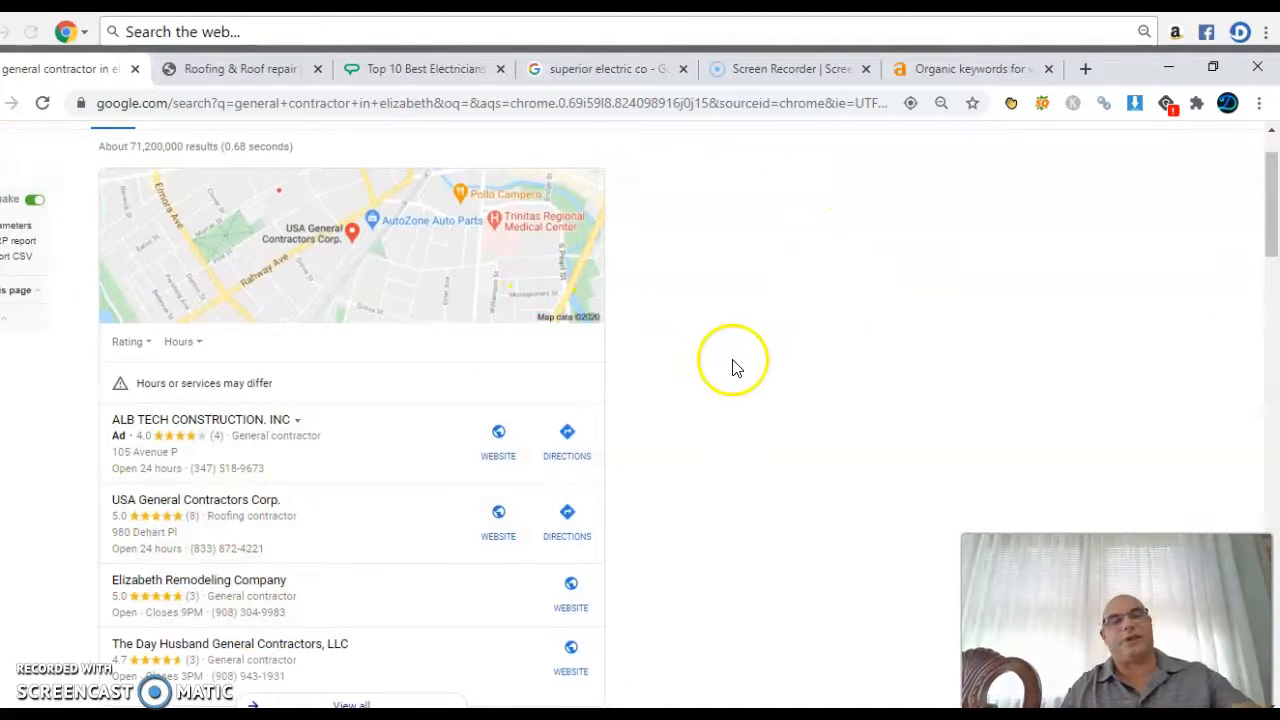
scroll("down", 3)
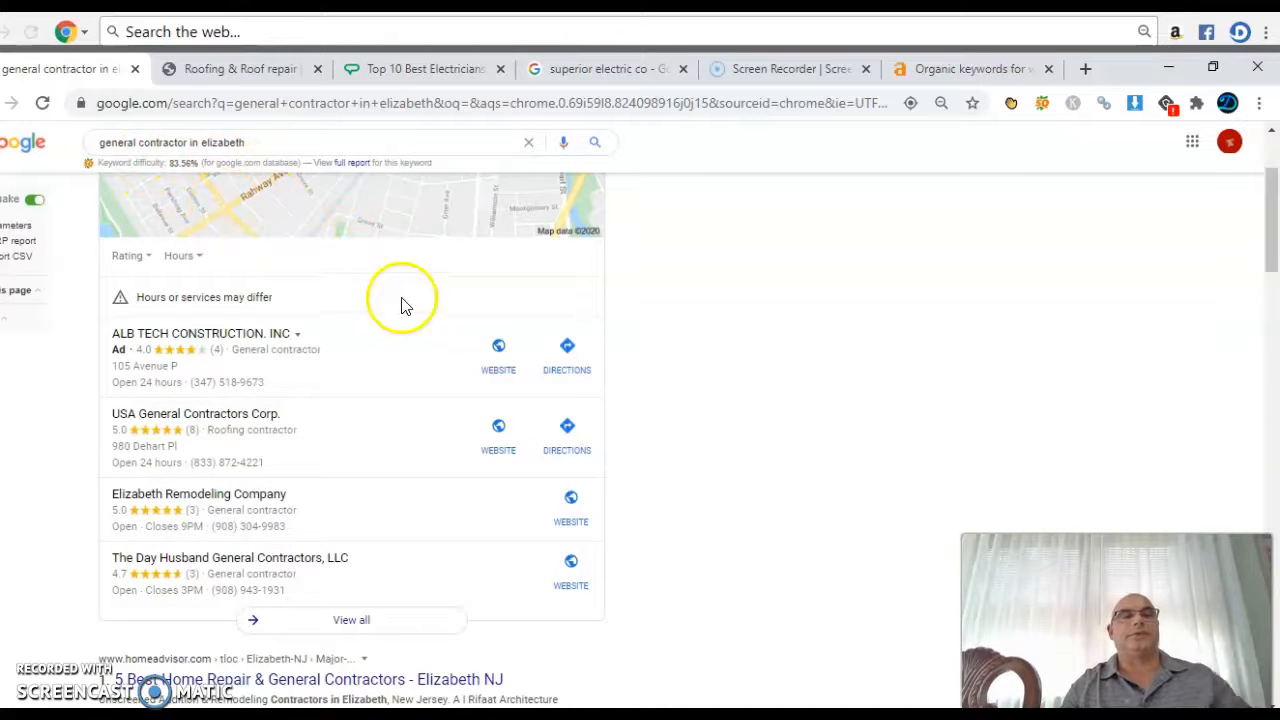
scroll("down", 3)
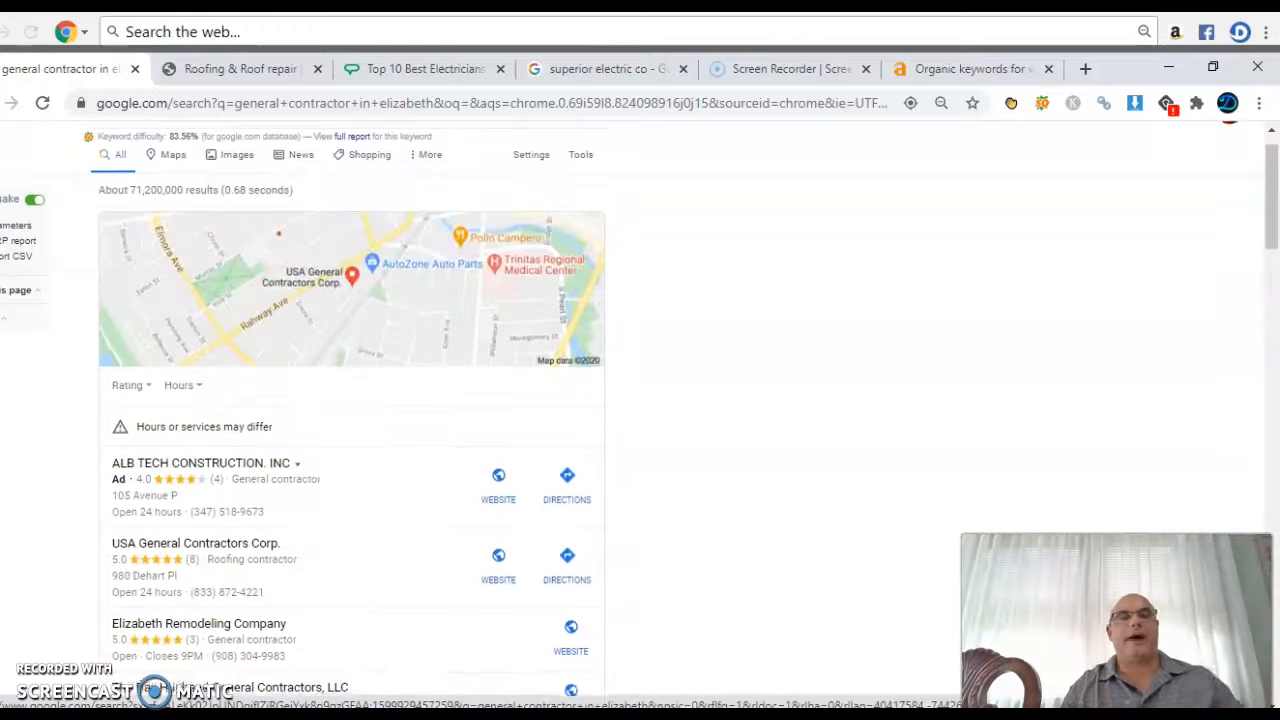
scroll("down", 3)
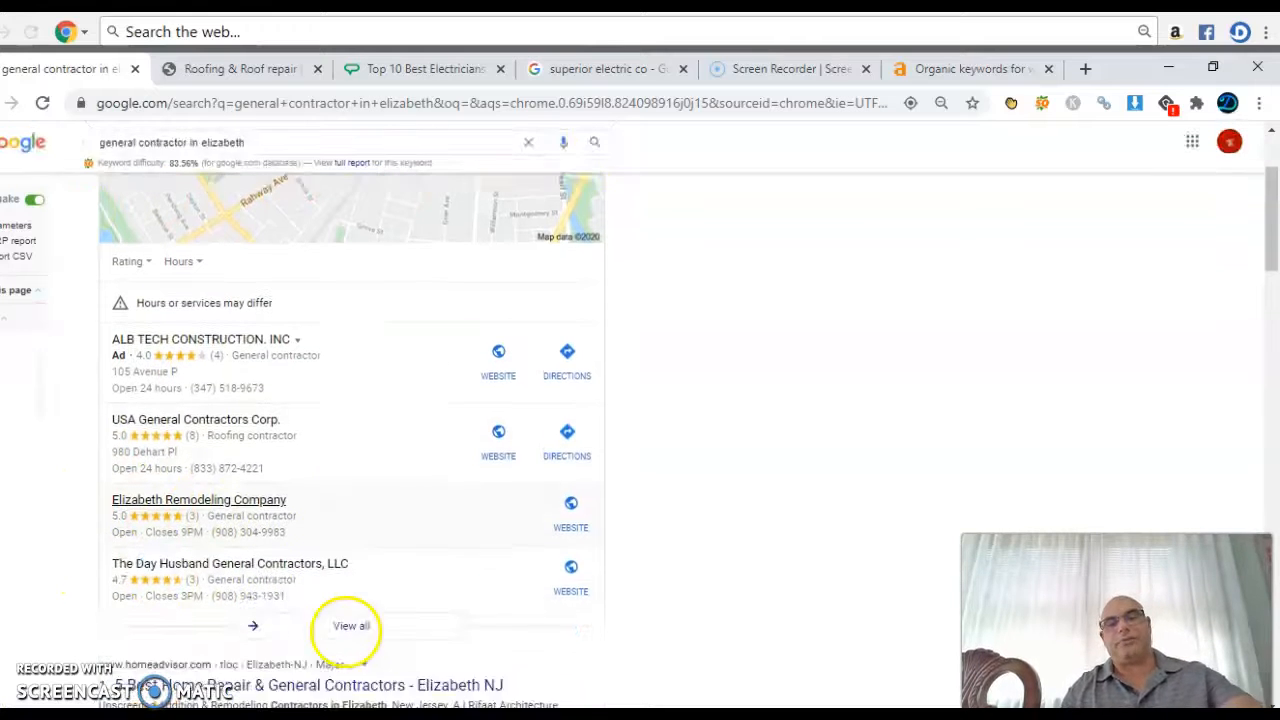
scroll("down", 3)
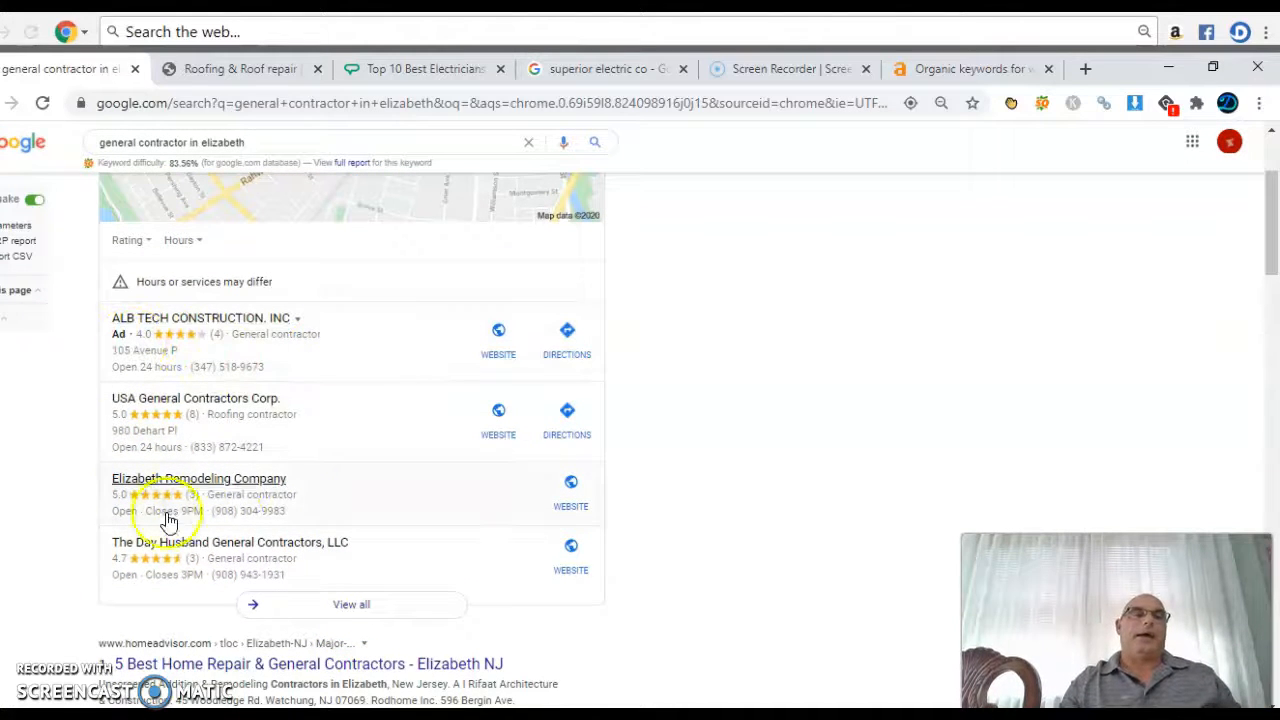
mouse_move(648, 436)
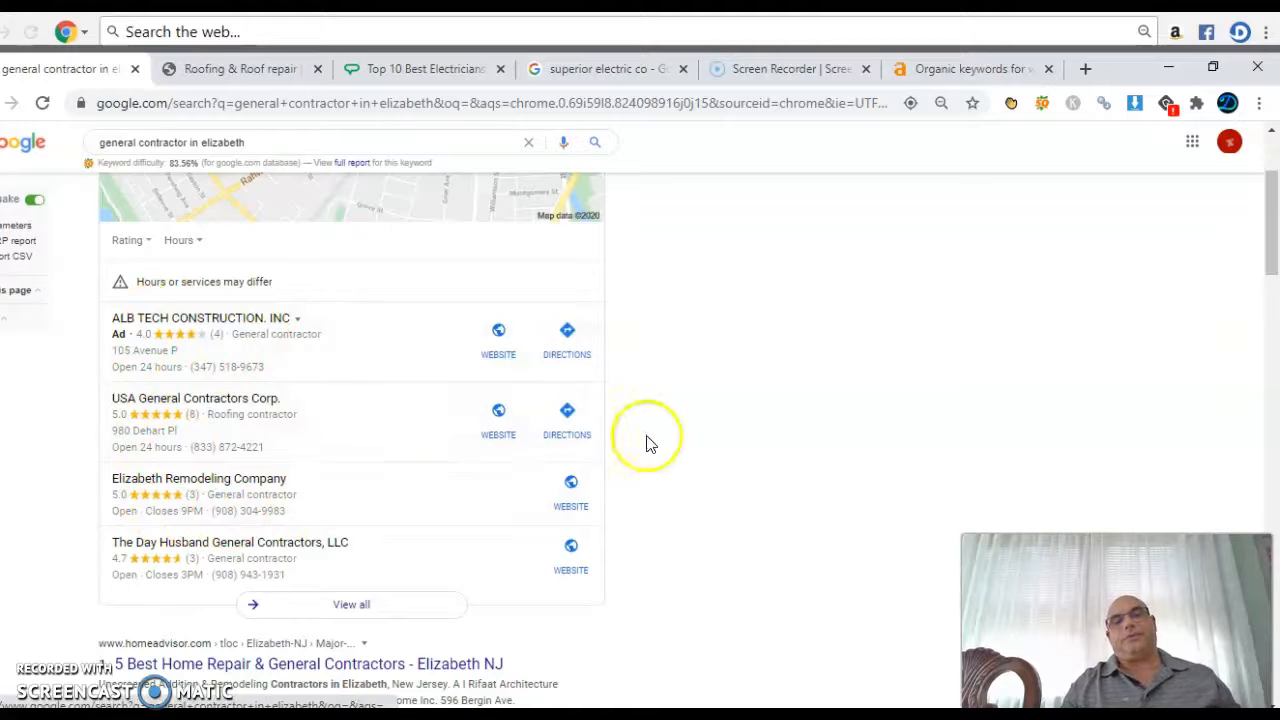
mouse_move(450, 296)
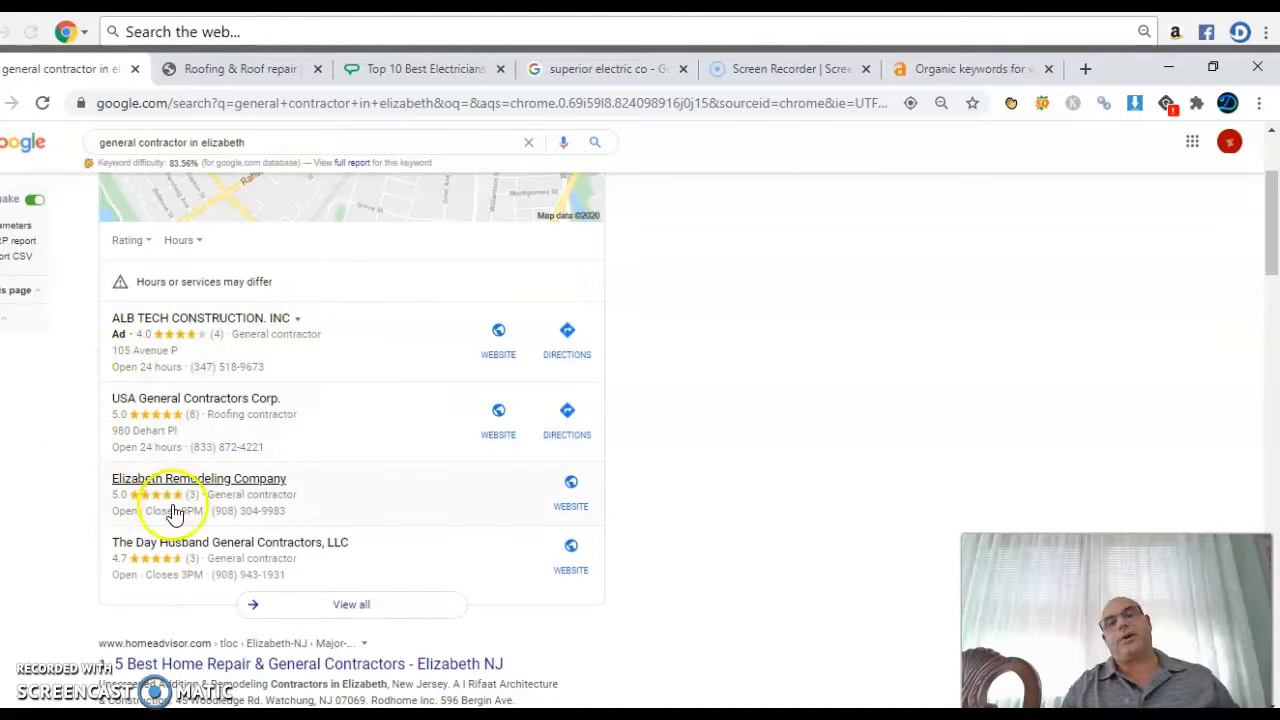
mouse_move(120, 340)
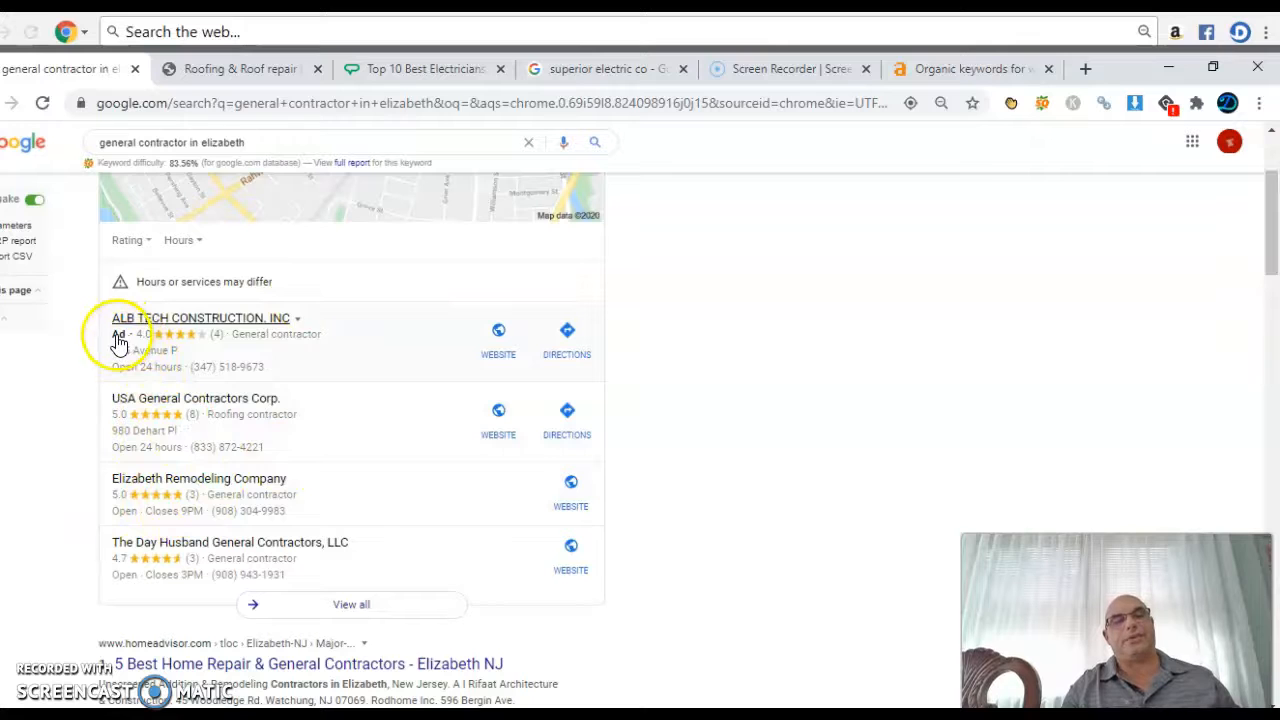
mouse_move(530, 358)
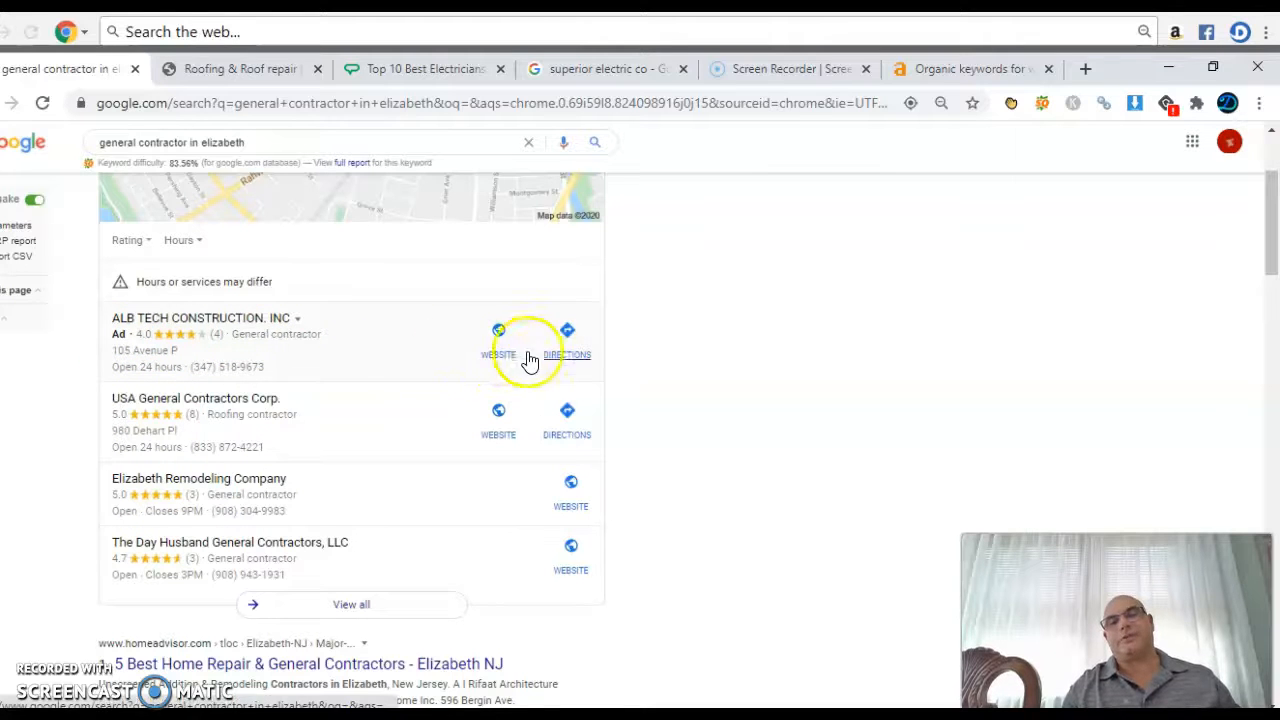
mouse_move(130, 430)
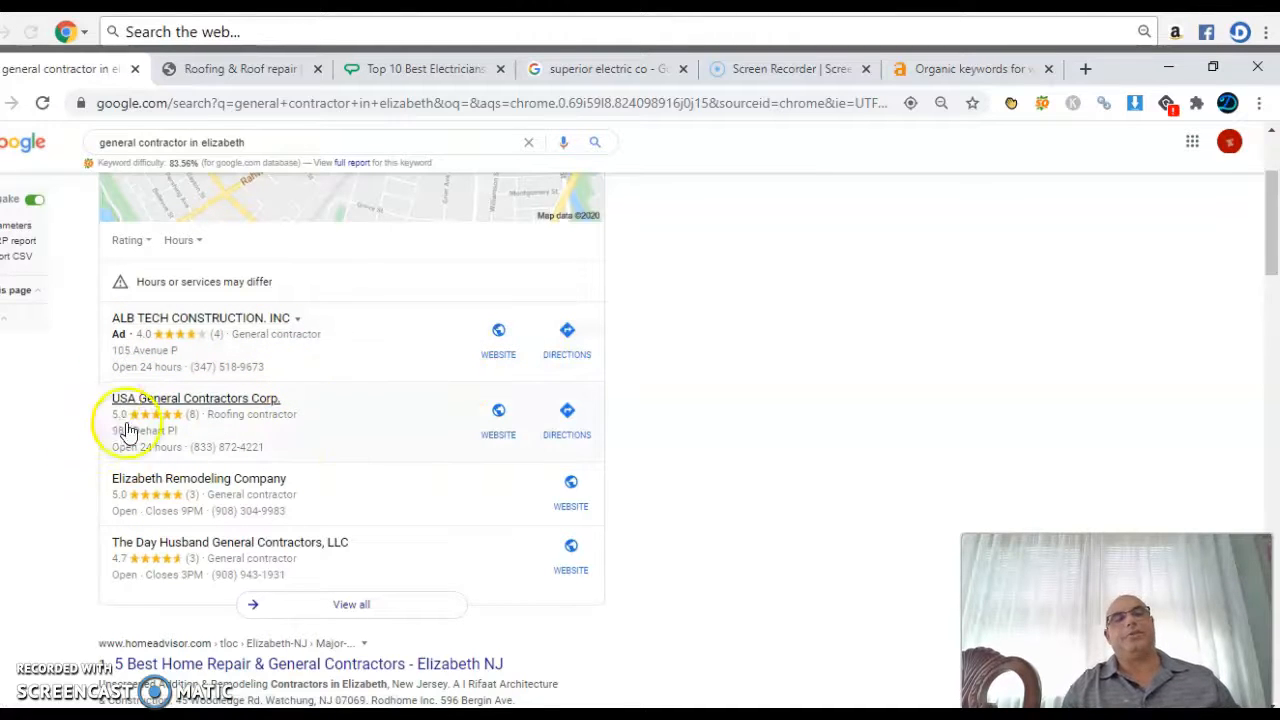
mouse_move(424, 420)
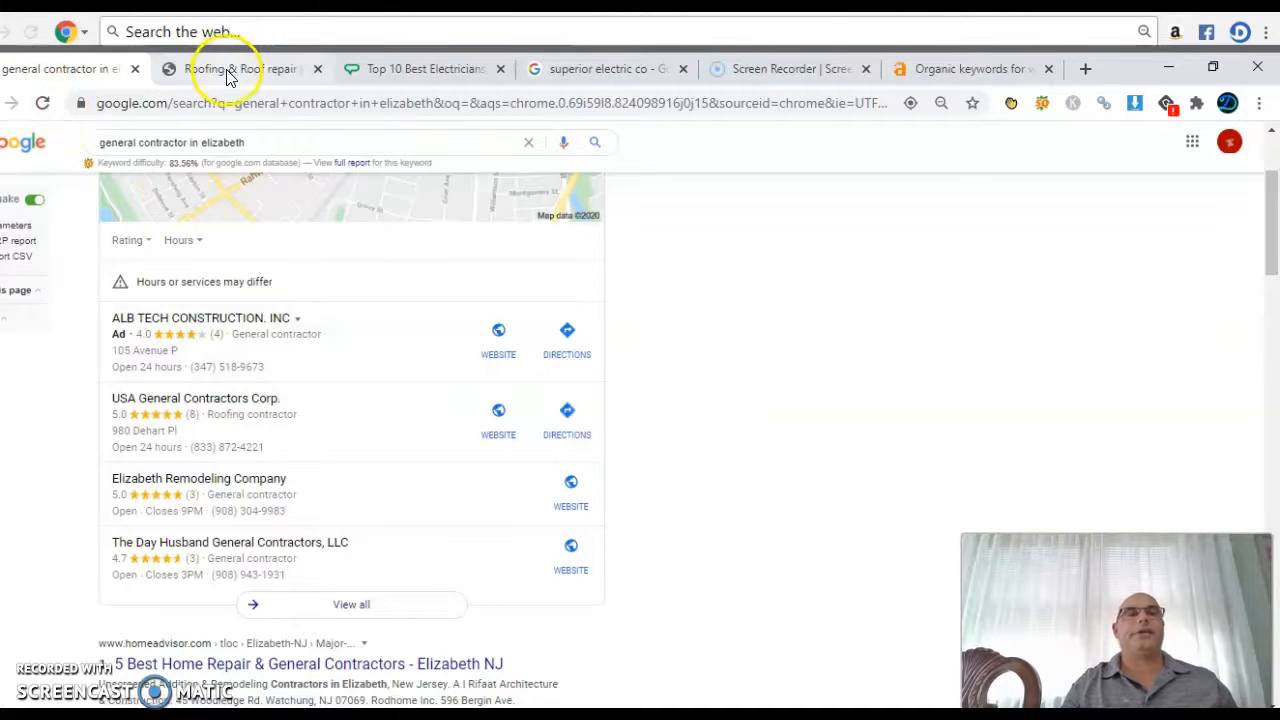
left_click(498, 410)
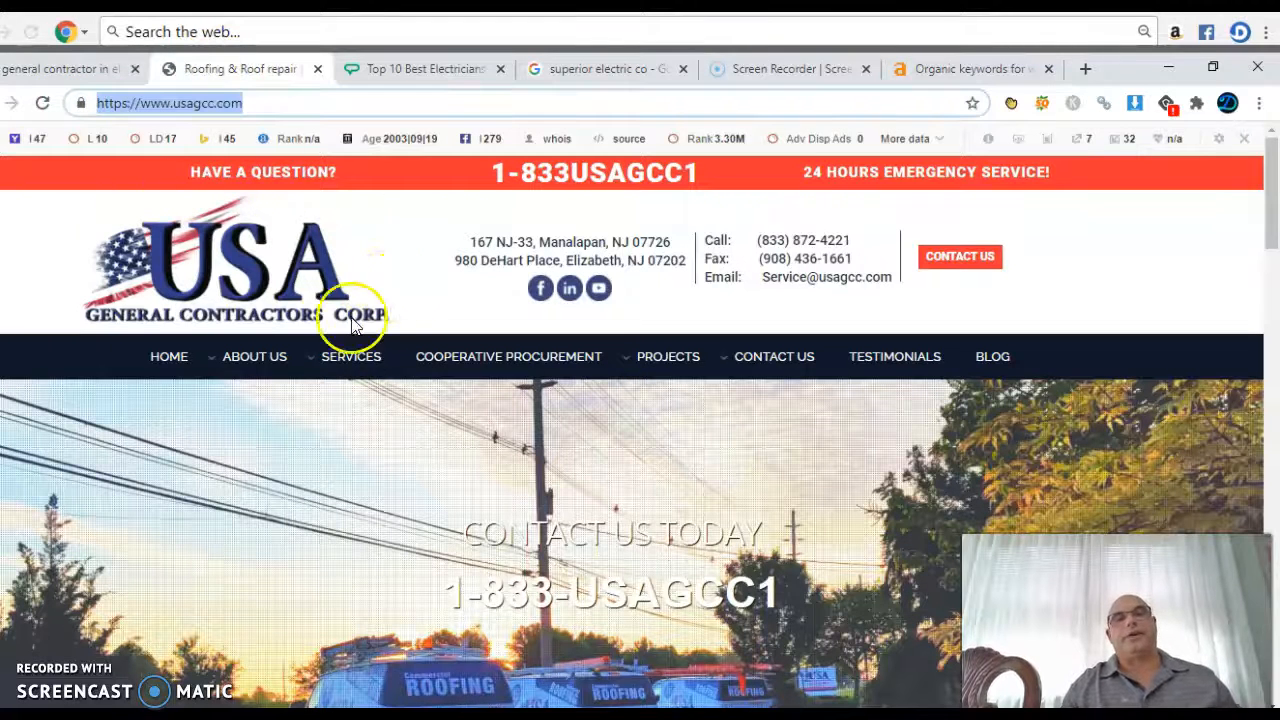
mouse_move(1270, 290)
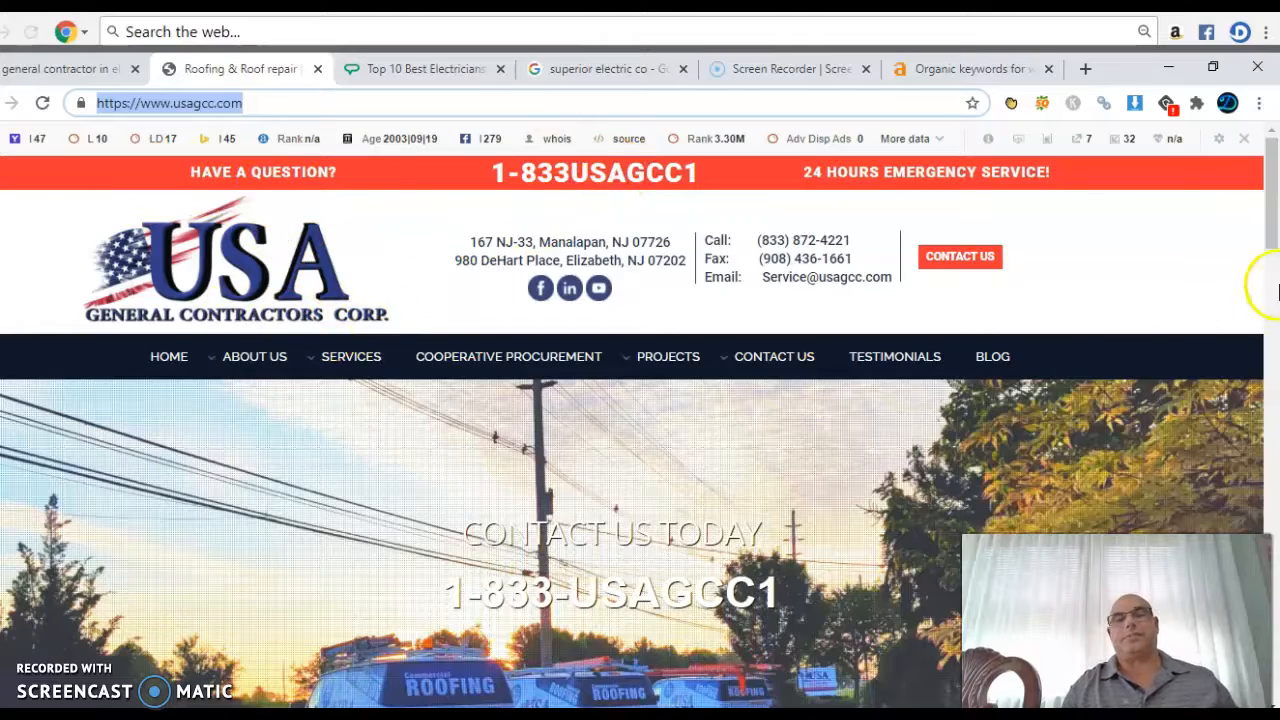
scroll("down", 3)
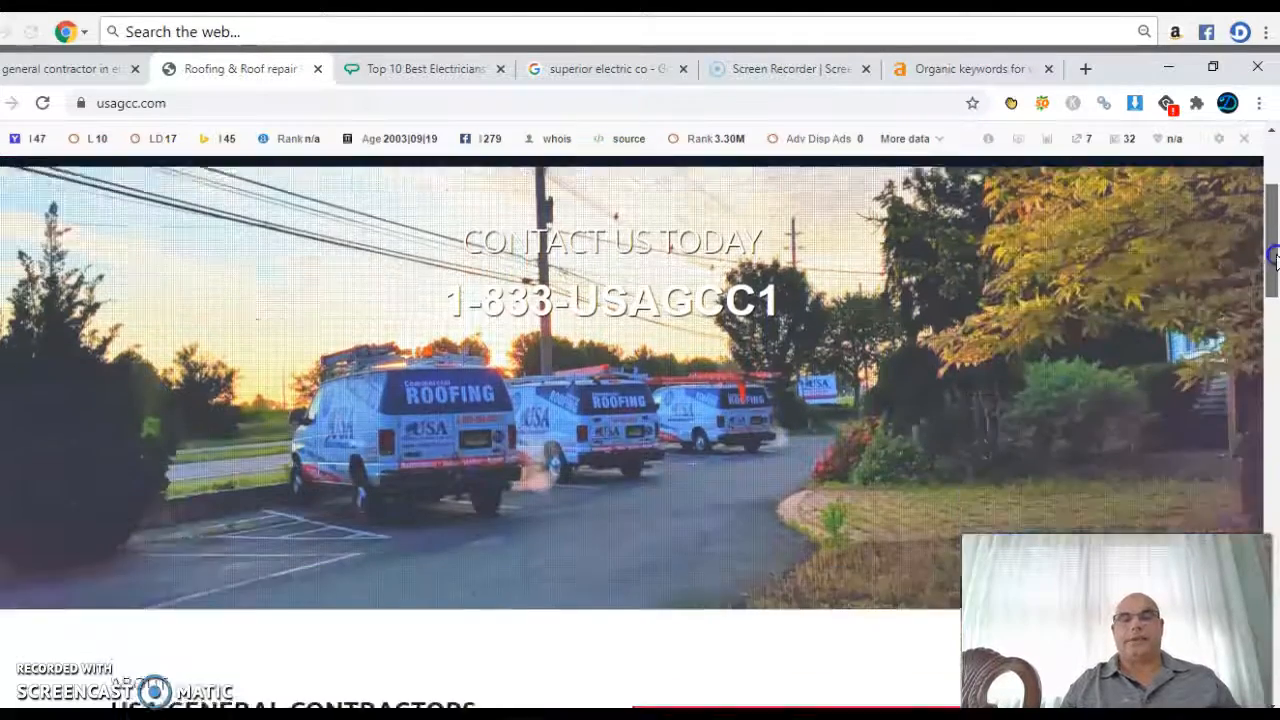
scroll("down", 3)
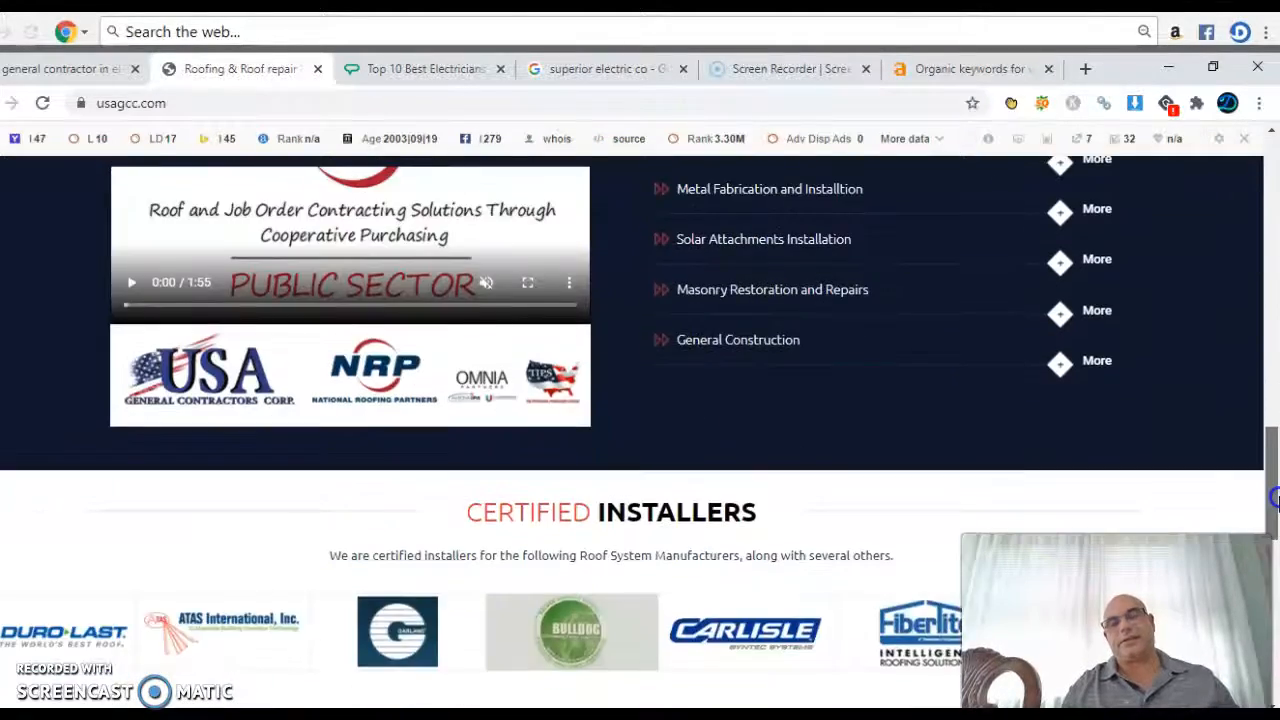
scroll("down", 3)
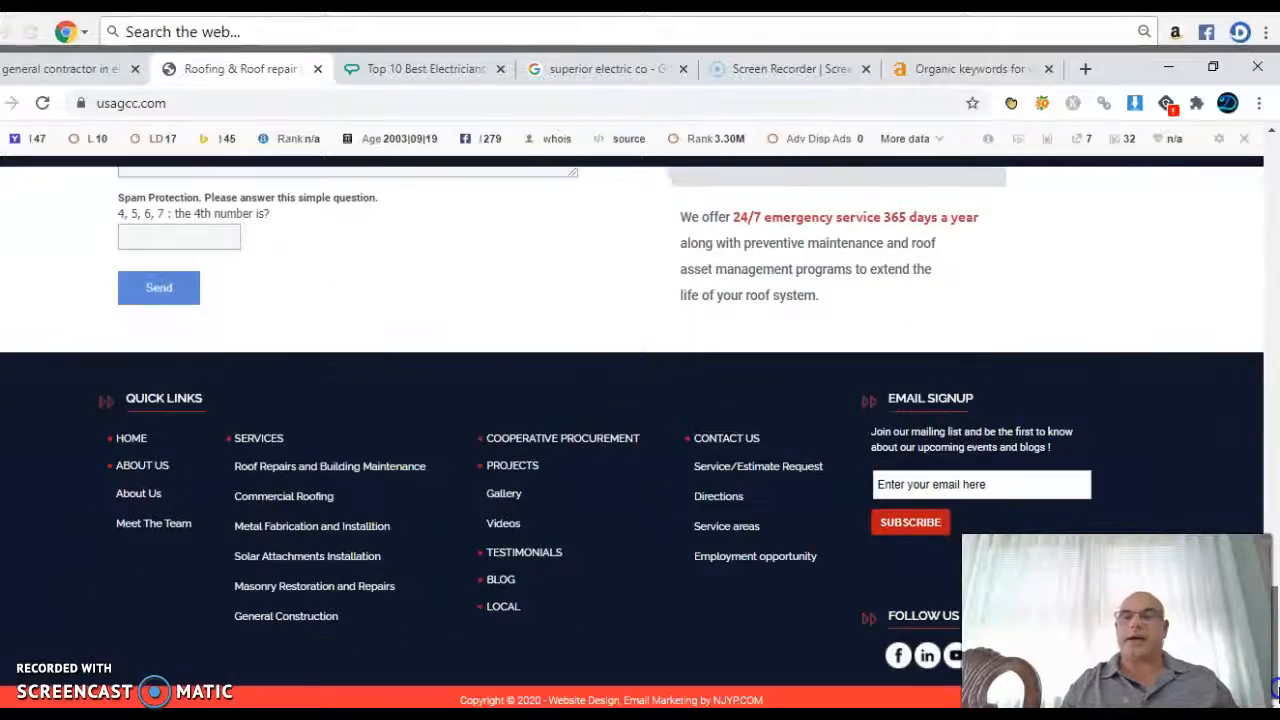
scroll("up", 3)
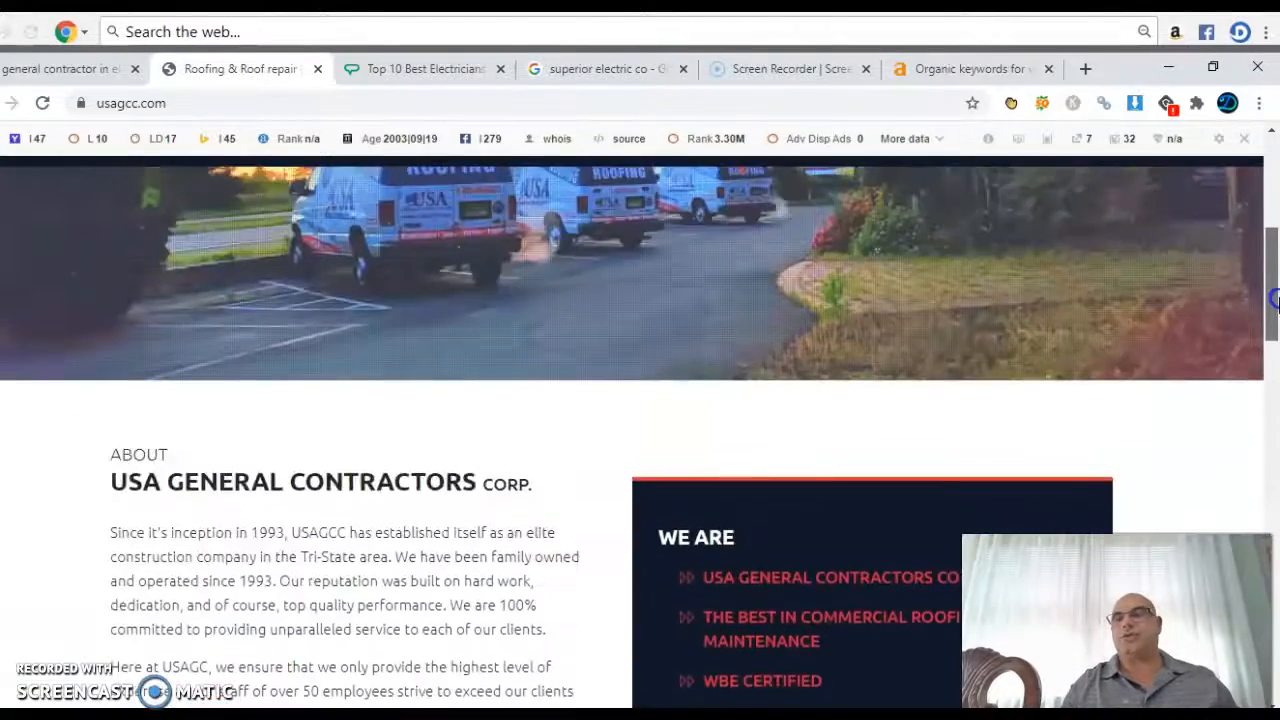
scroll("up", 3)
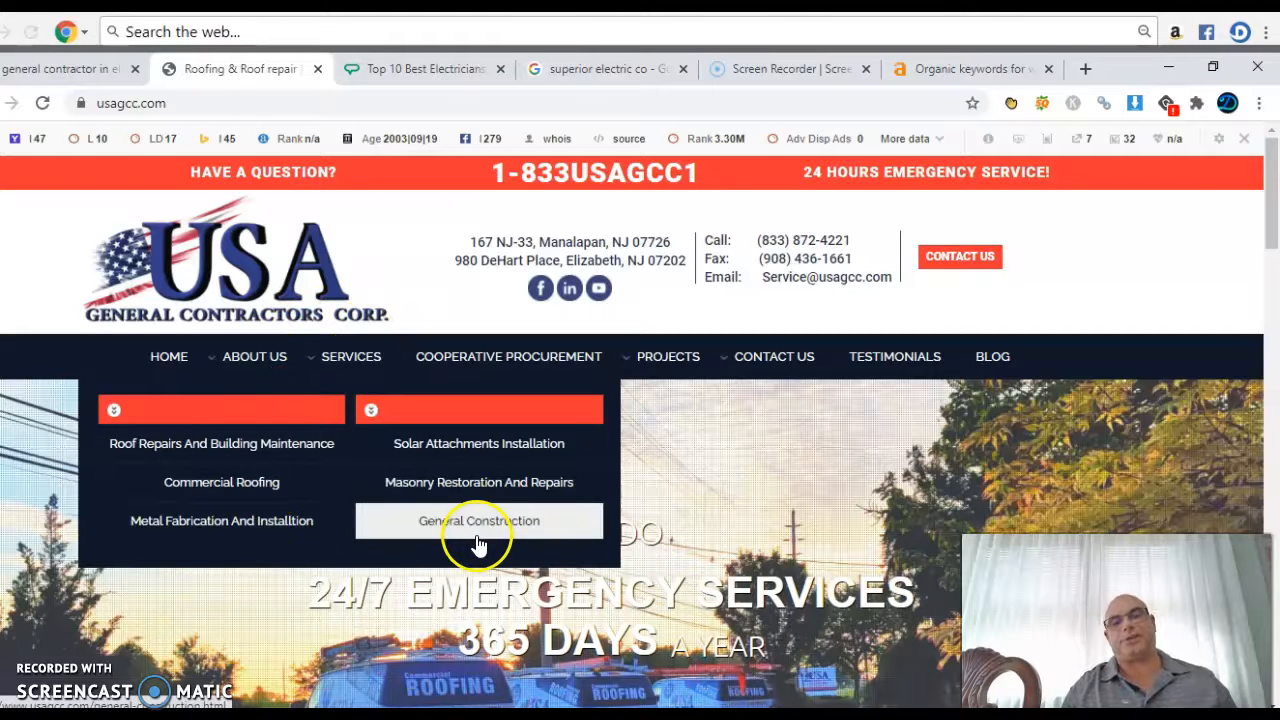
mouse_move(240, 524)
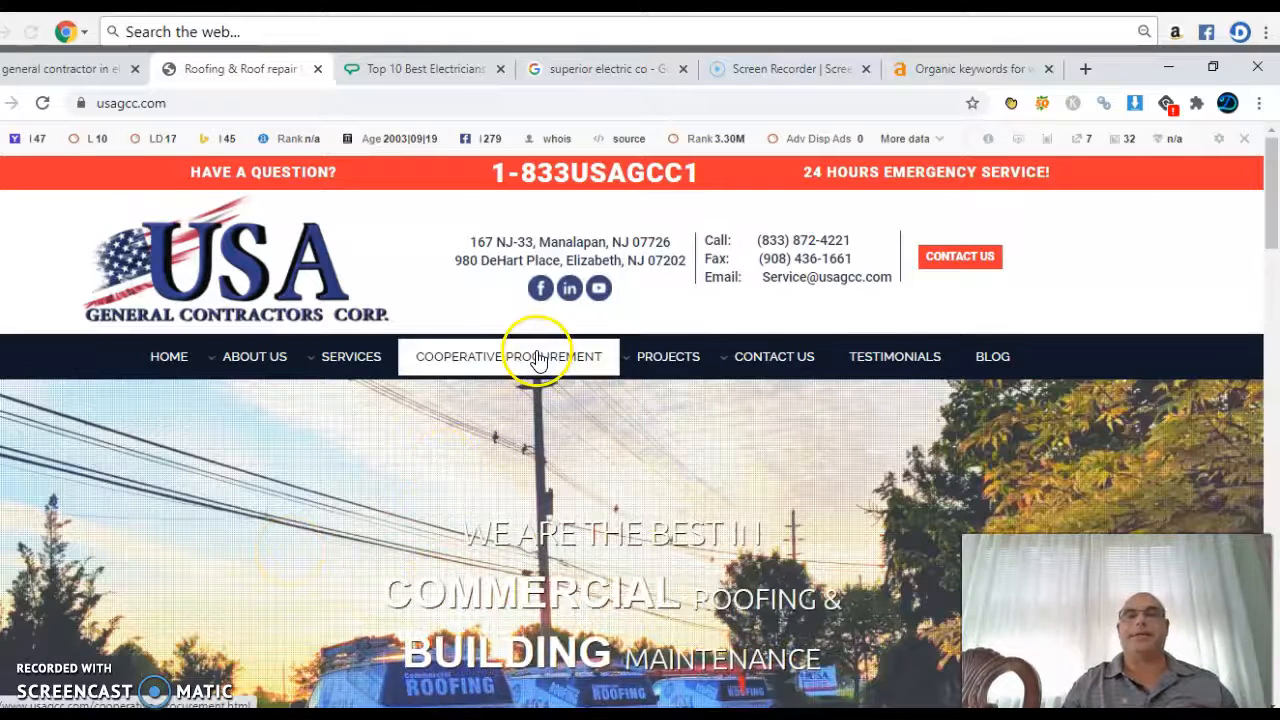
mouse_move(696, 272)
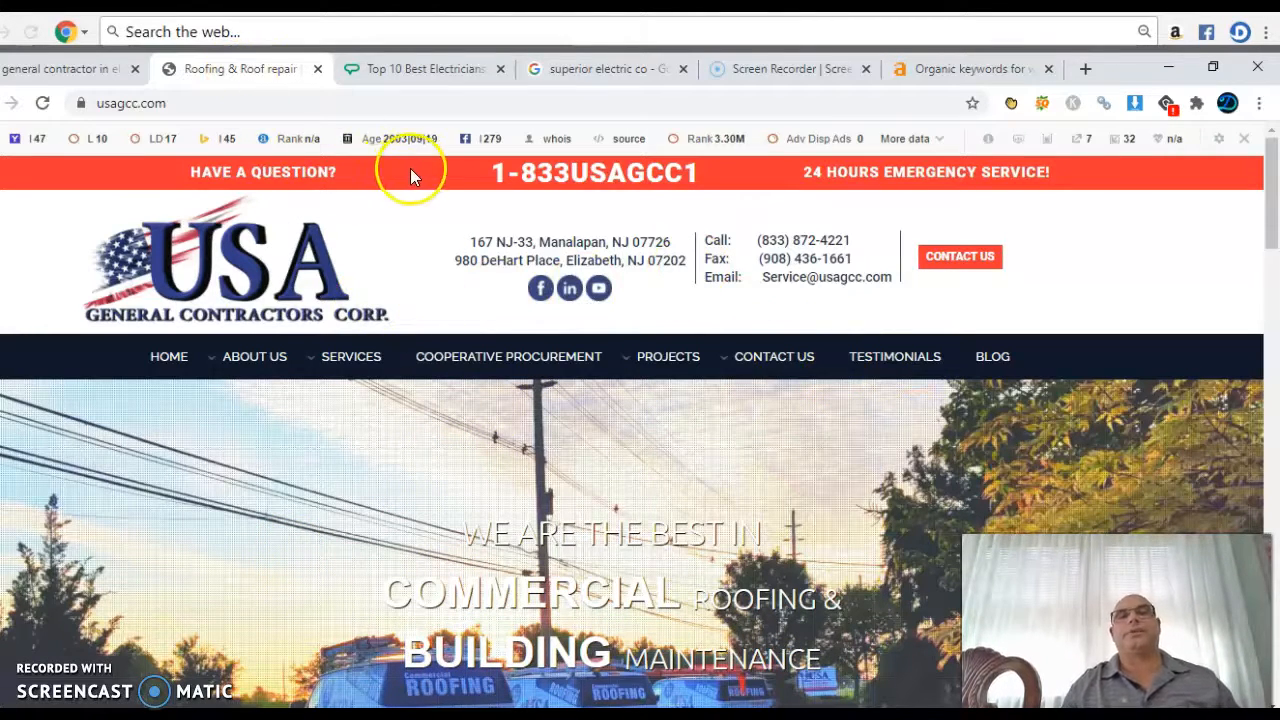
mouse_move(948, 68)
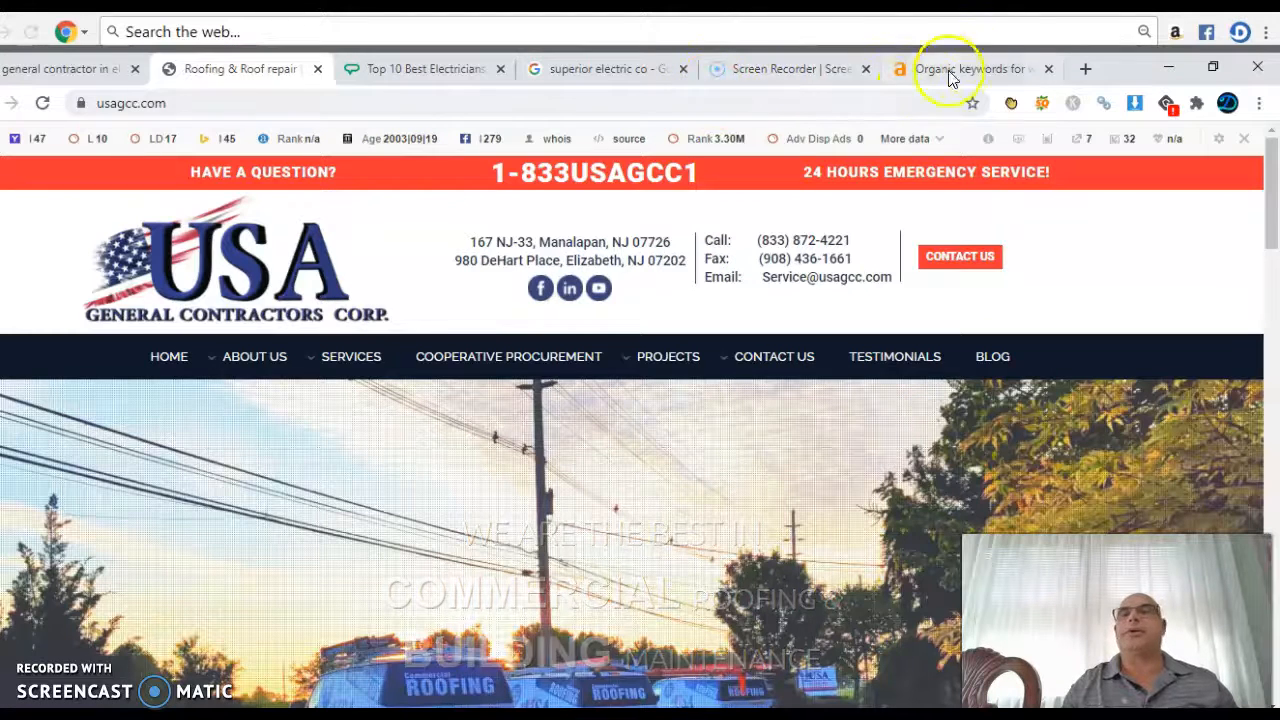
Step: Start a fresh Ahrefs dashboard search after copying the usagcc.com address from its site
left_click(968, 68)
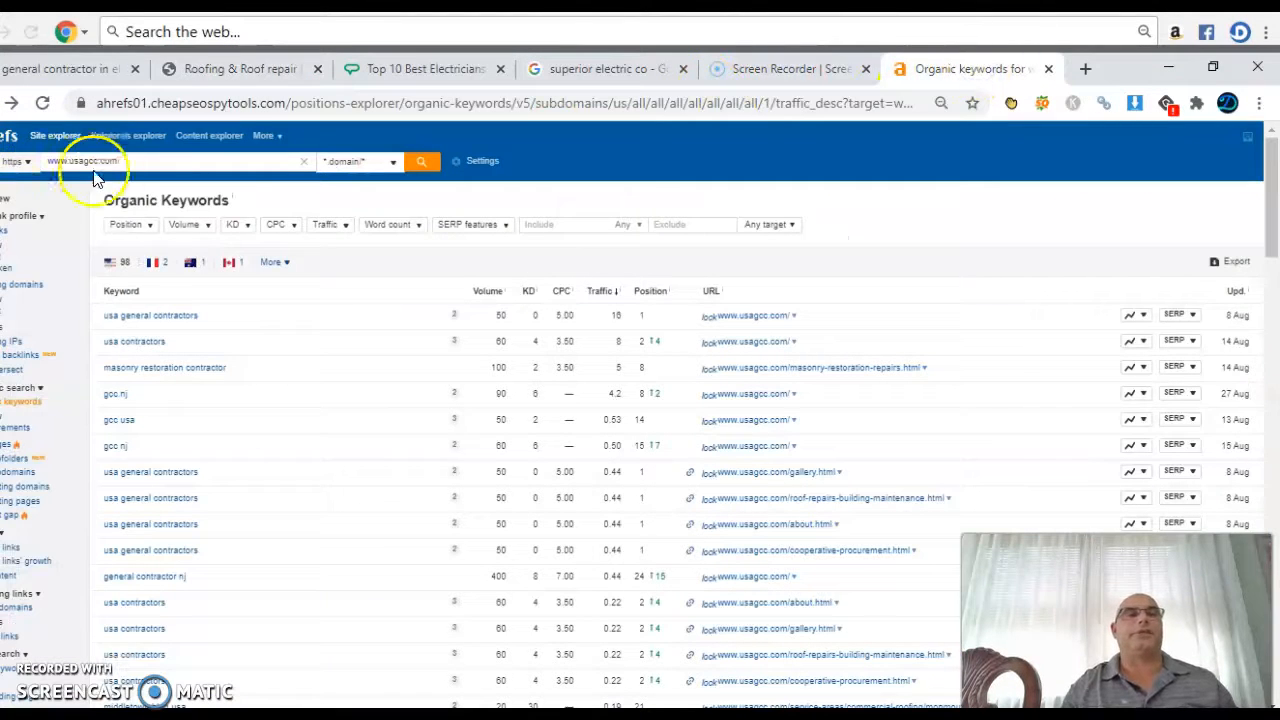
left_click(56, 136)
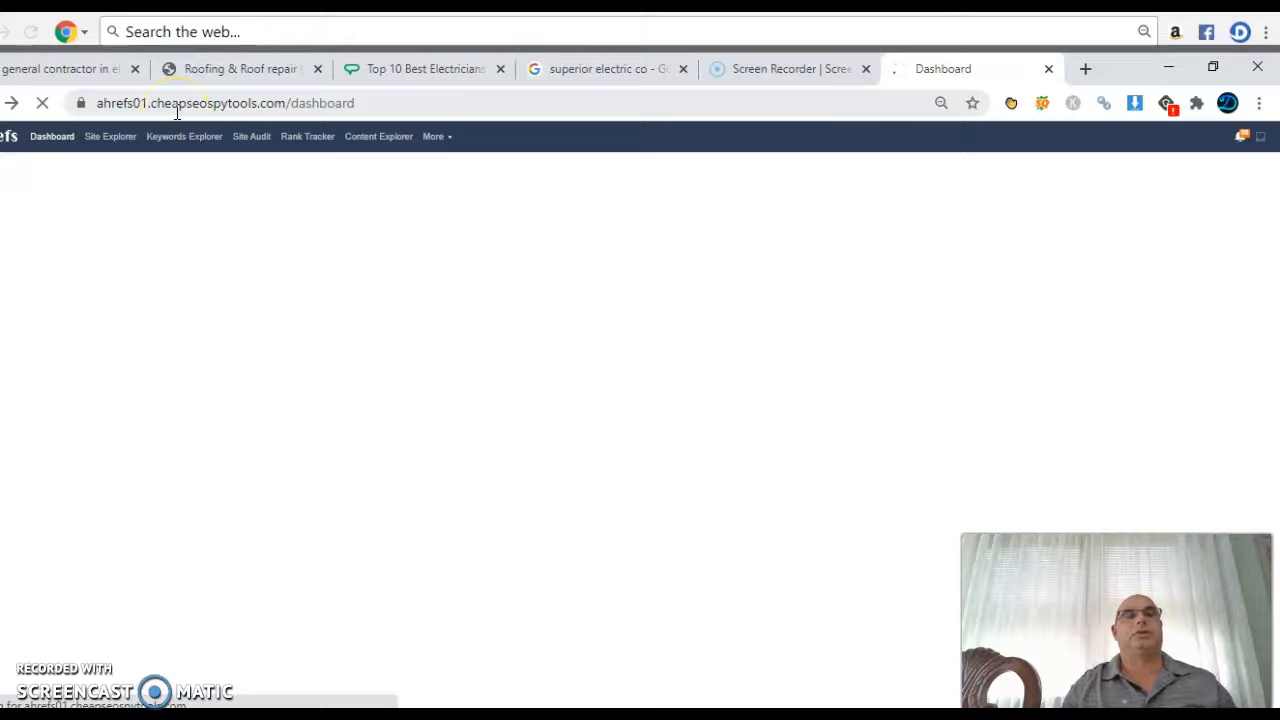
left_click(240, 68)
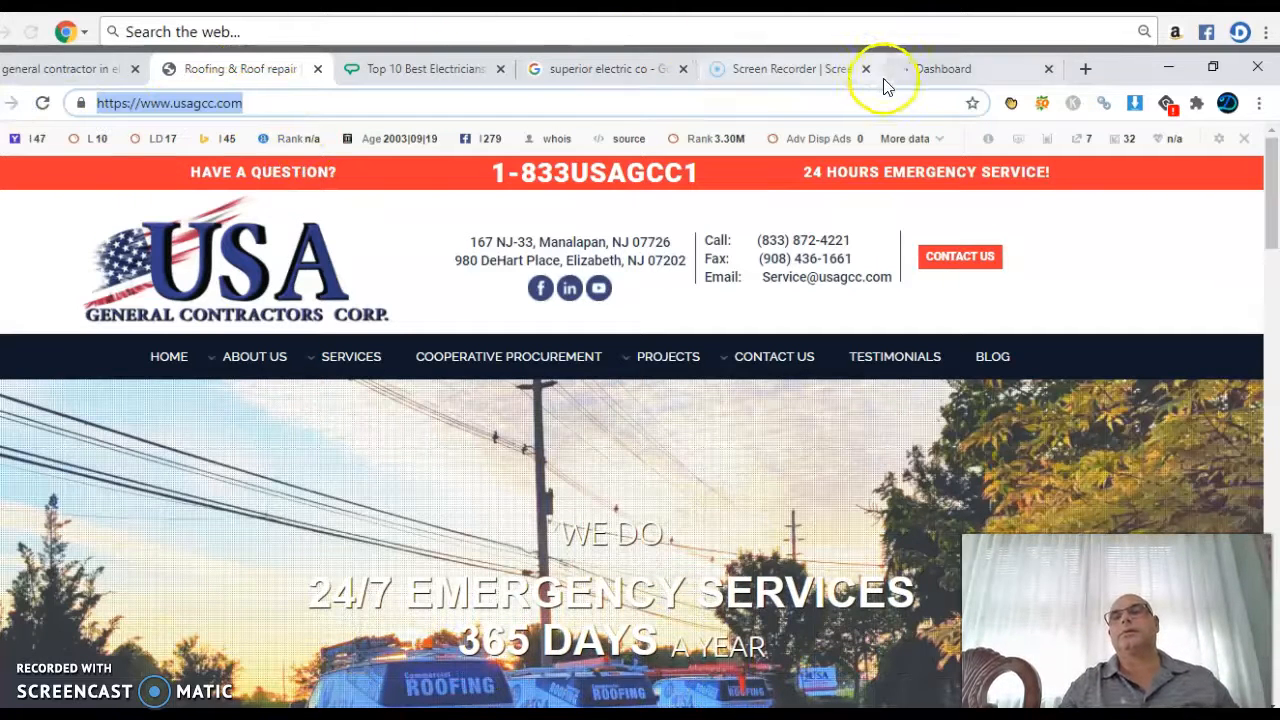
left_click(944, 68)
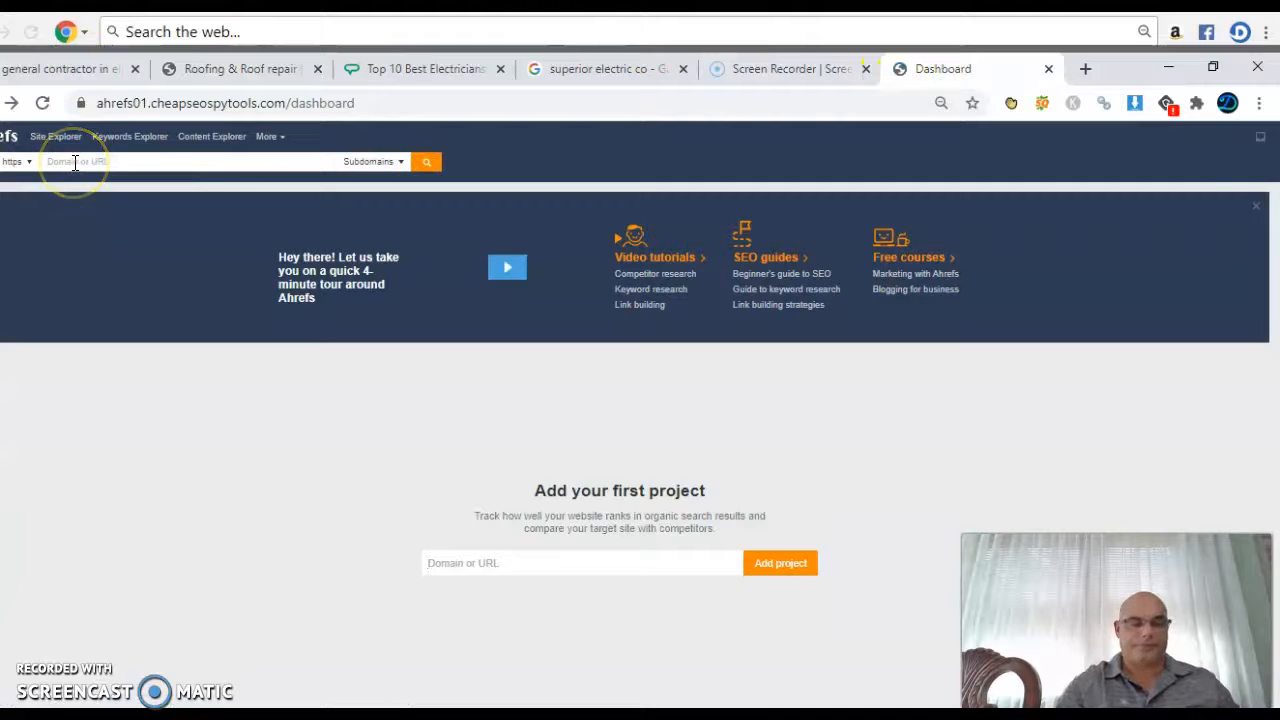
type("https://www.usagcc.com/")
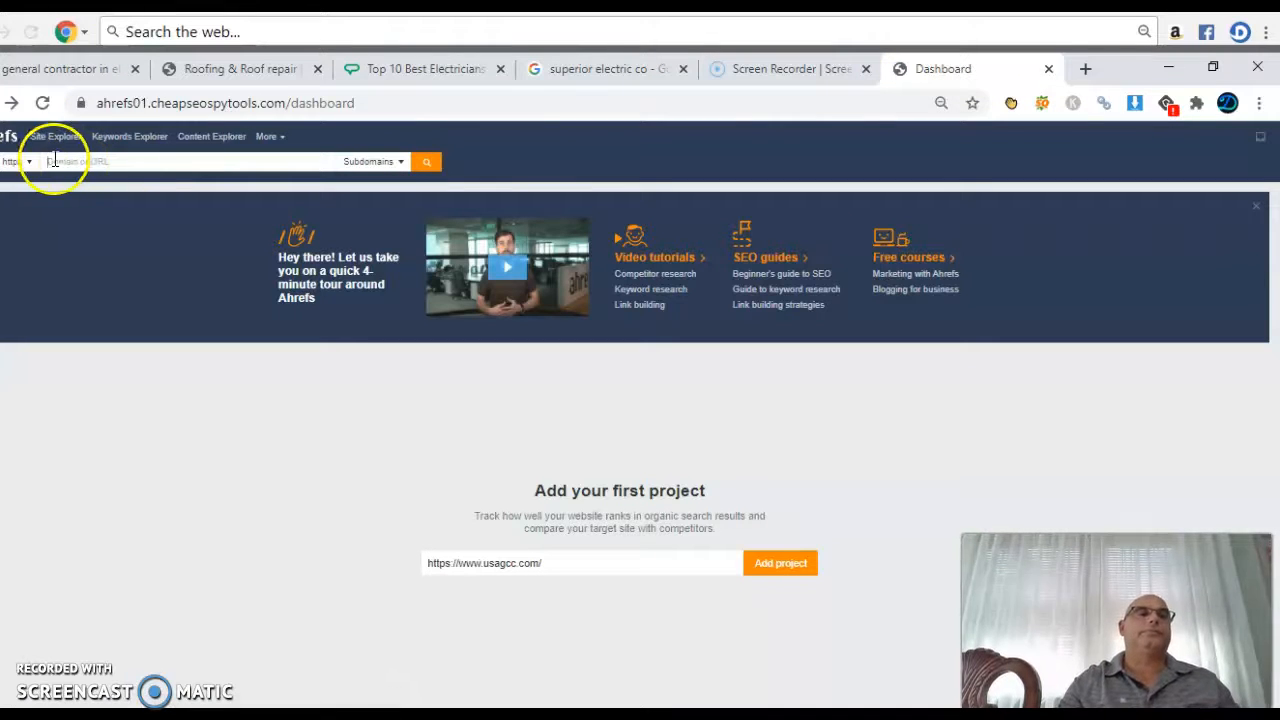
type("https://www.usagcc.com/")
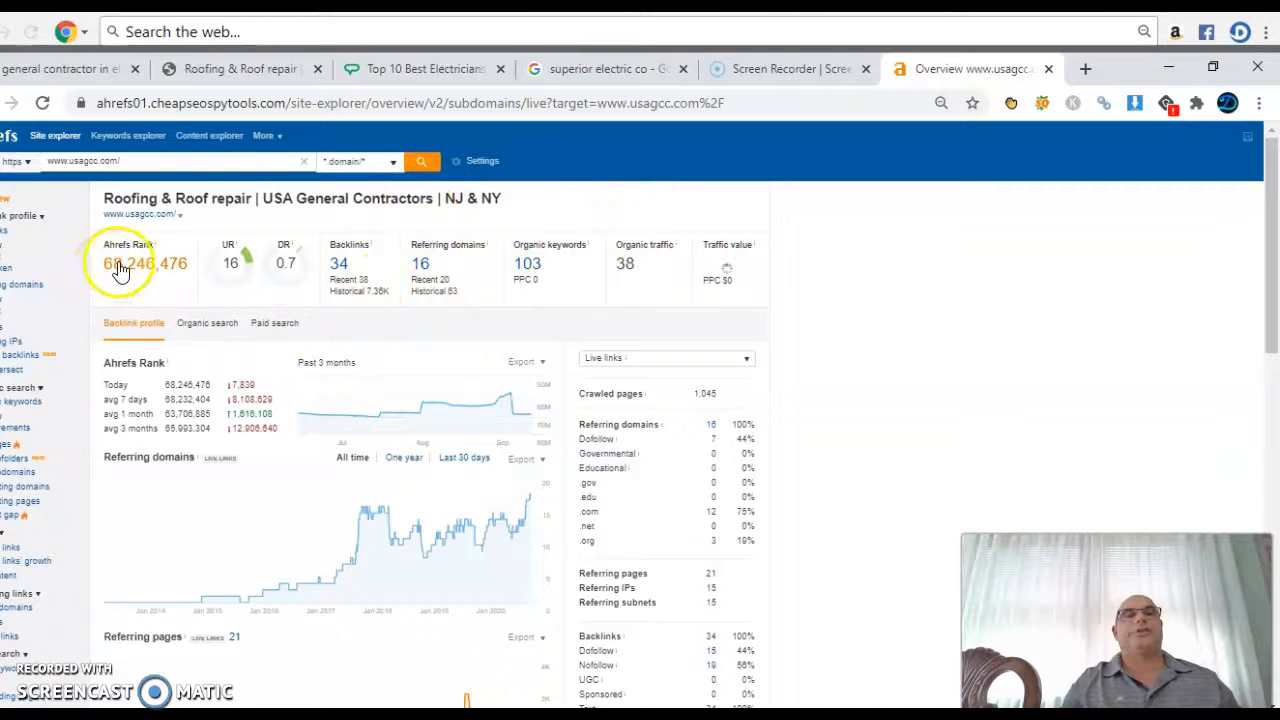
mouse_move(256, 296)
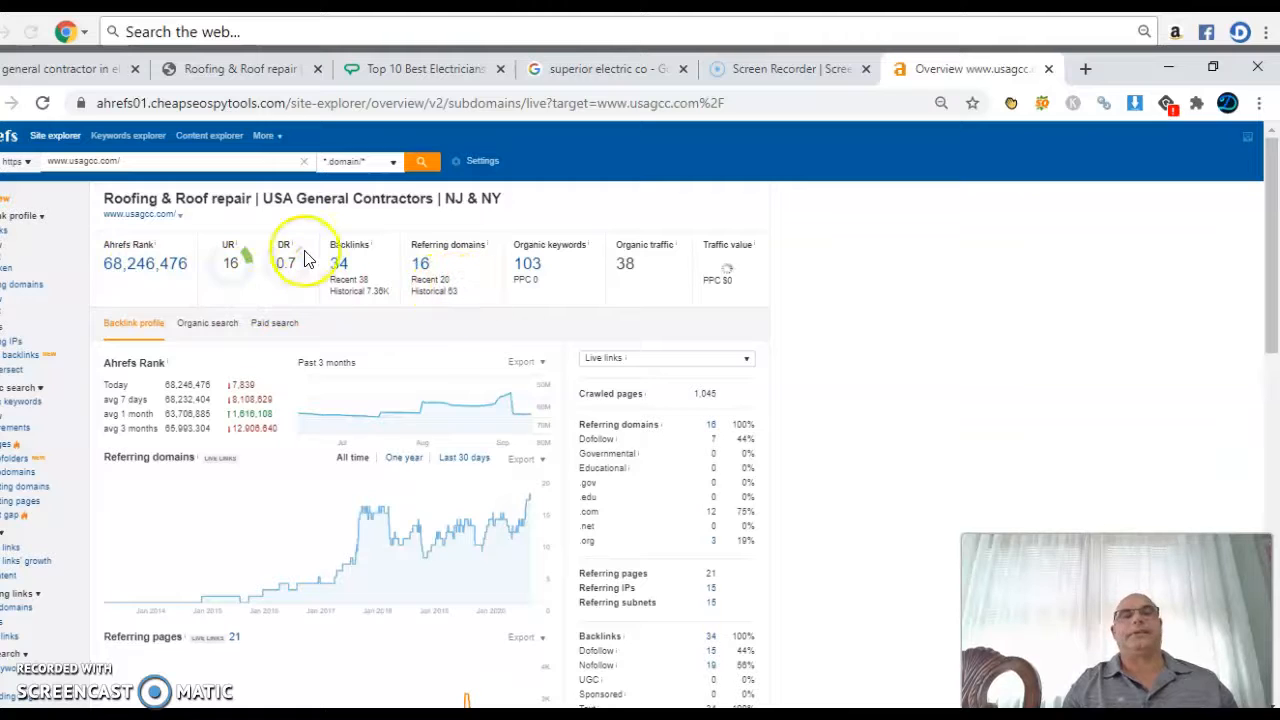
mouse_move(240, 276)
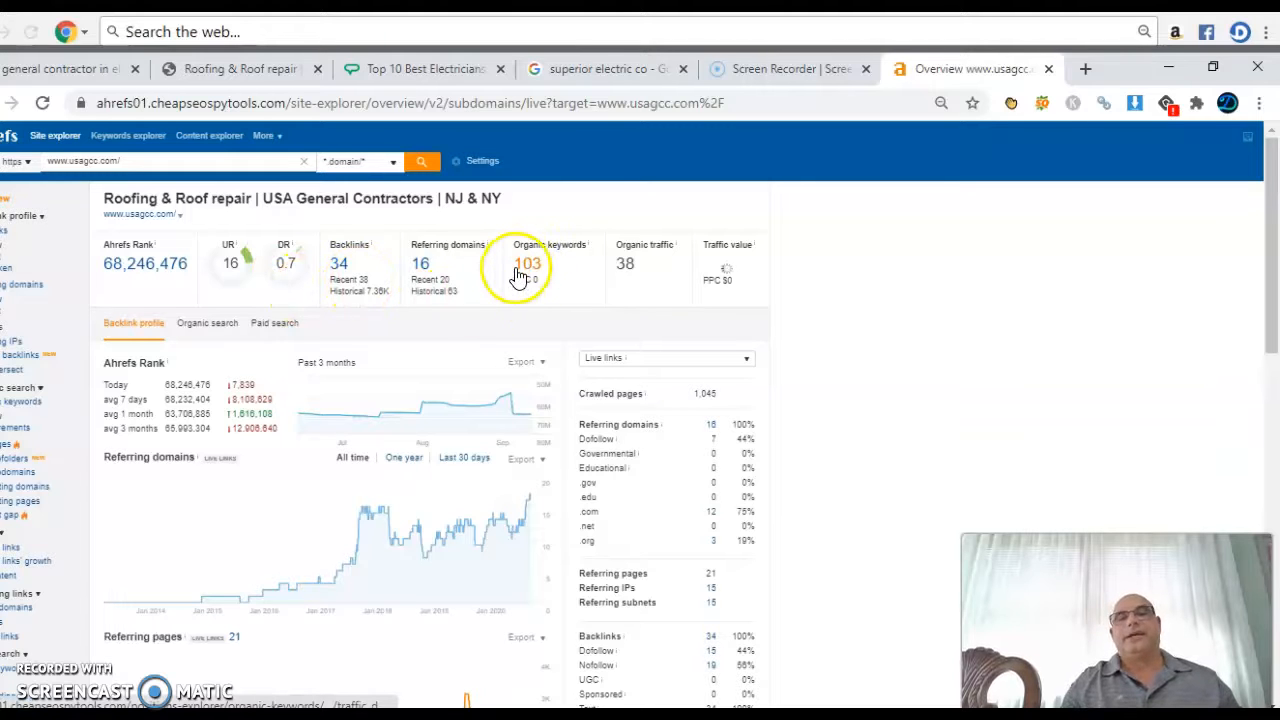
mouse_move(536, 270)
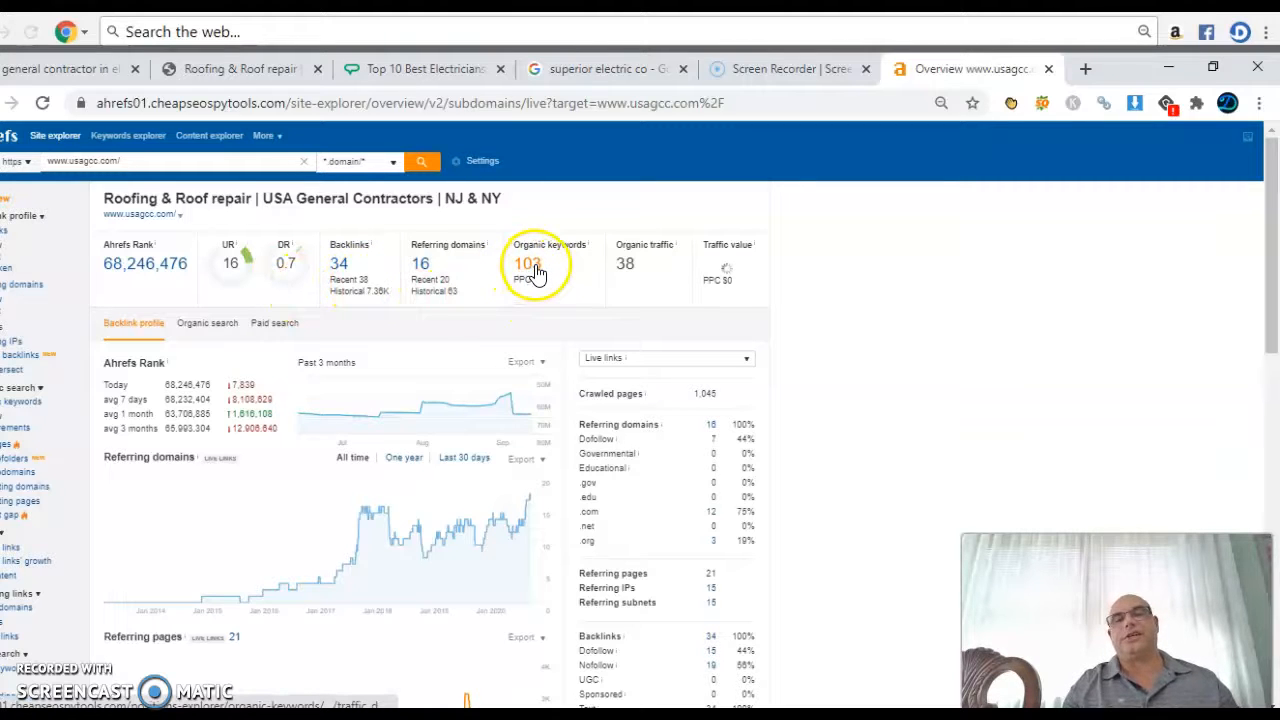
Step: Open the Organic keywords (103) report for usagcc.com from the overview
left_click(528, 264)
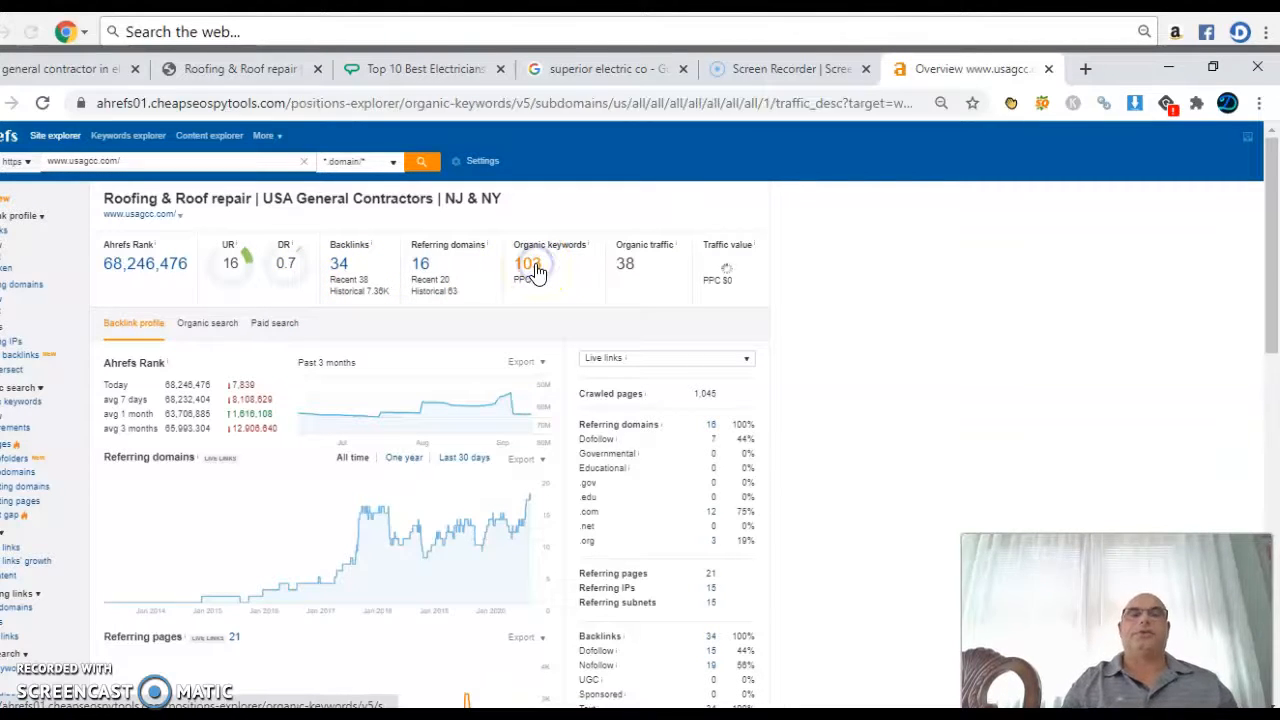
left_click(528, 264)
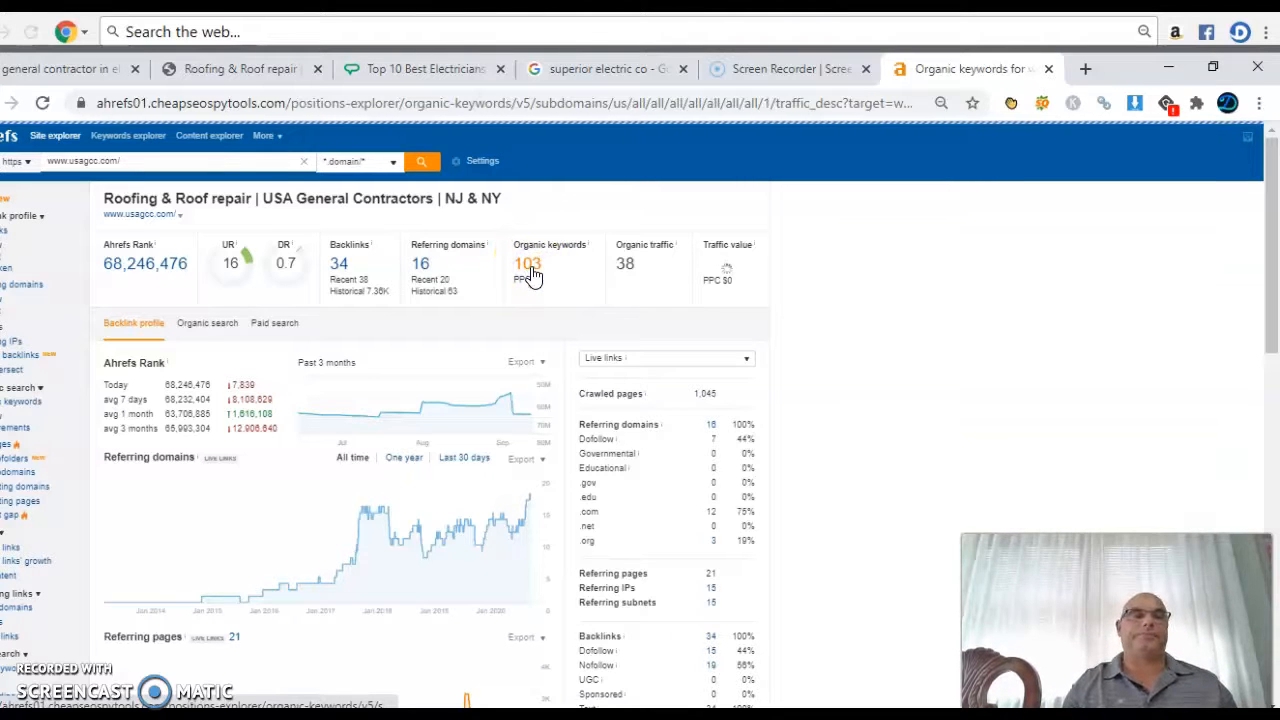
Step: Load the usagcc.com organic keywords table listing terms like usa general contractors
left_click(528, 264)
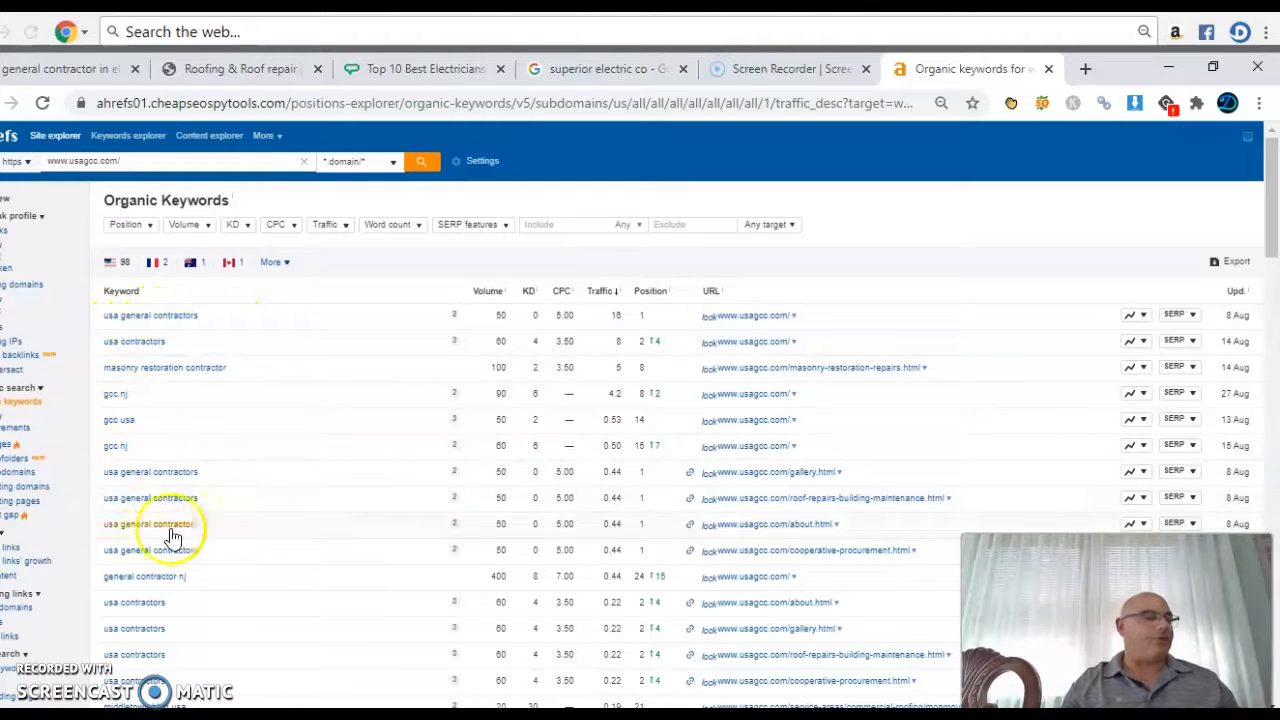
mouse_move(184, 404)
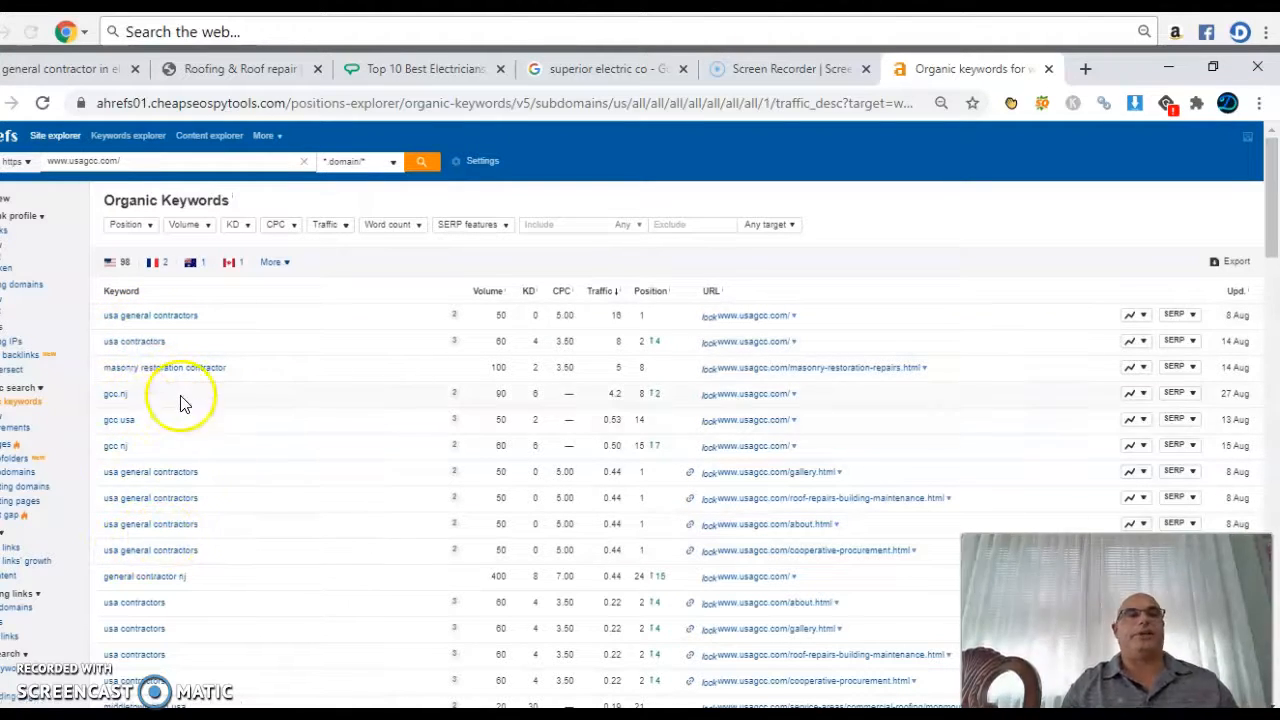
mouse_move(92, 324)
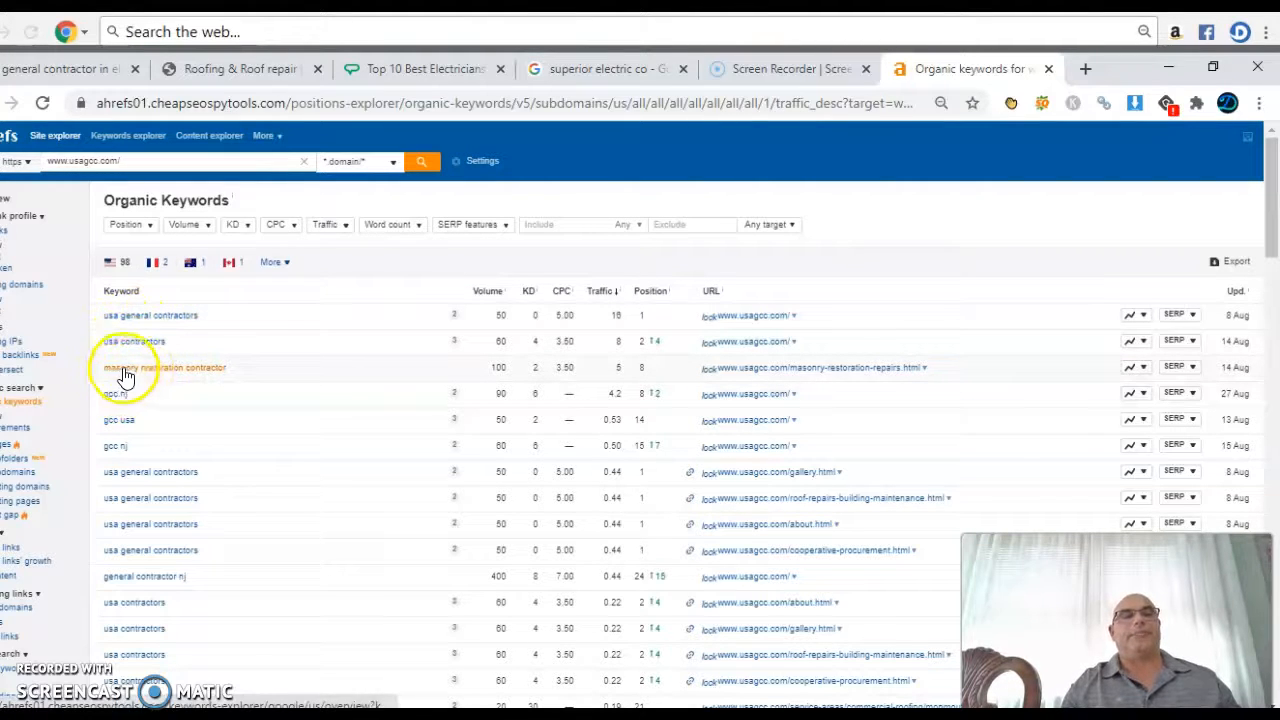
mouse_move(268, 384)
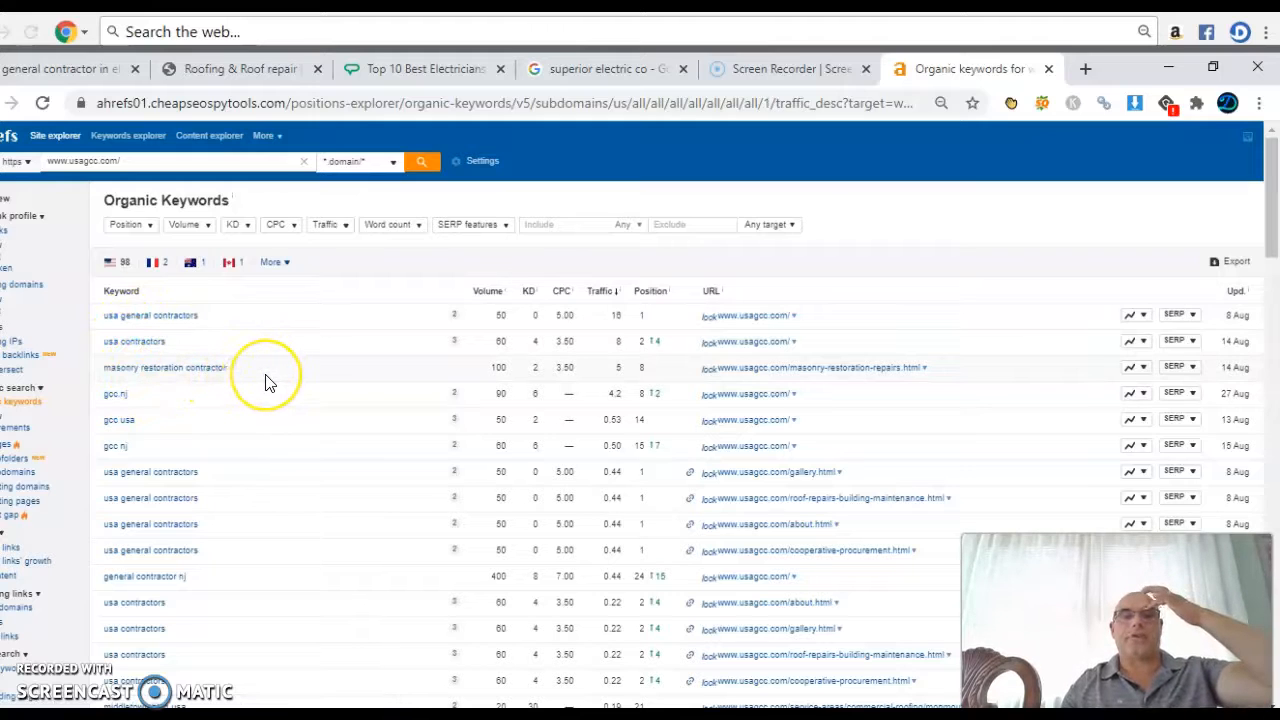
mouse_move(130, 390)
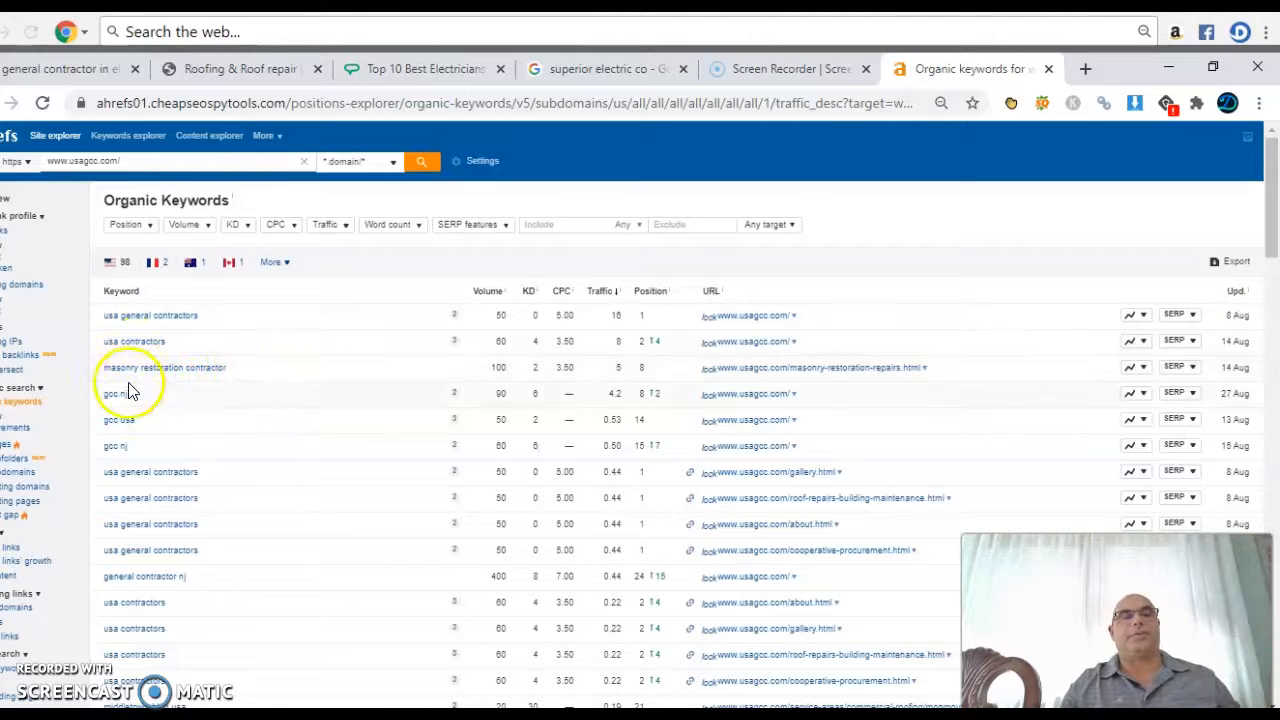
mouse_move(184, 458)
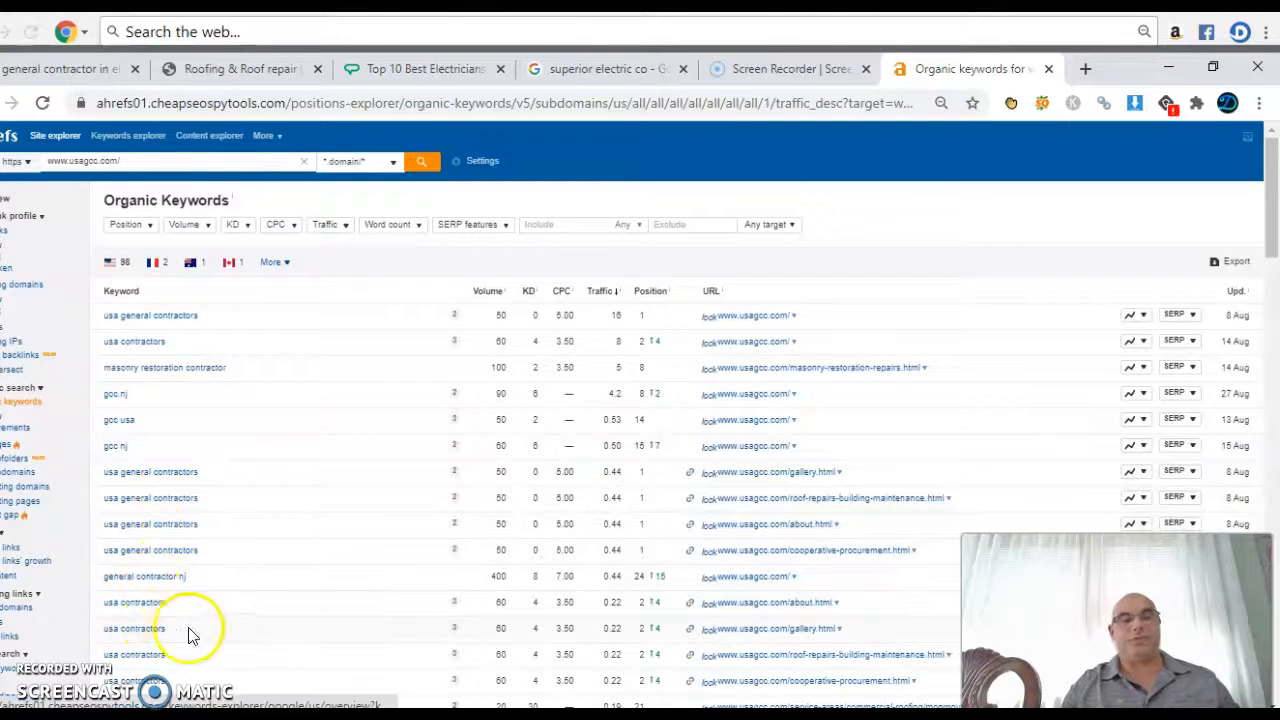
mouse_move(304, 558)
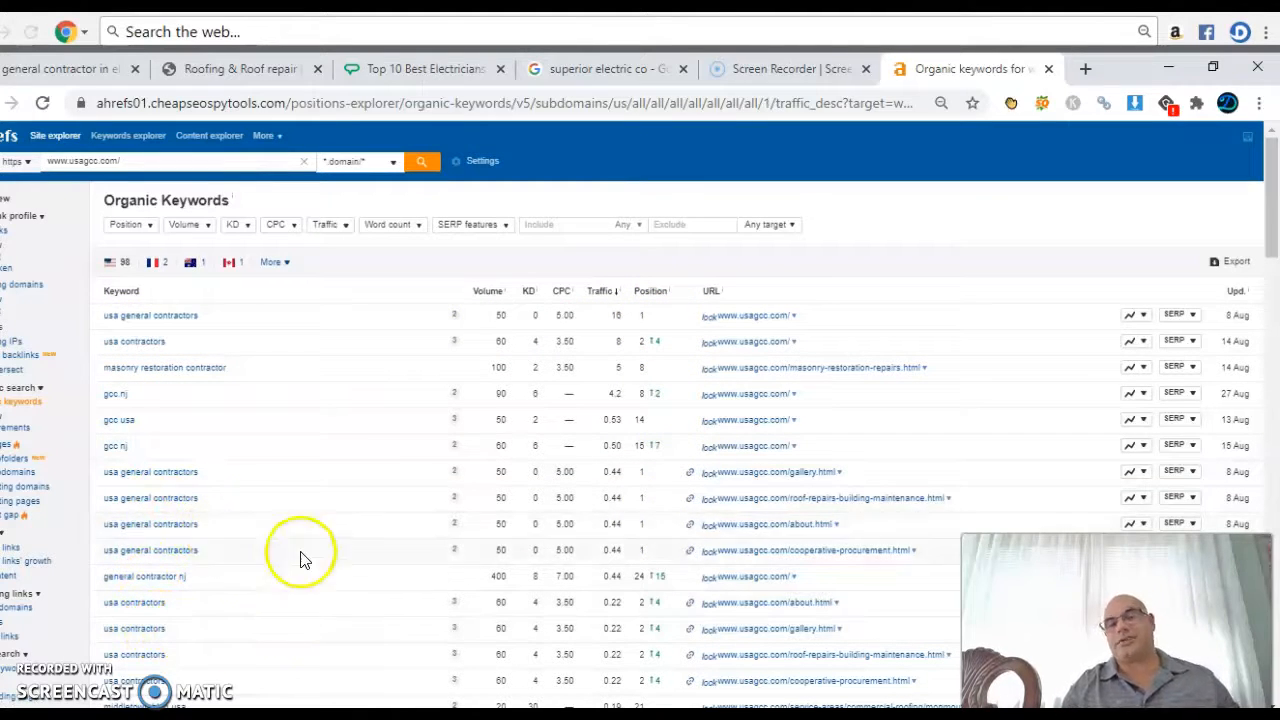
mouse_move(656, 540)
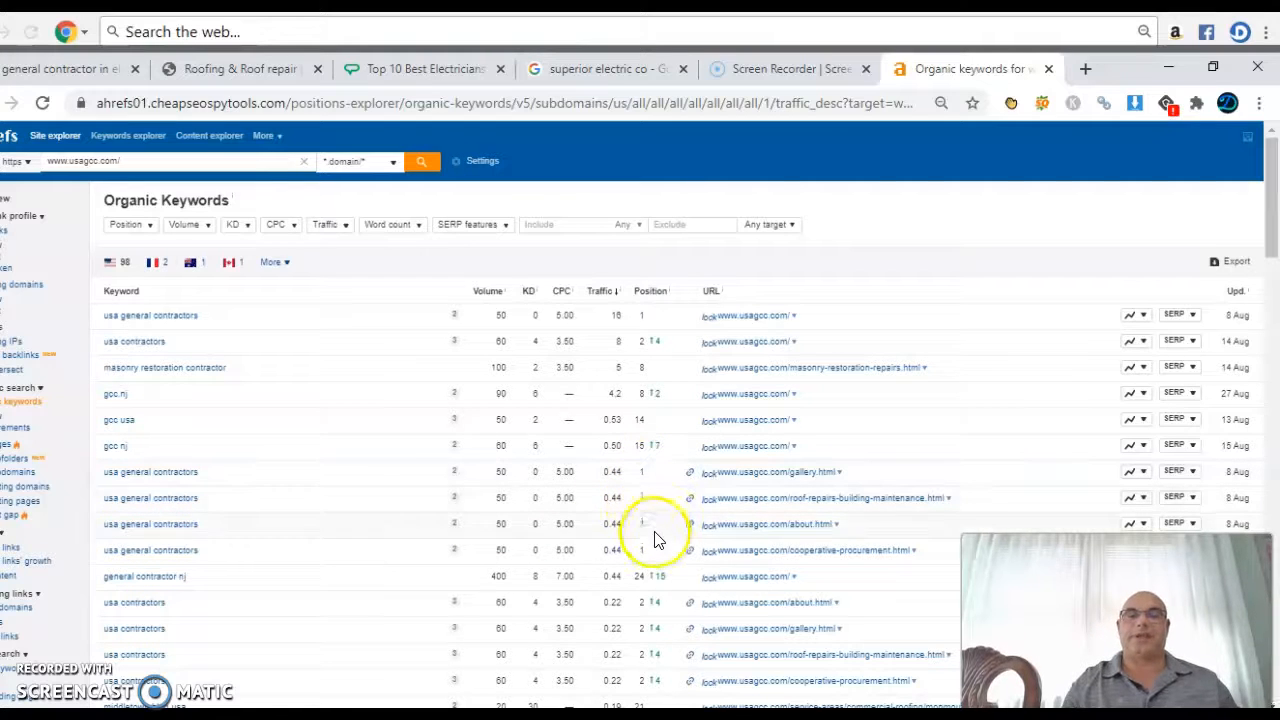
mouse_move(288, 456)
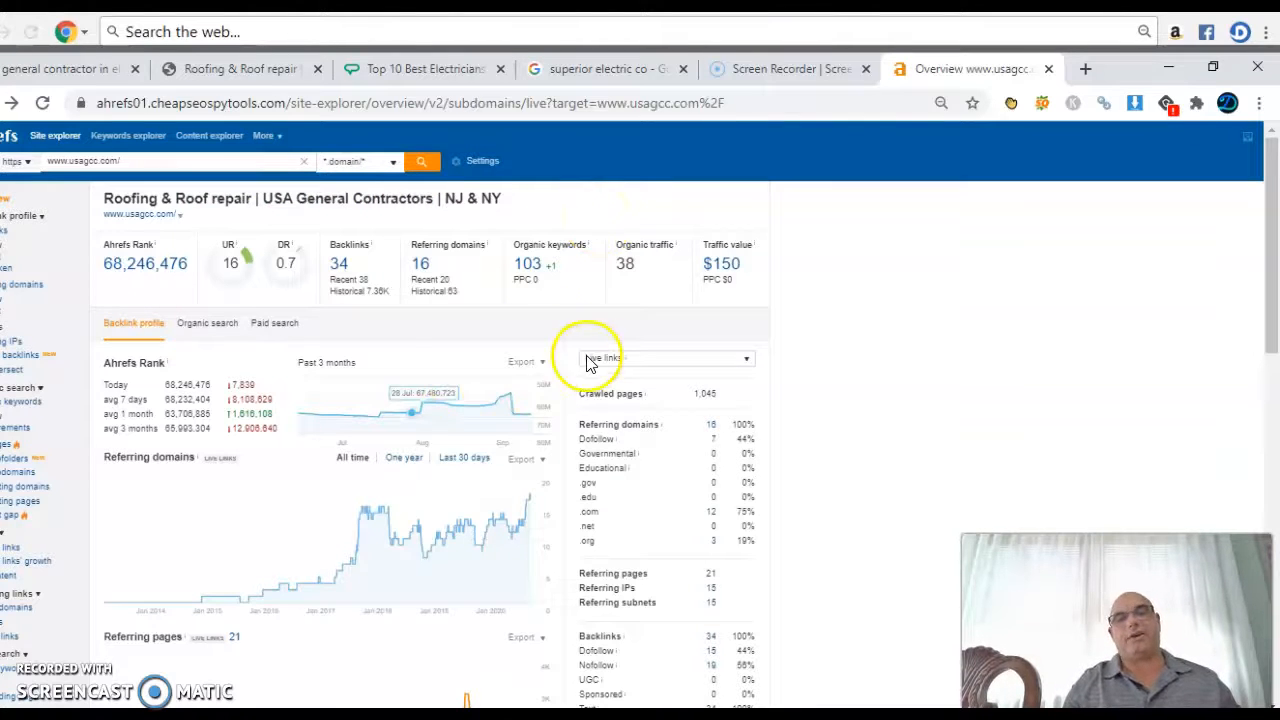
mouse_move(456, 330)
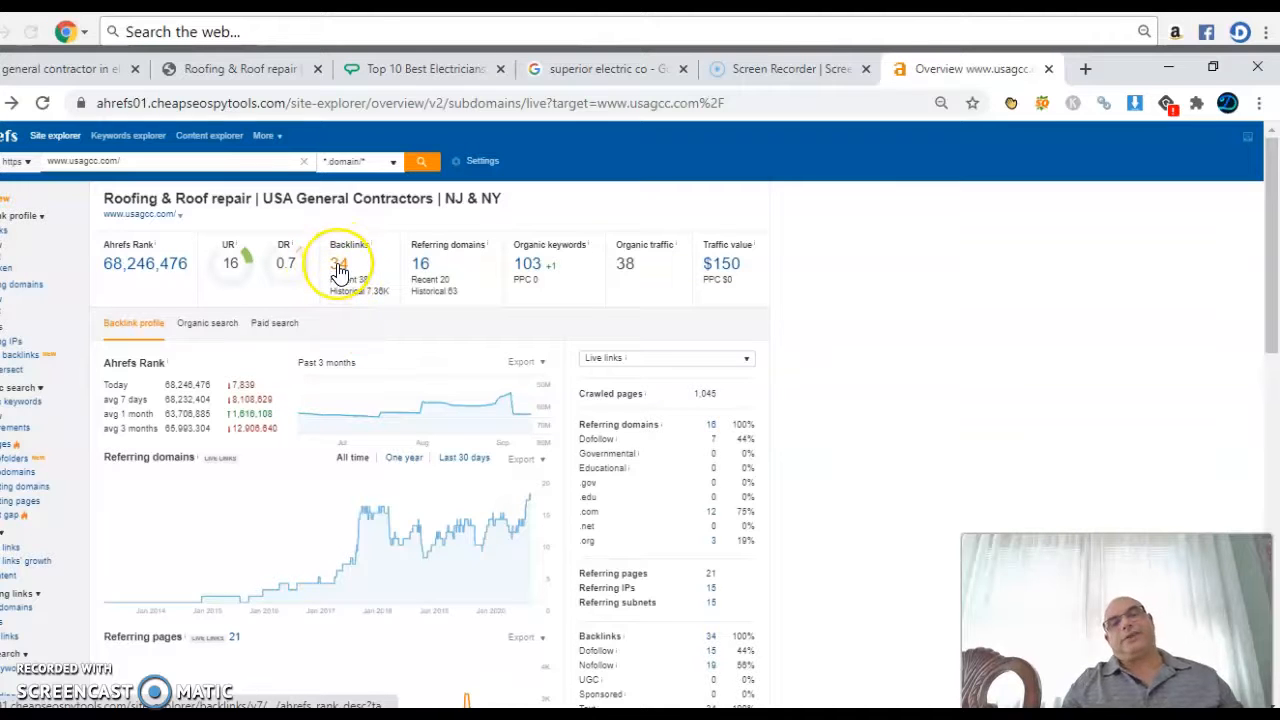
left_click(340, 264)
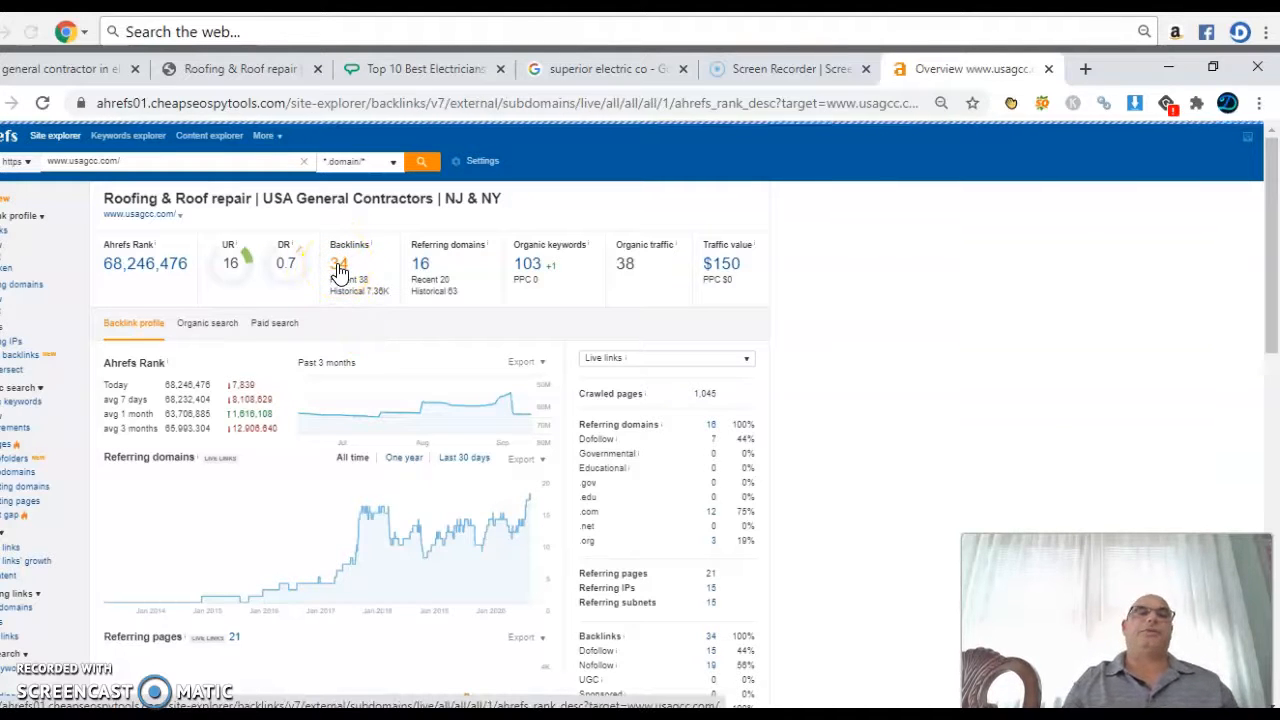
left_click(340, 264)
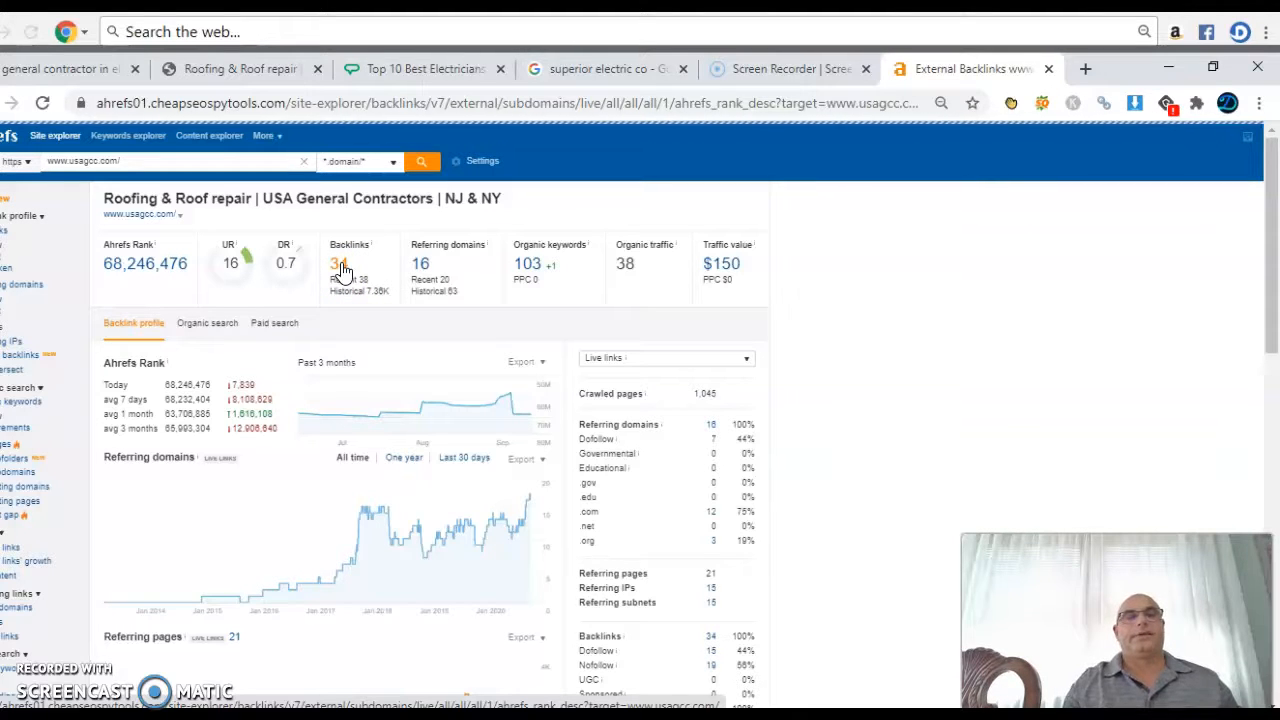
left_click(340, 264)
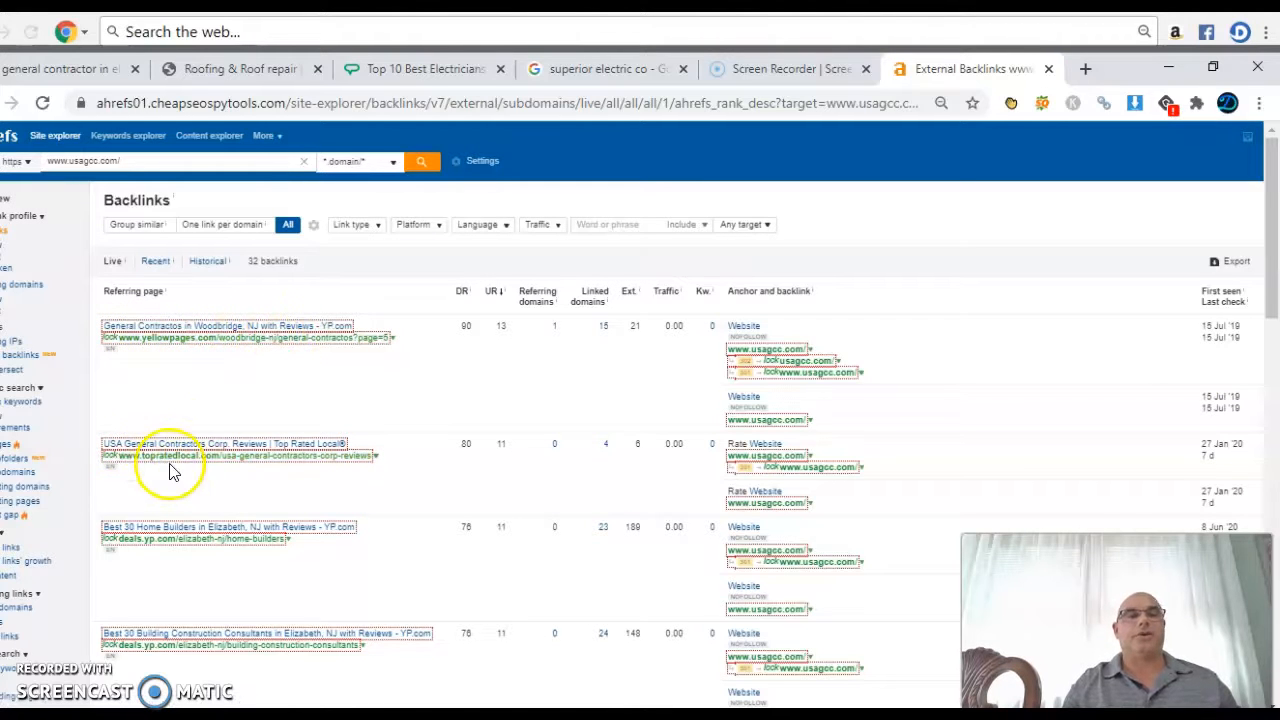
mouse_move(312, 544)
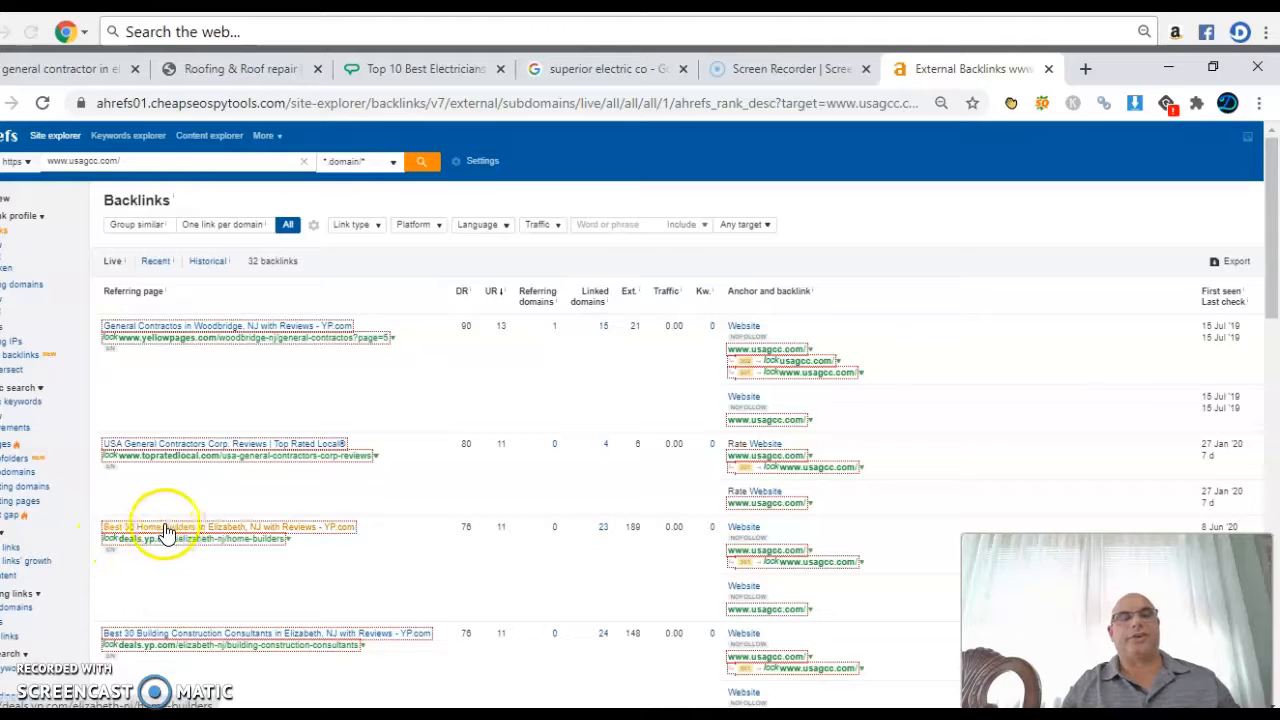
mouse_move(344, 532)
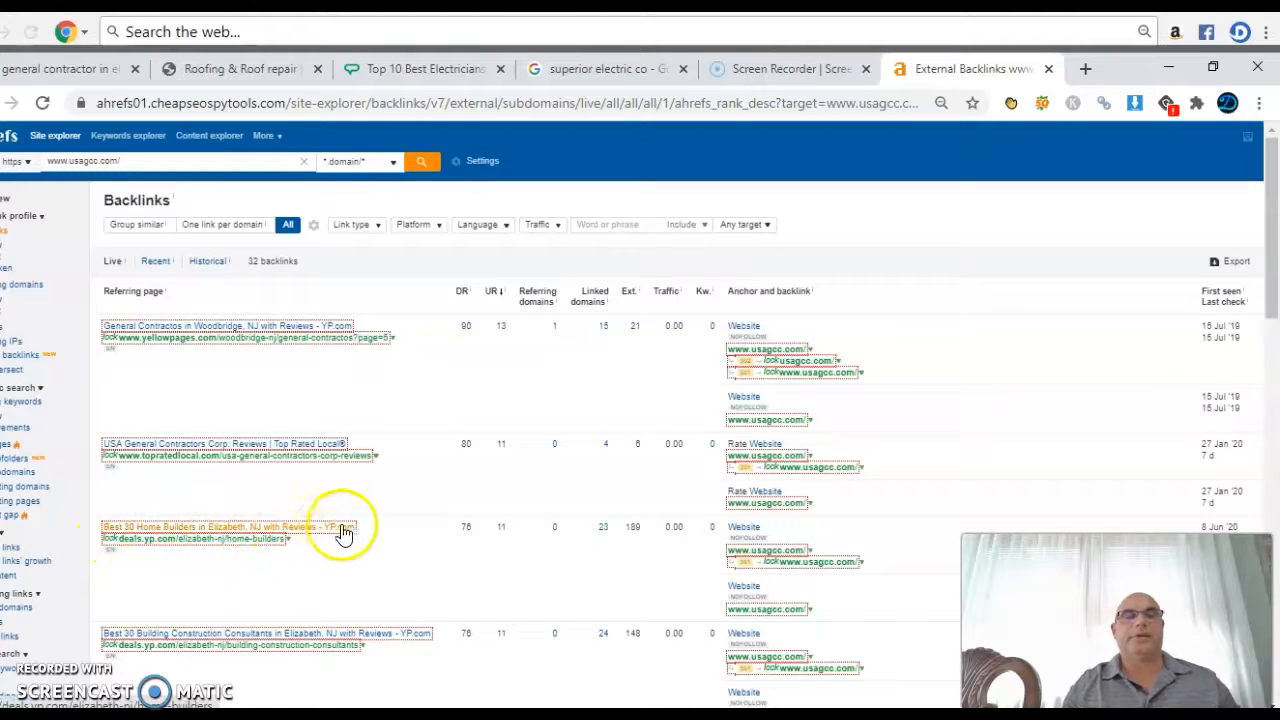
mouse_move(222, 532)
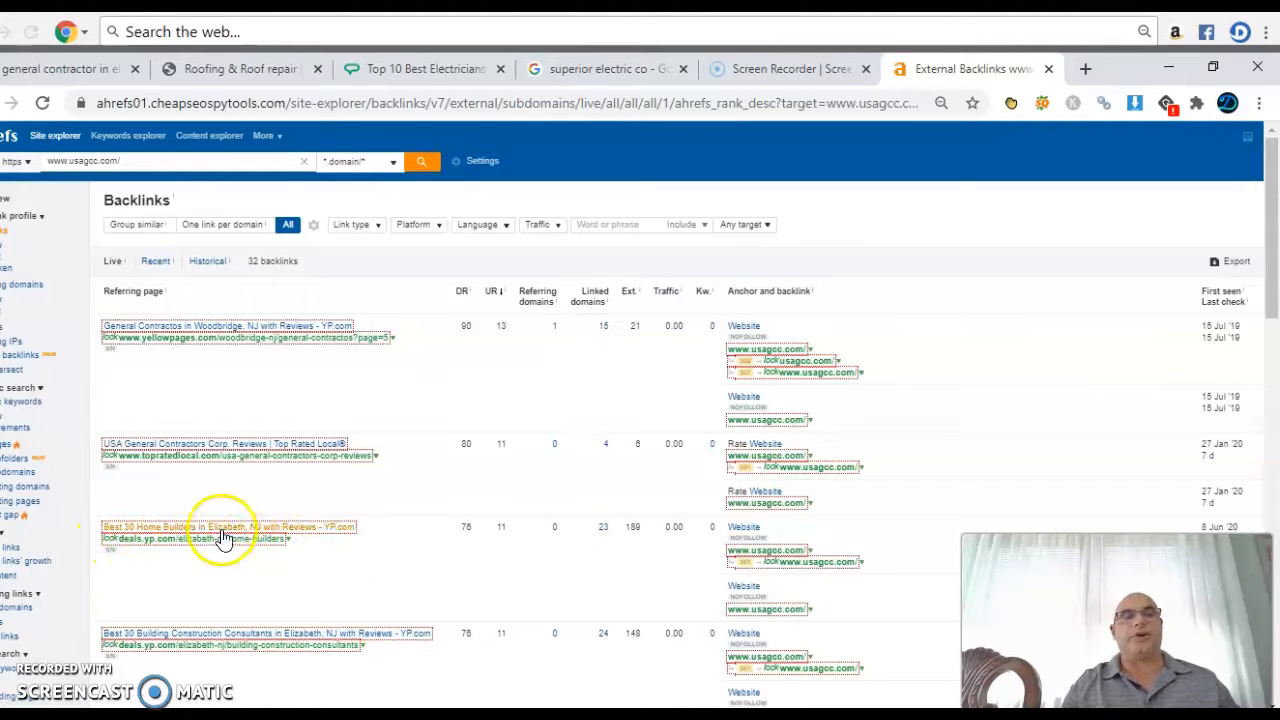
mouse_move(230, 570)
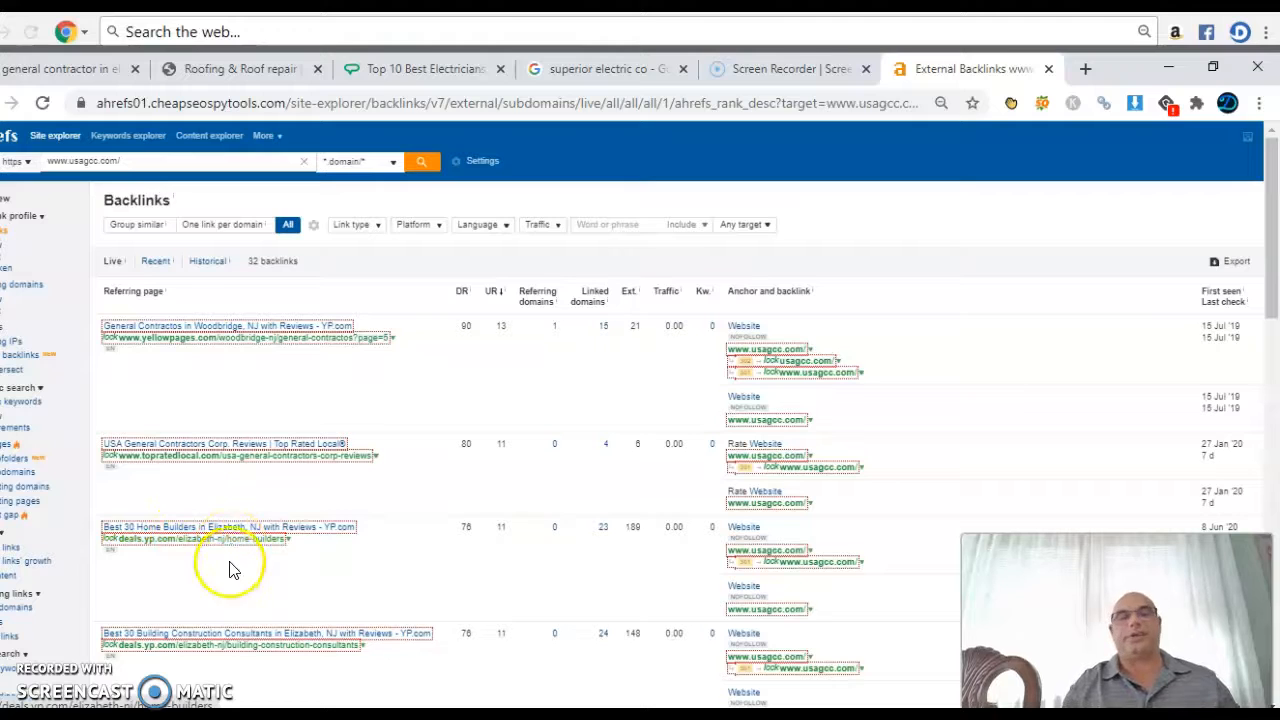
mouse_move(500, 624)
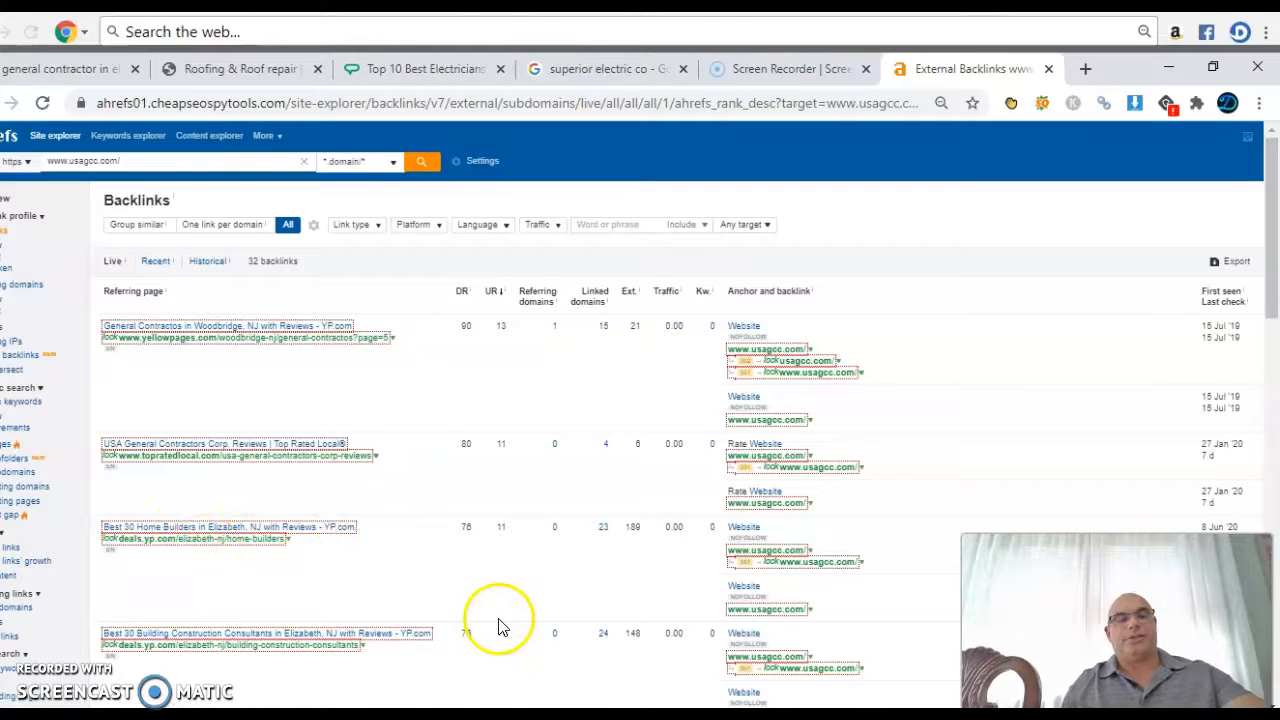
scroll("down", 3)
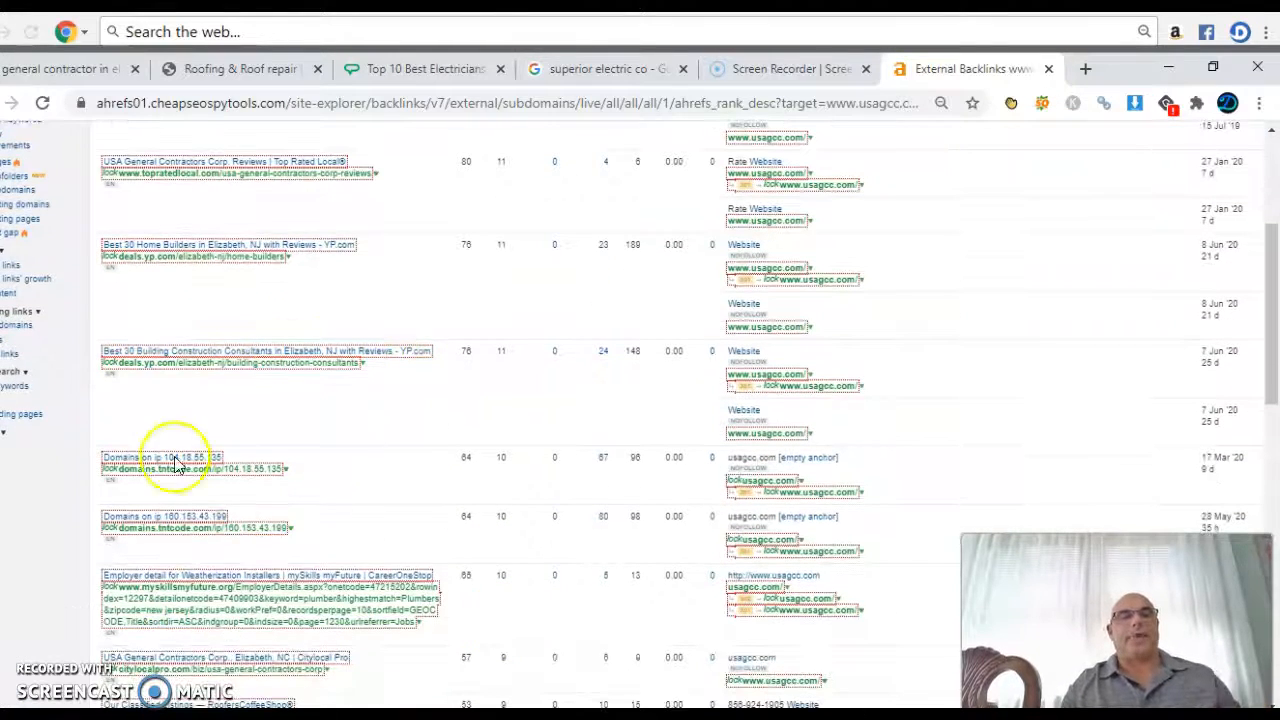
scroll("down", 3)
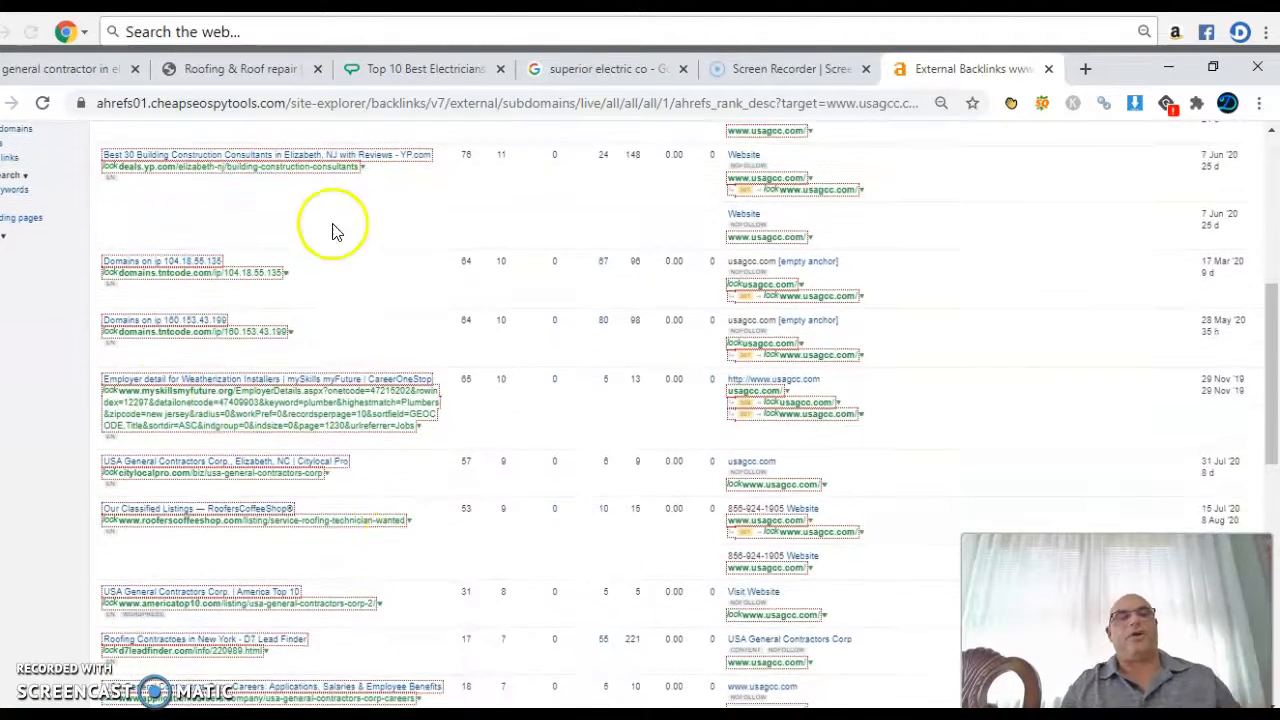
mouse_move(140, 650)
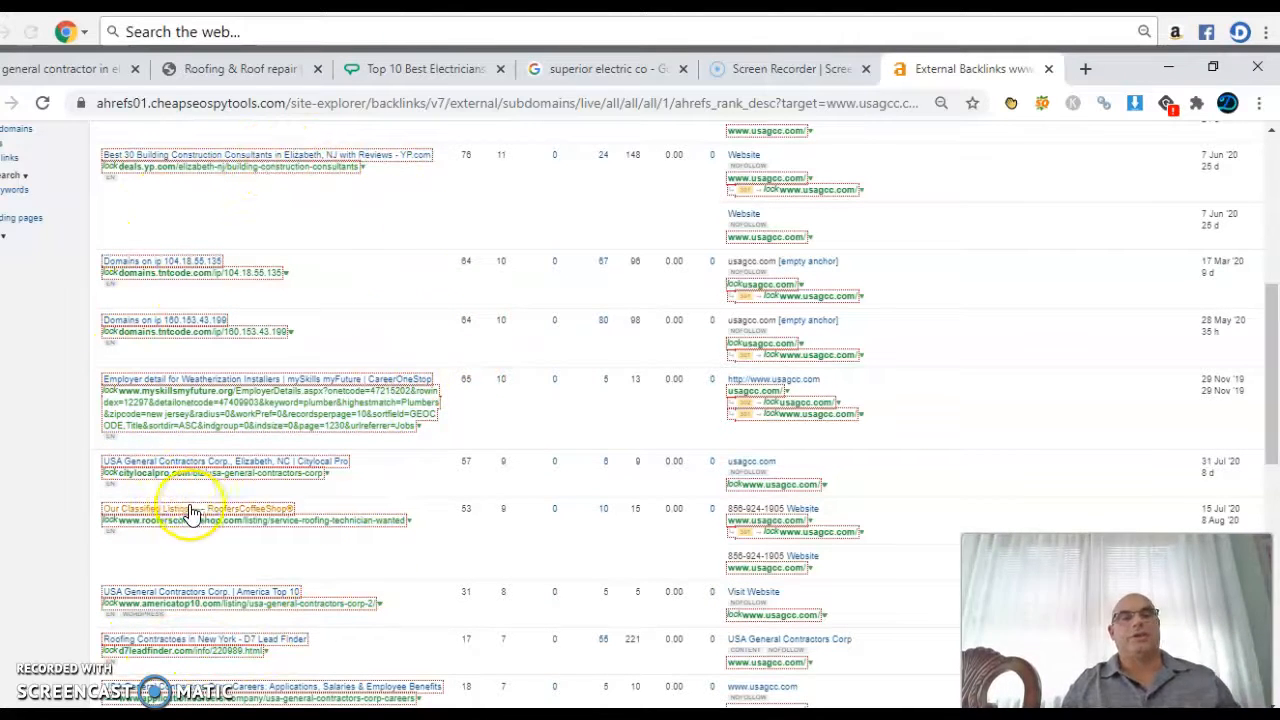
mouse_move(196, 516)
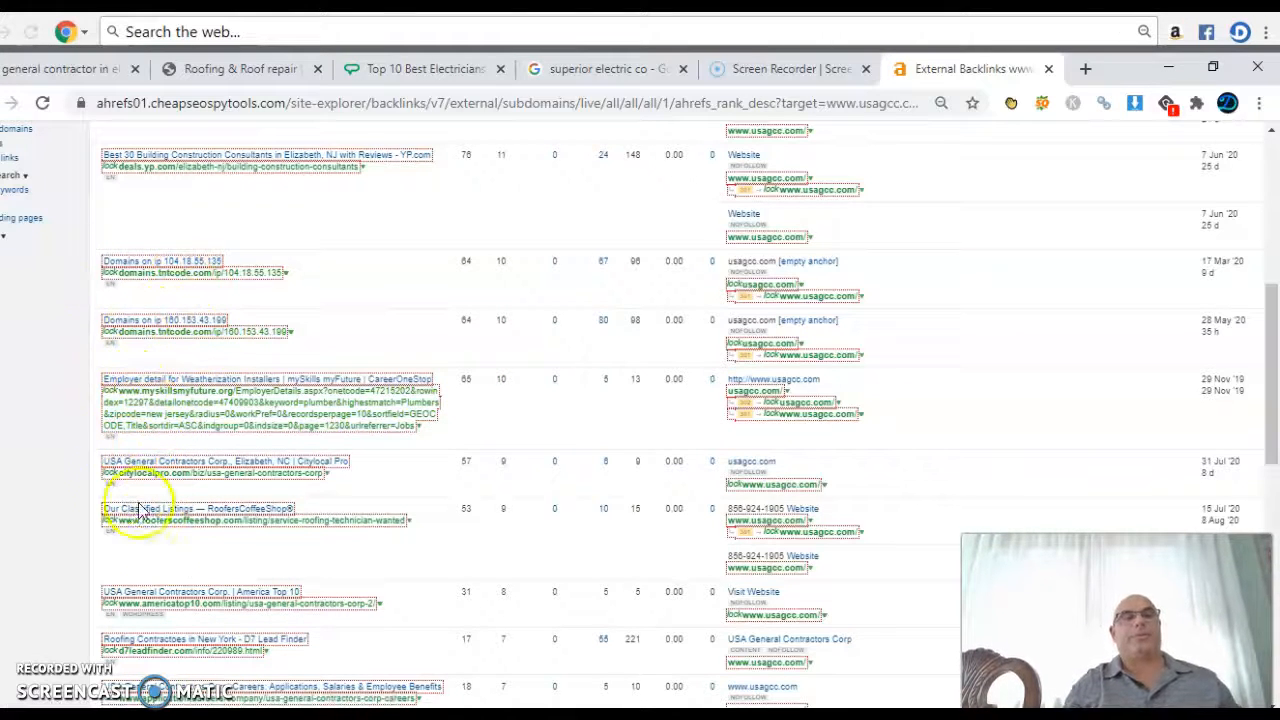
mouse_move(436, 308)
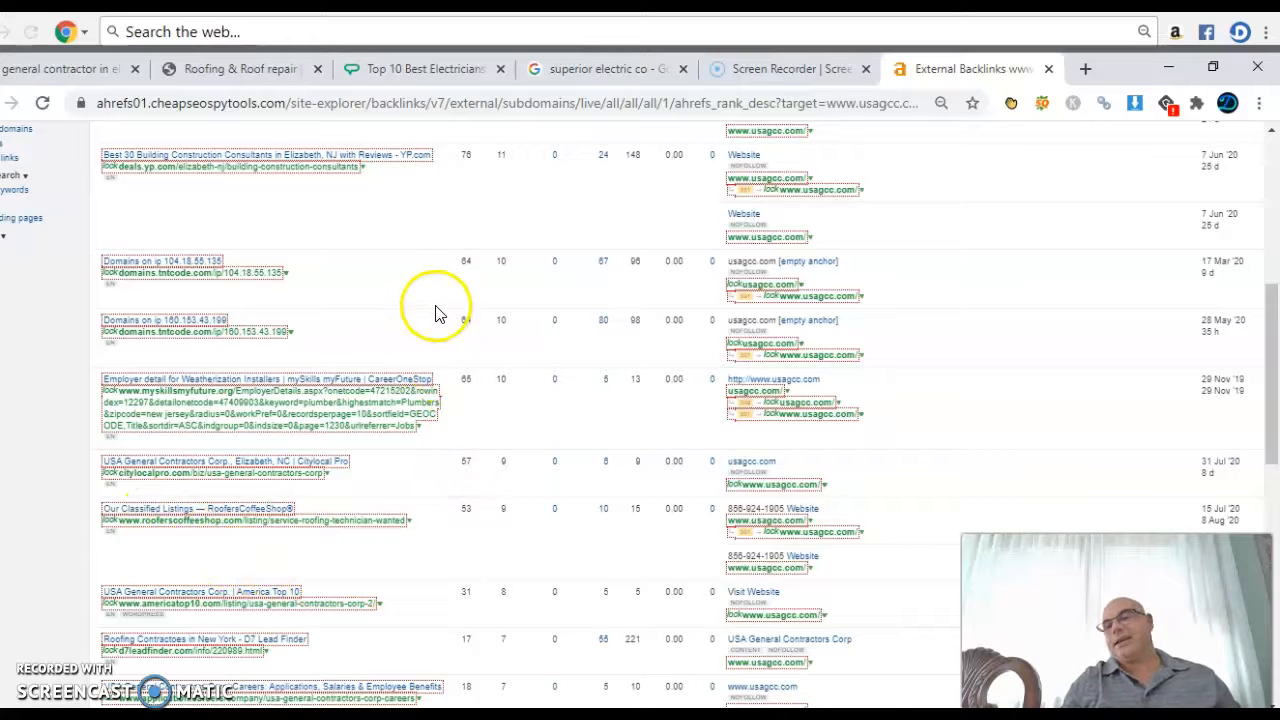
mouse_move(224, 344)
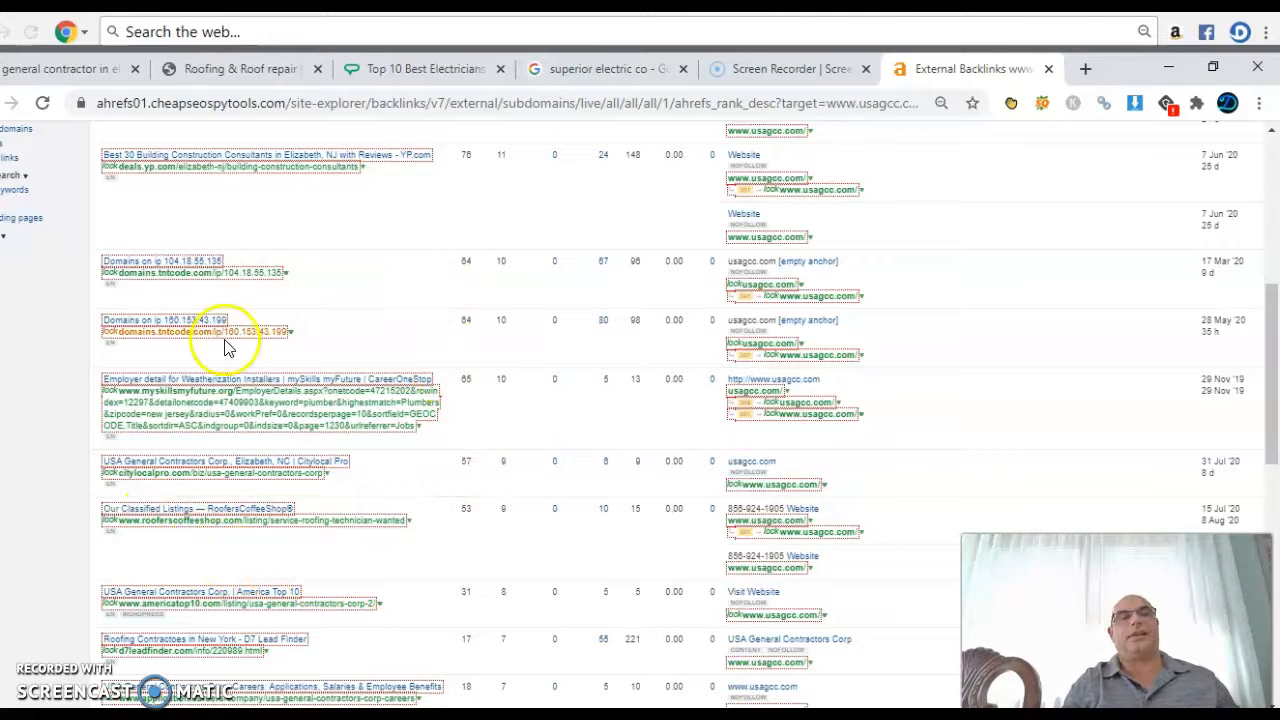
mouse_move(104, 476)
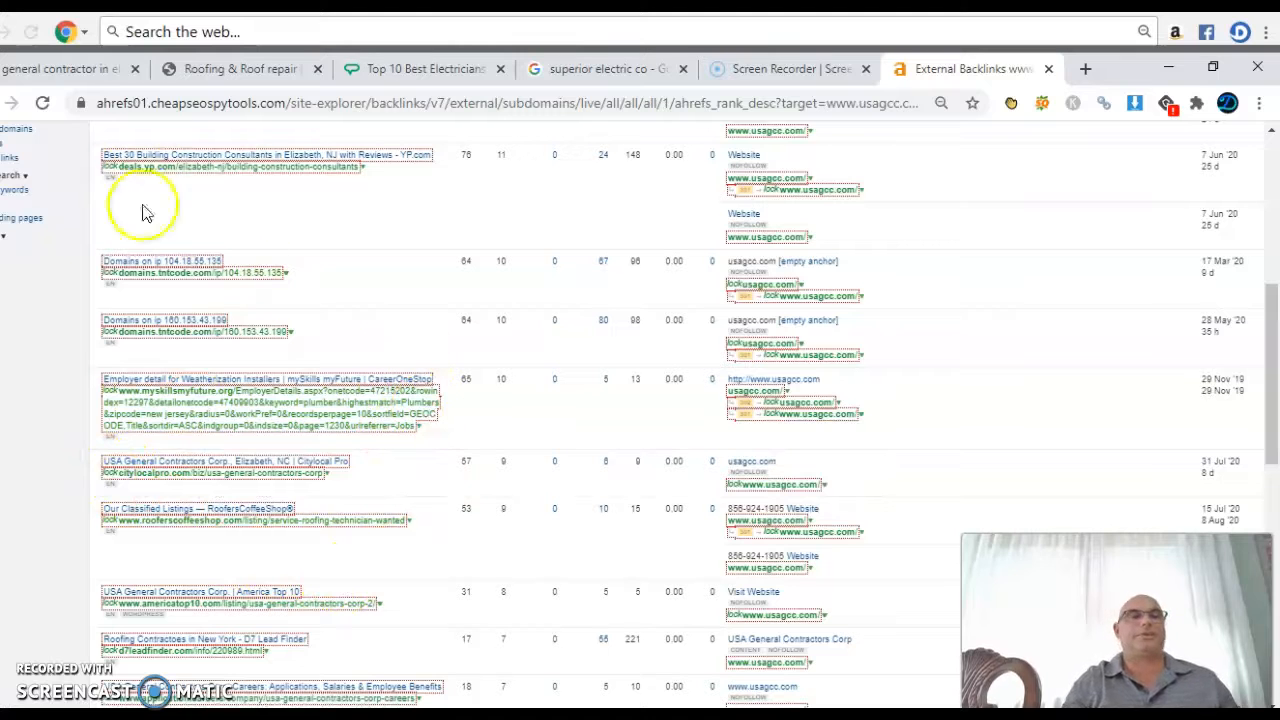
mouse_move(224, 530)
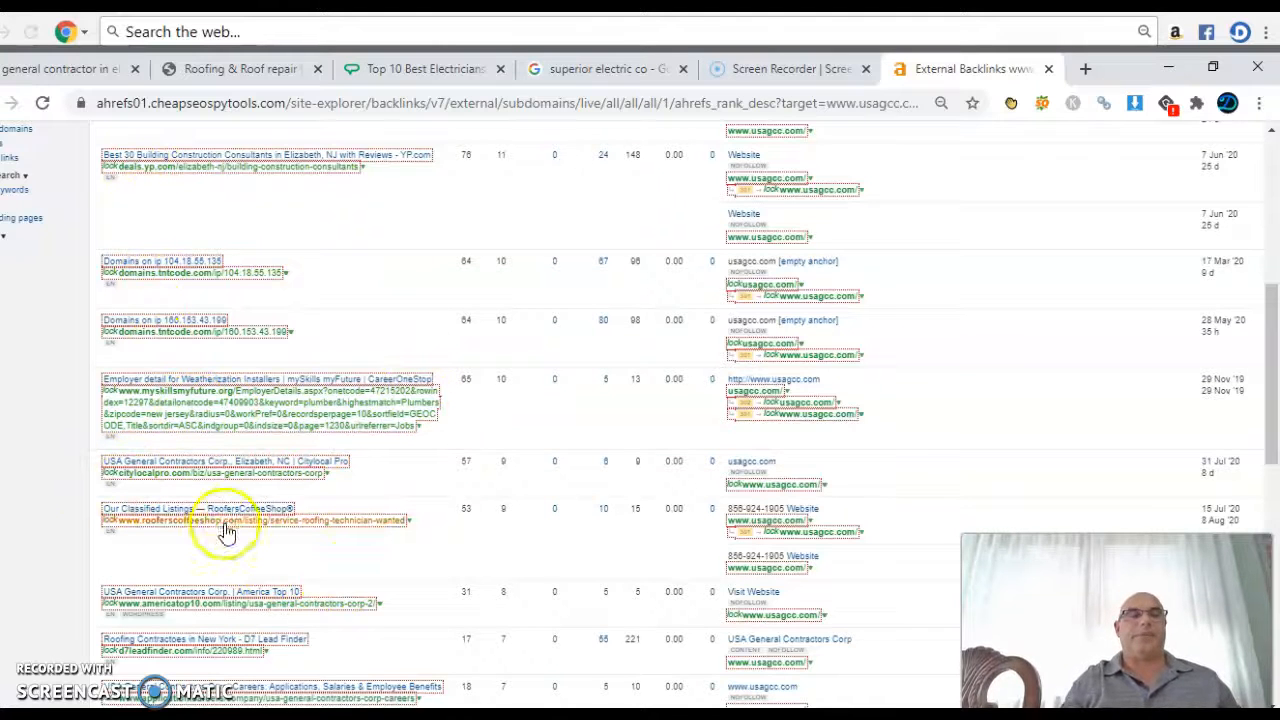
scroll("down", 3)
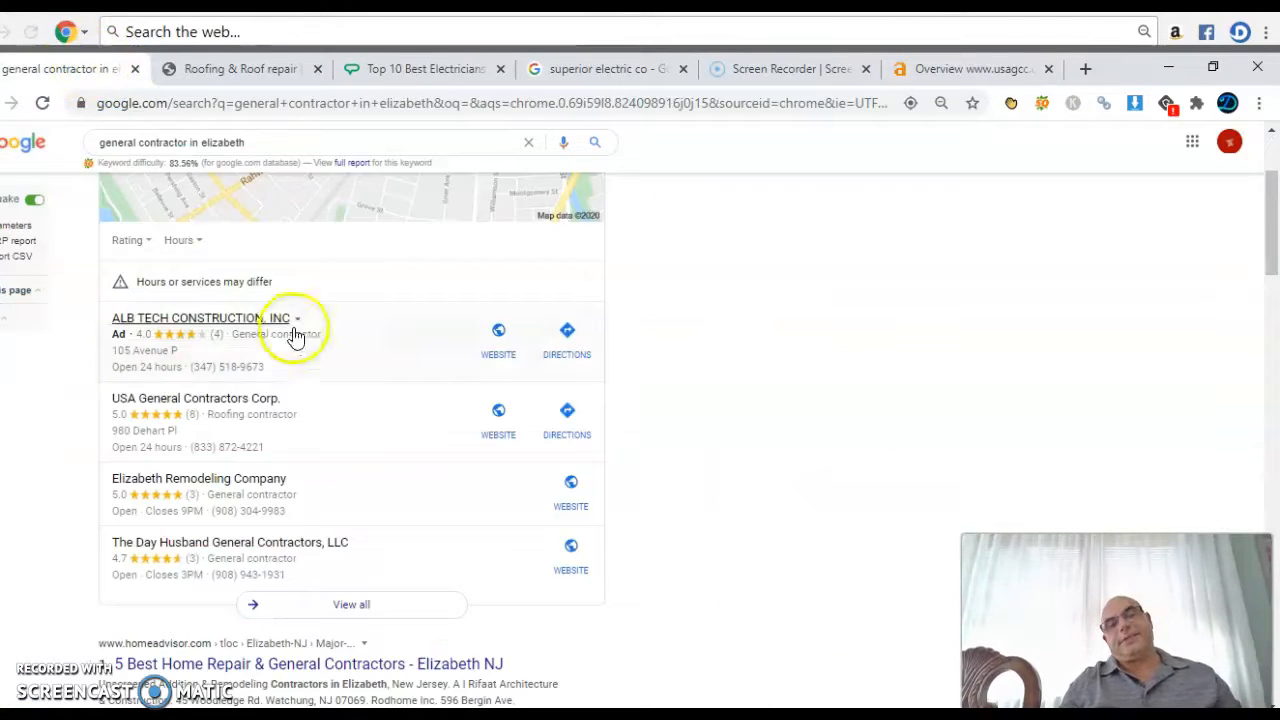
mouse_move(680, 338)
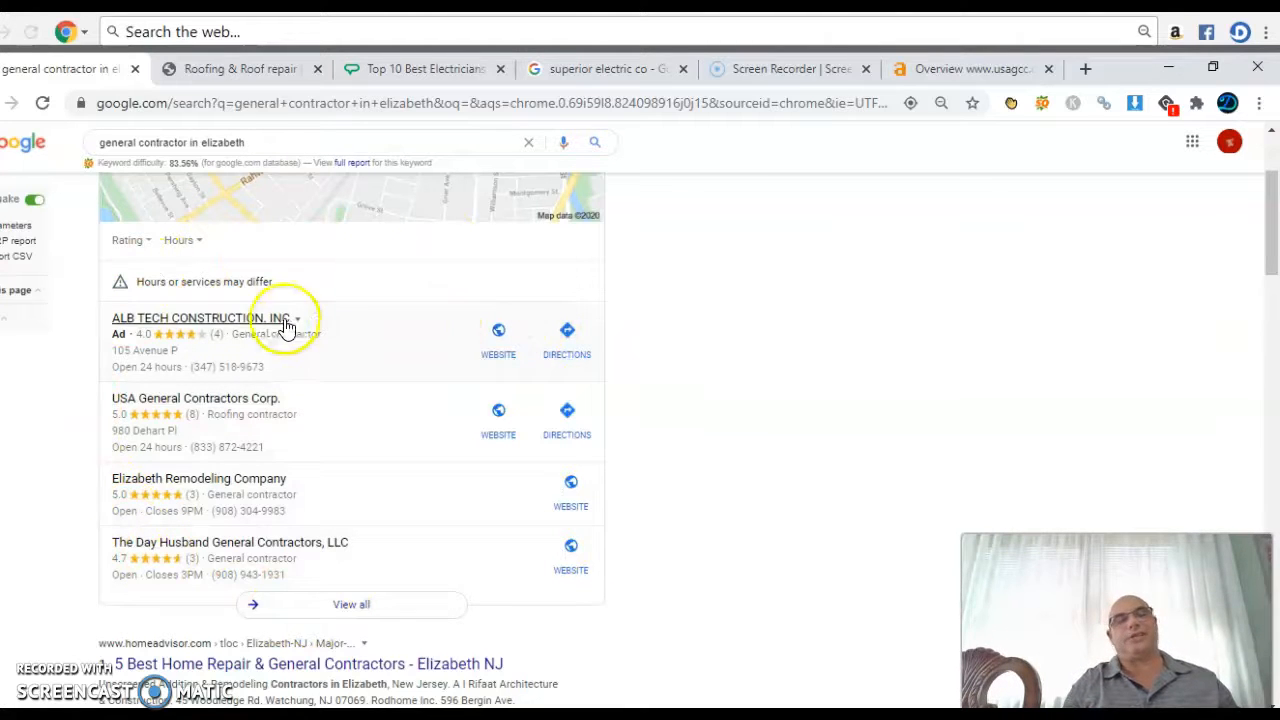
mouse_move(610, 600)
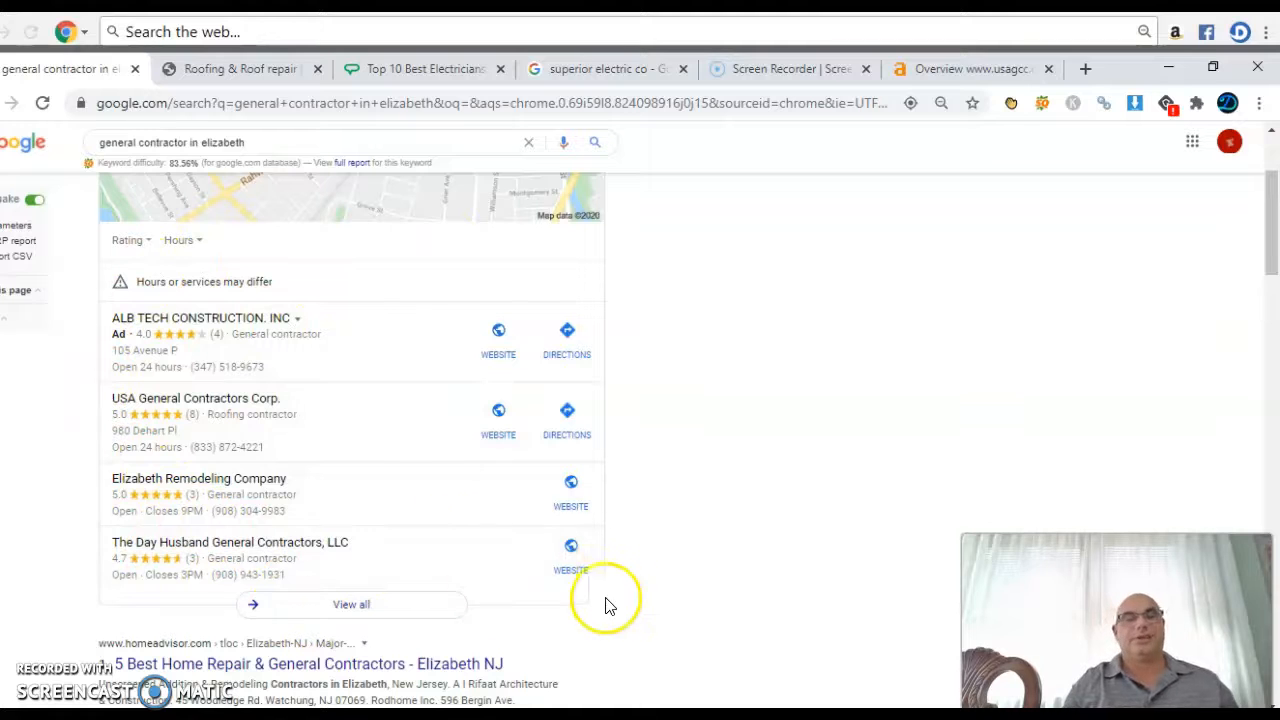
mouse_move(416, 280)
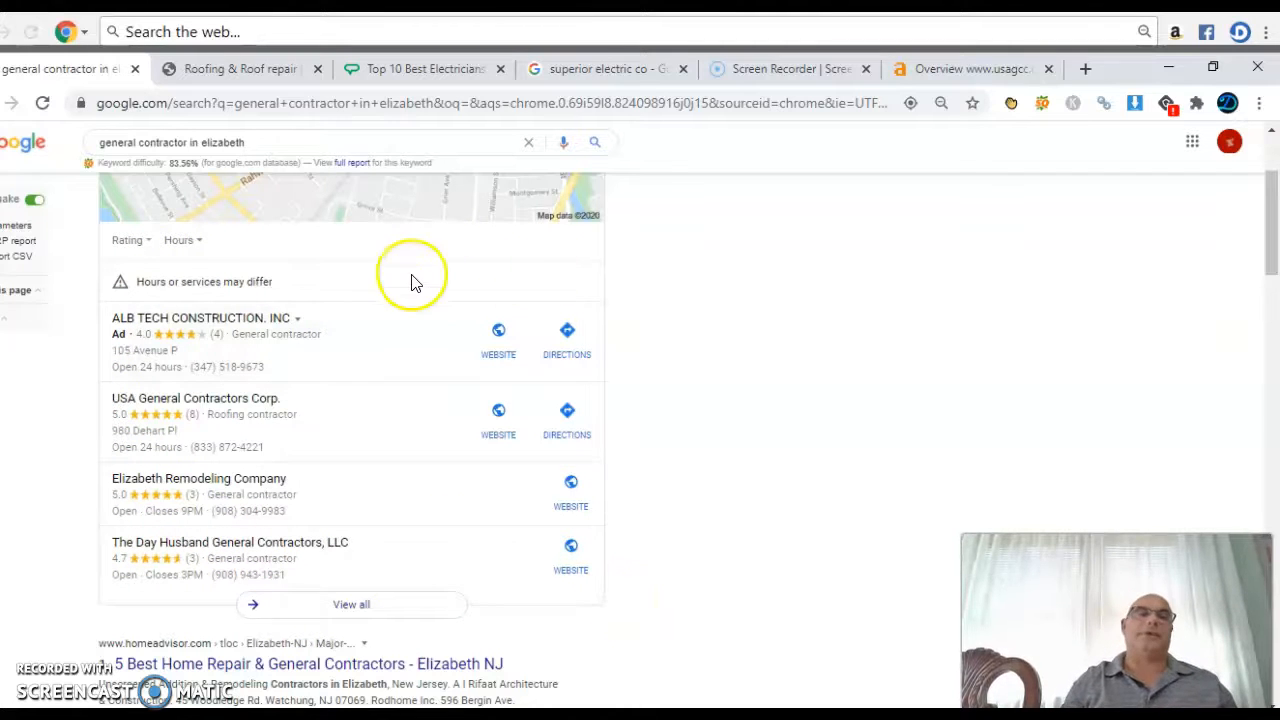
mouse_move(736, 332)
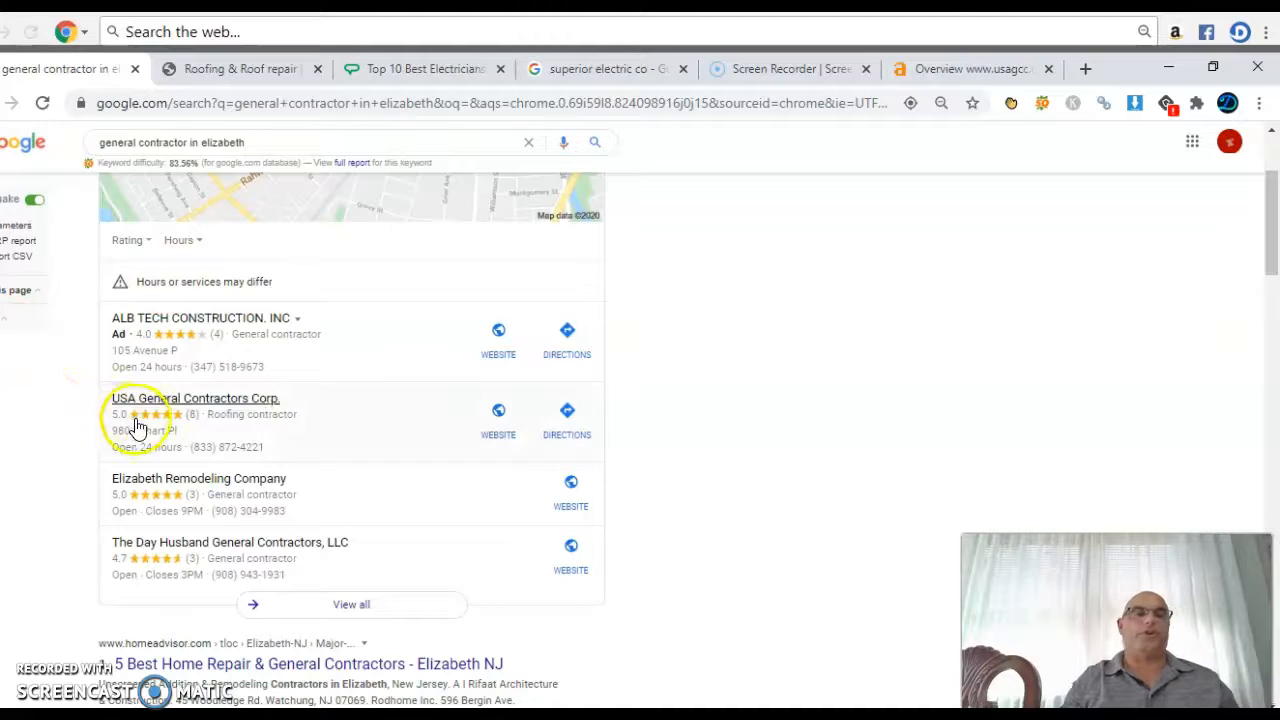
mouse_move(340, 420)
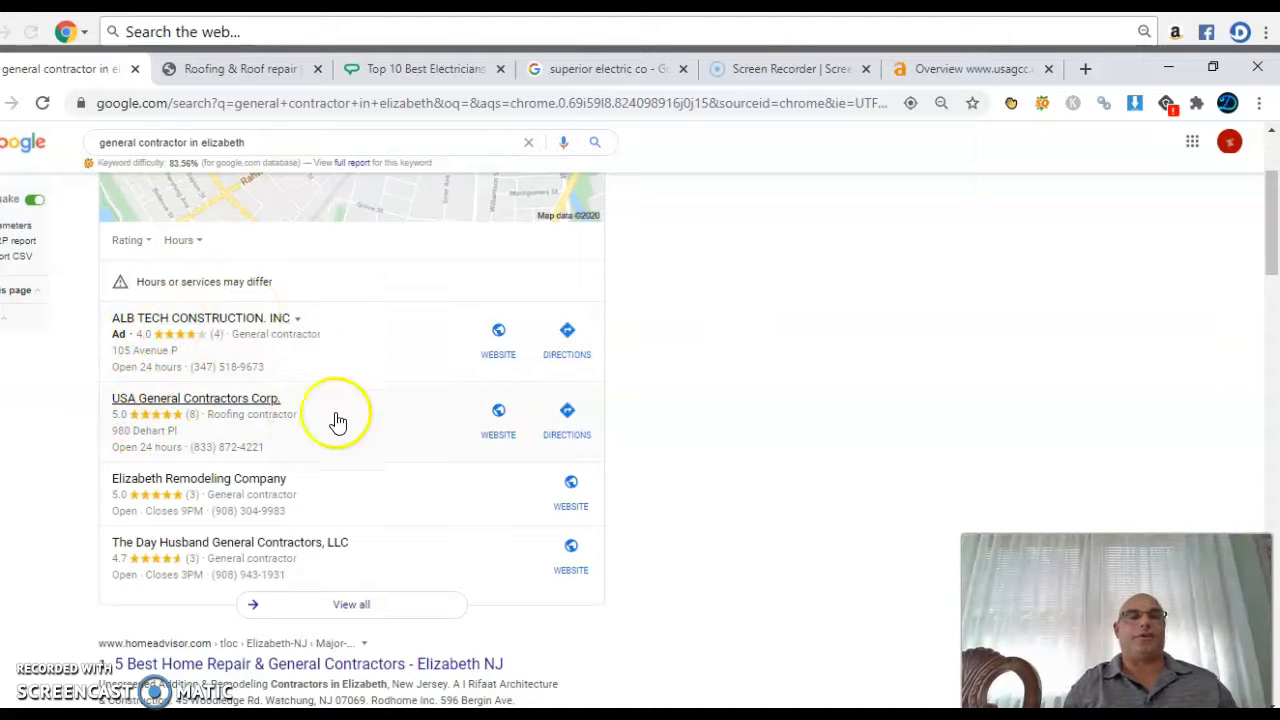
mouse_move(284, 424)
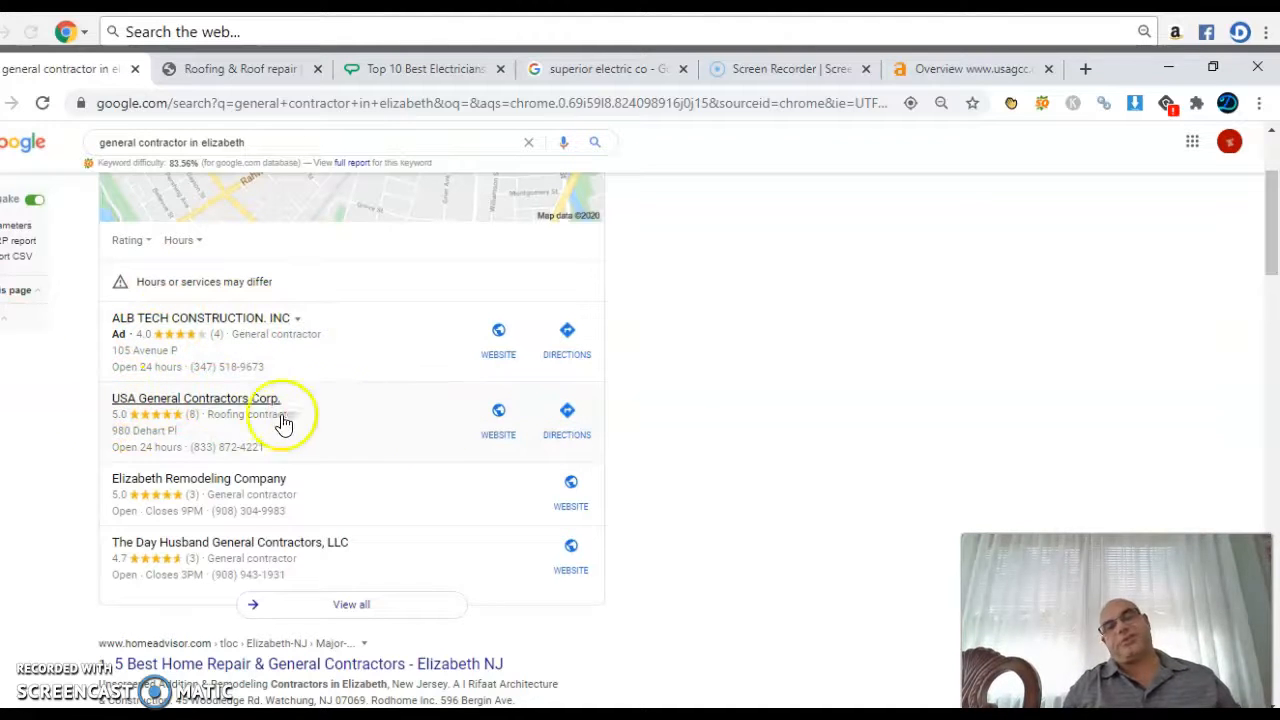
mouse_move(348, 420)
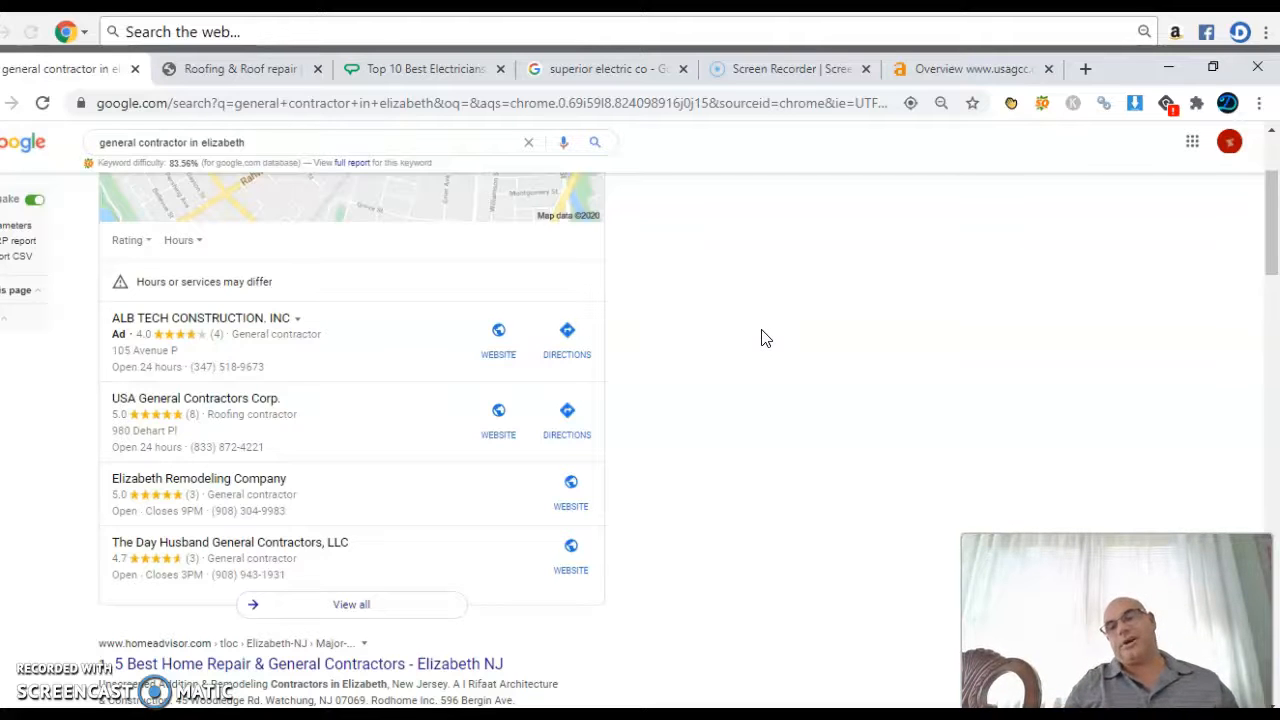
mouse_move(668, 326)
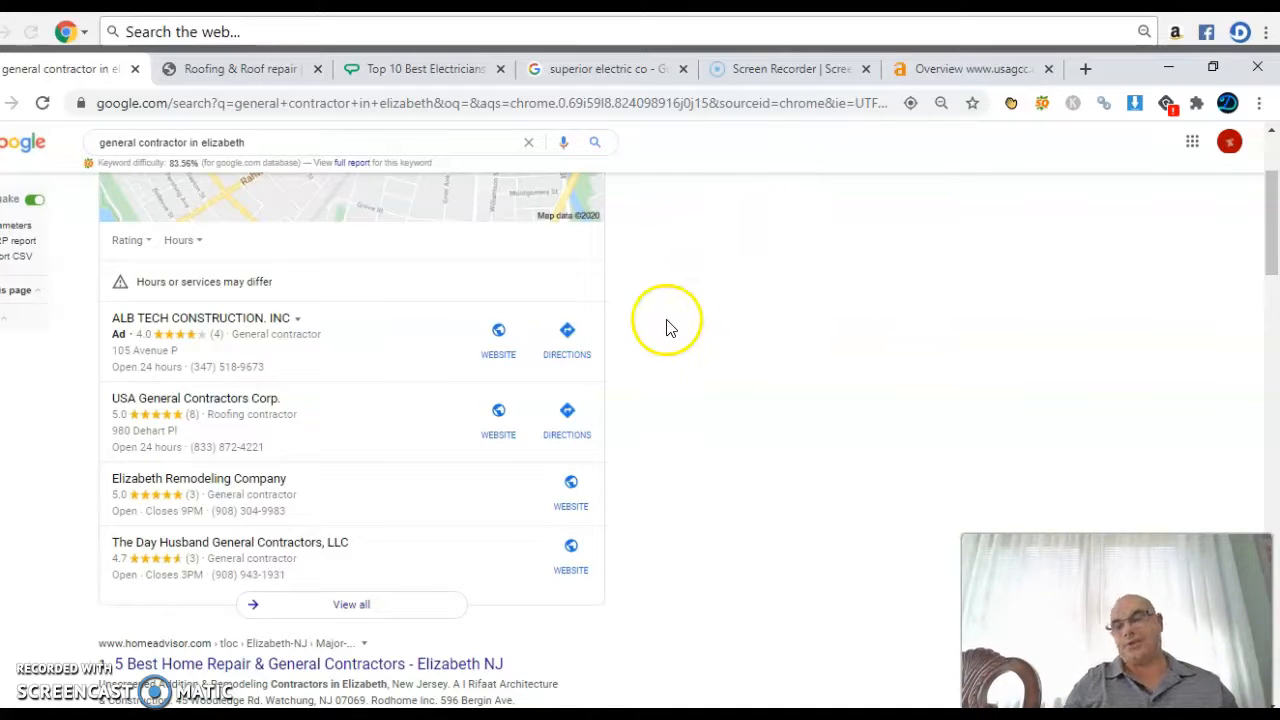
mouse_move(760, 320)
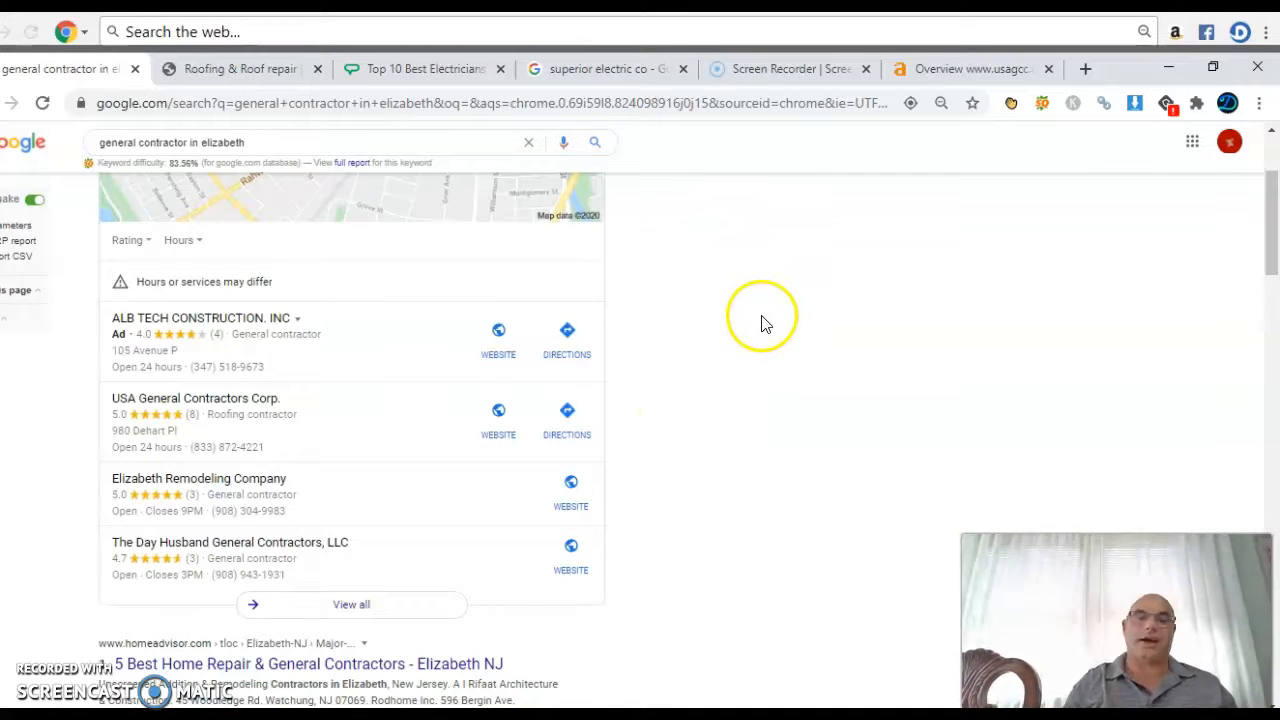
mouse_move(620, 340)
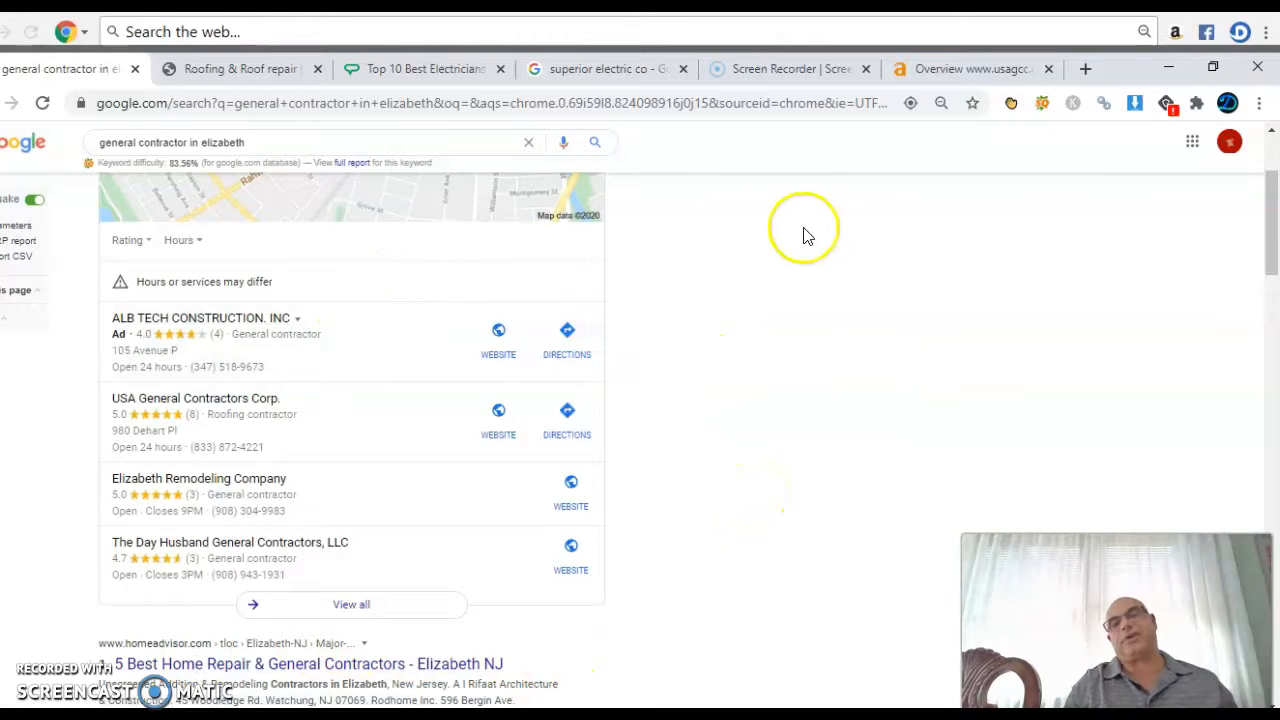
mouse_move(744, 392)
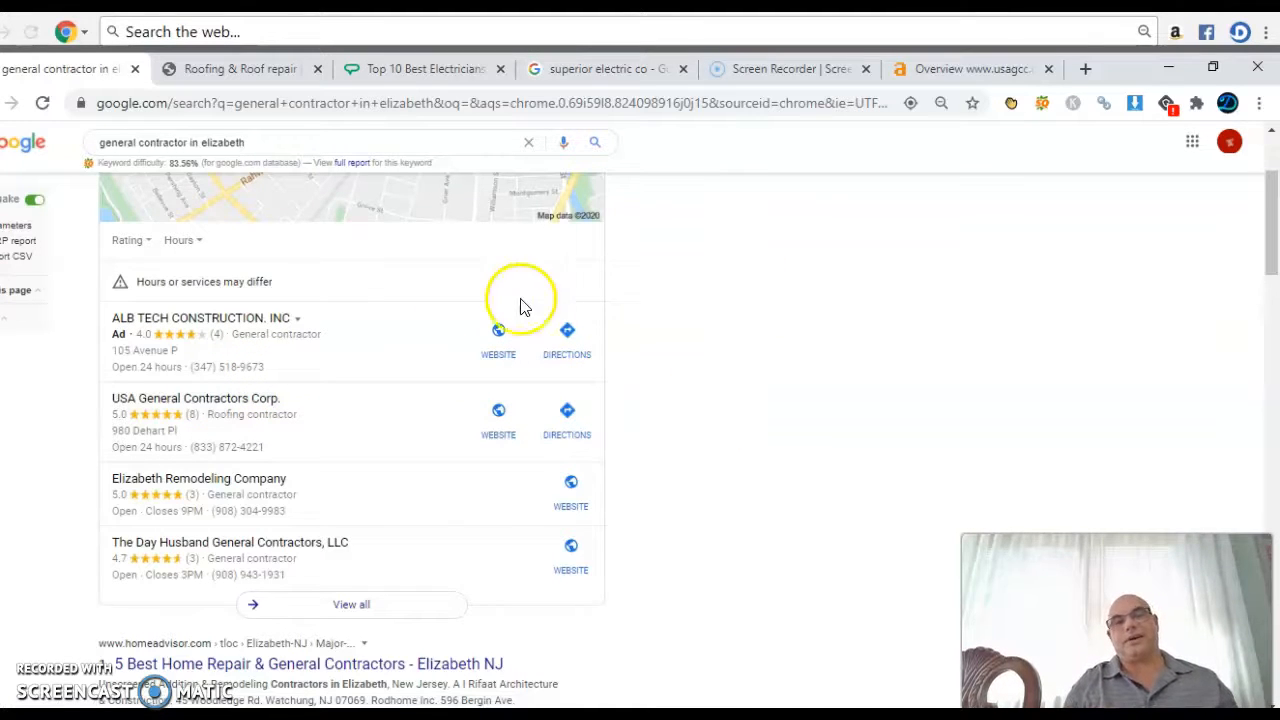
mouse_move(264, 144)
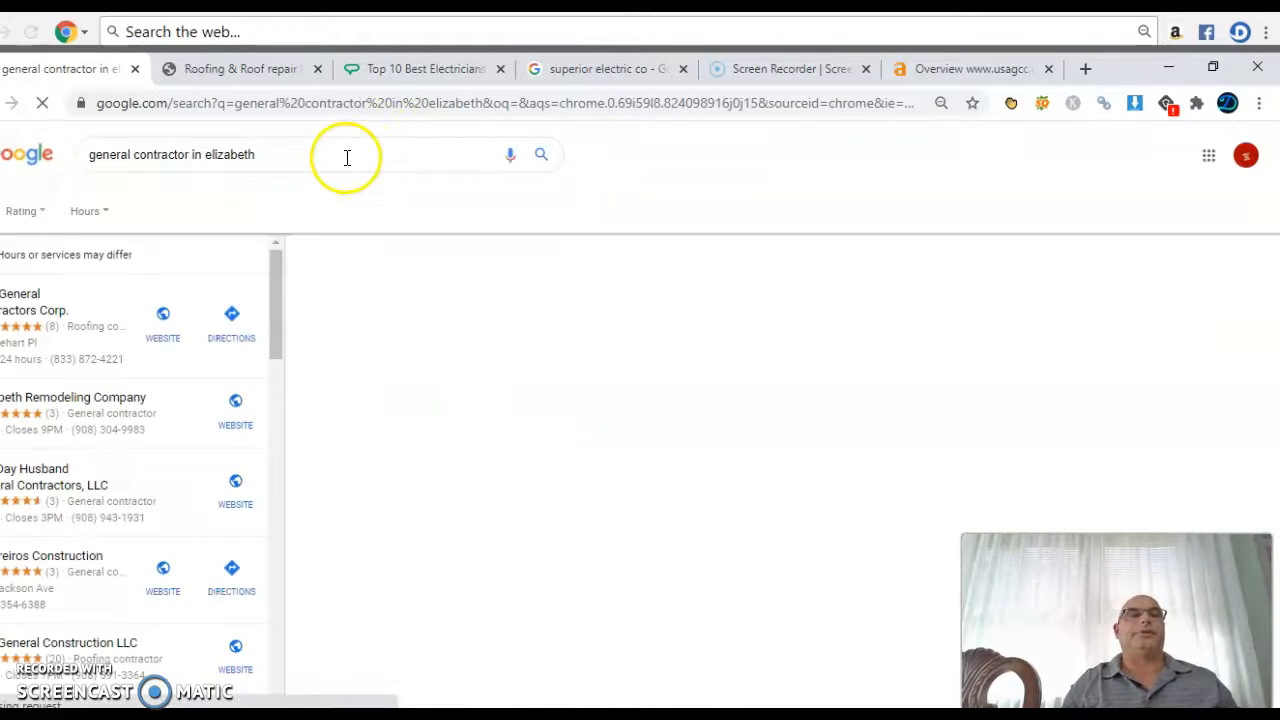
Step: Return via the usagcc.com tab to the Elizabeth general contractor results with the SPES Contracting map pack
left_click(600, 68)
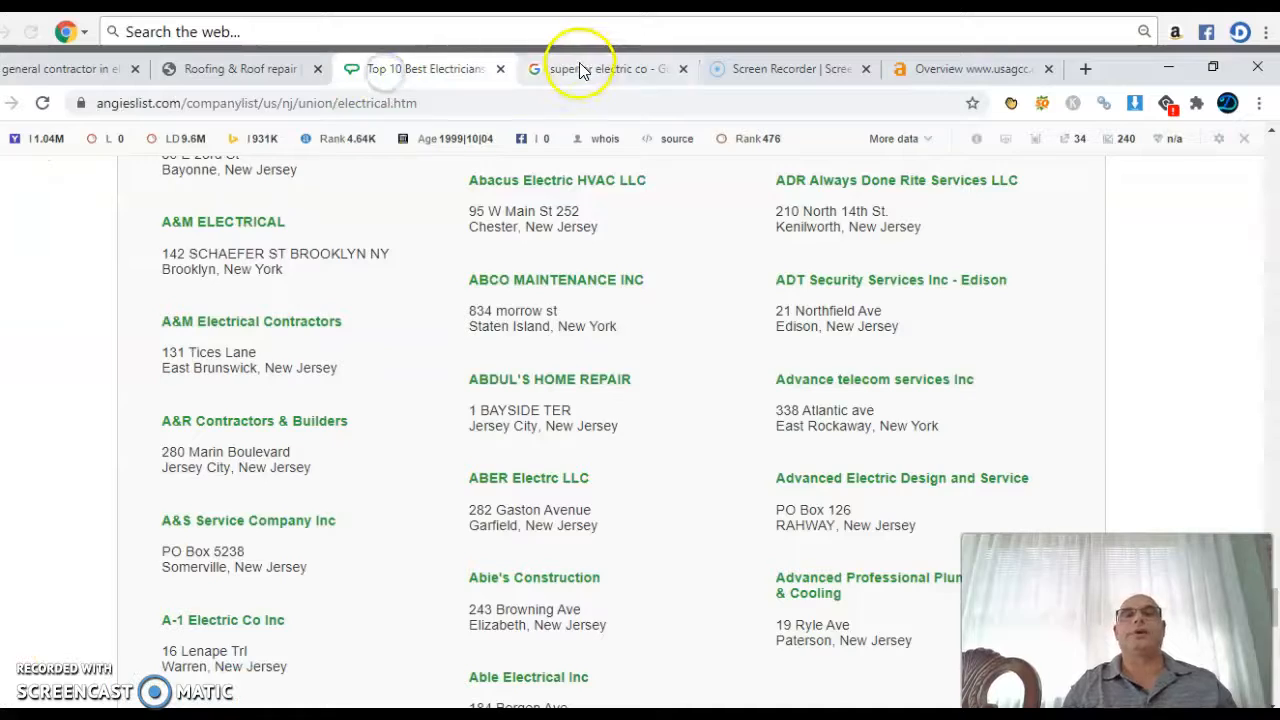
left_click(600, 68)
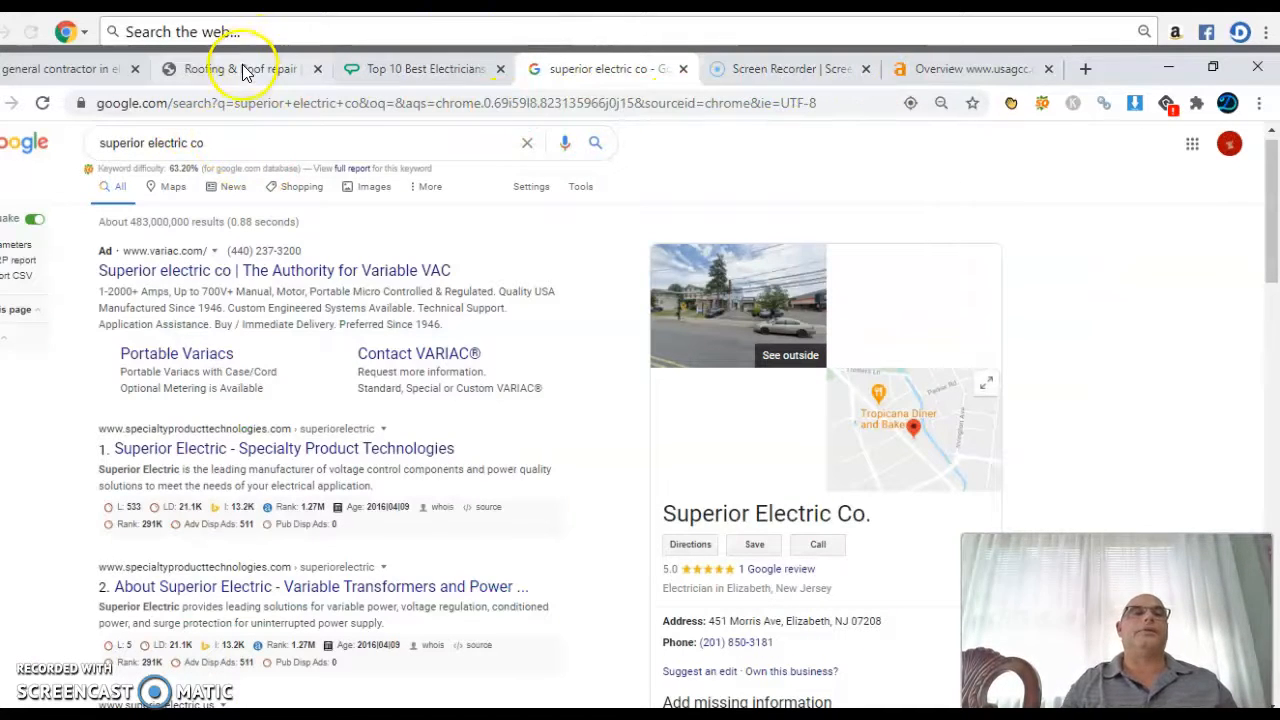
left_click(240, 68)
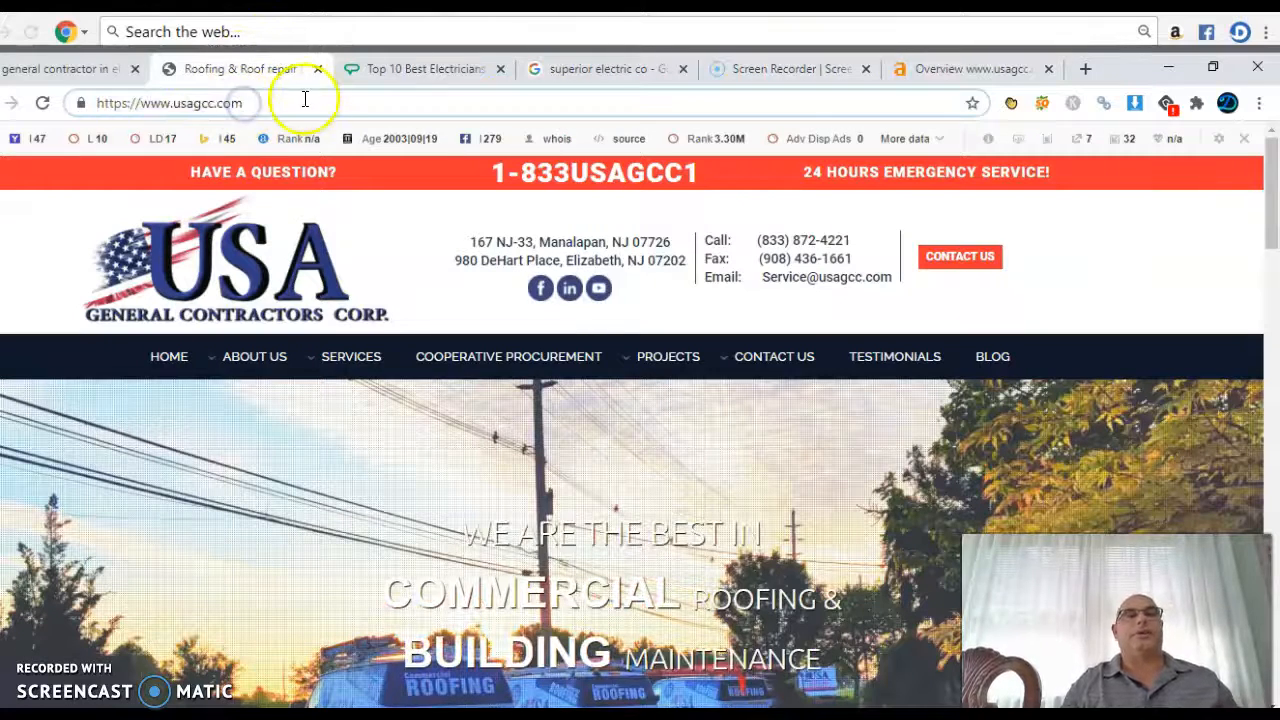
left_click(170, 102)
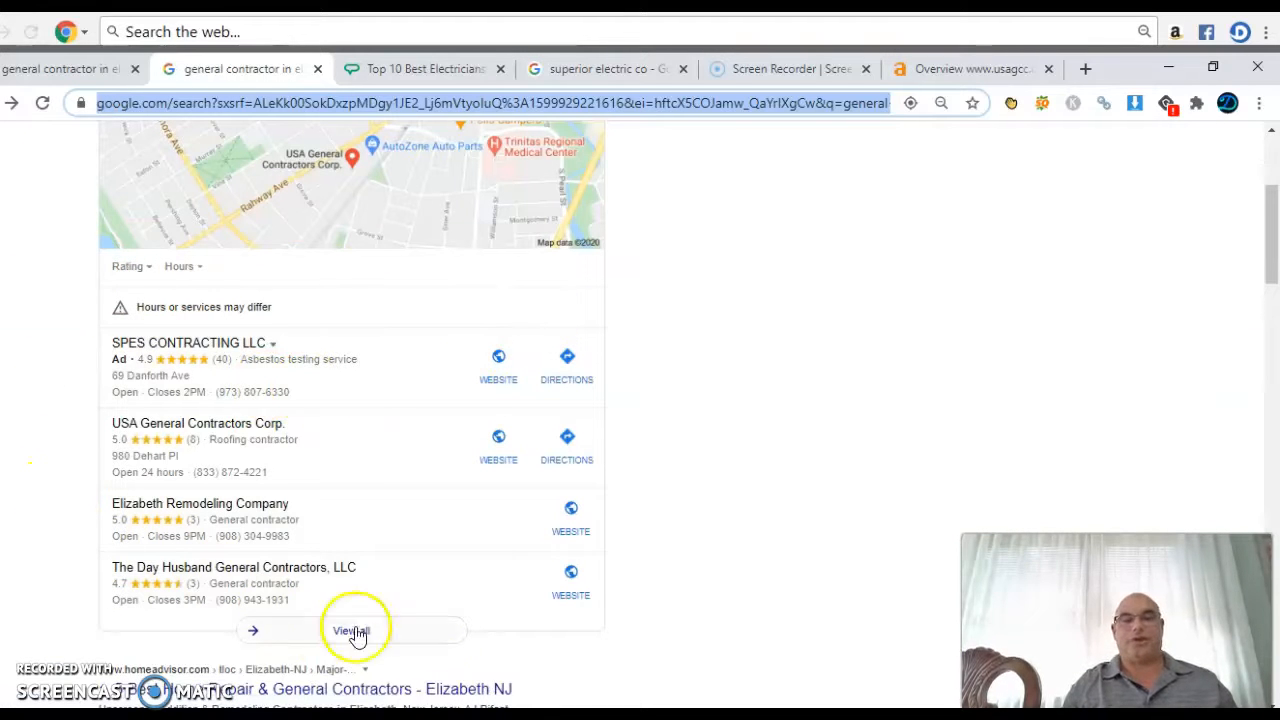
mouse_move(340, 392)
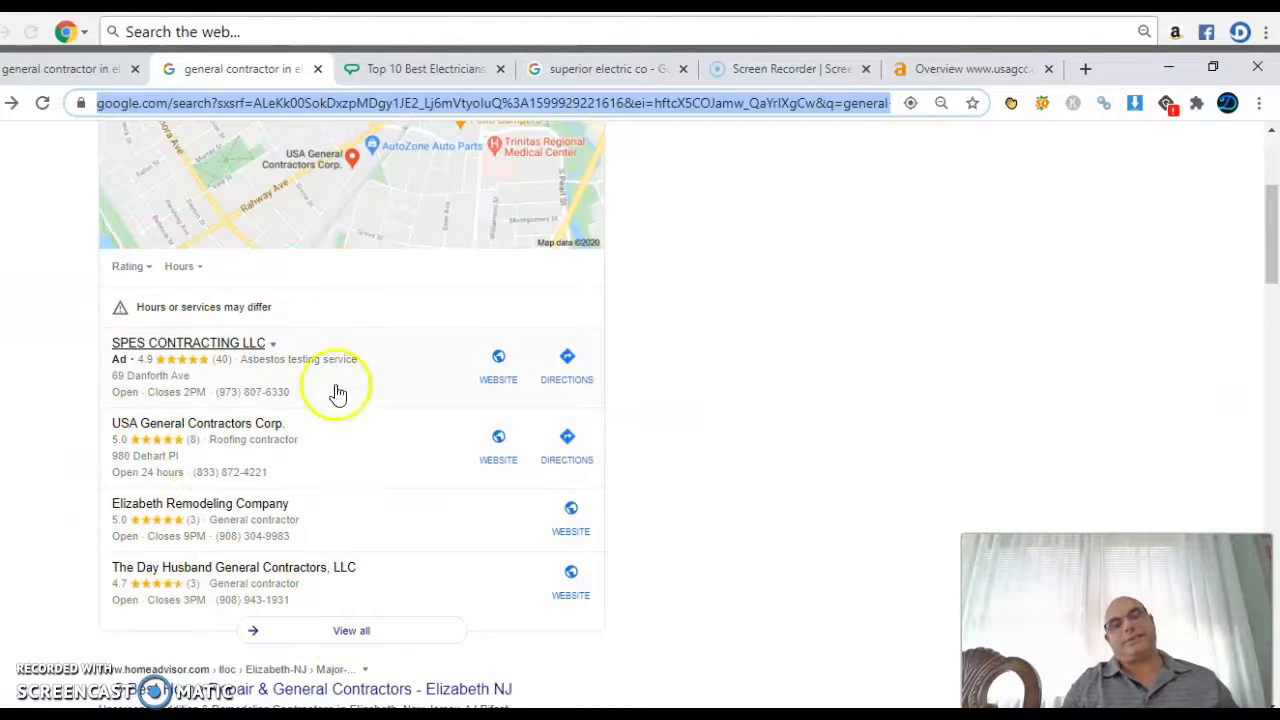
mouse_move(716, 584)
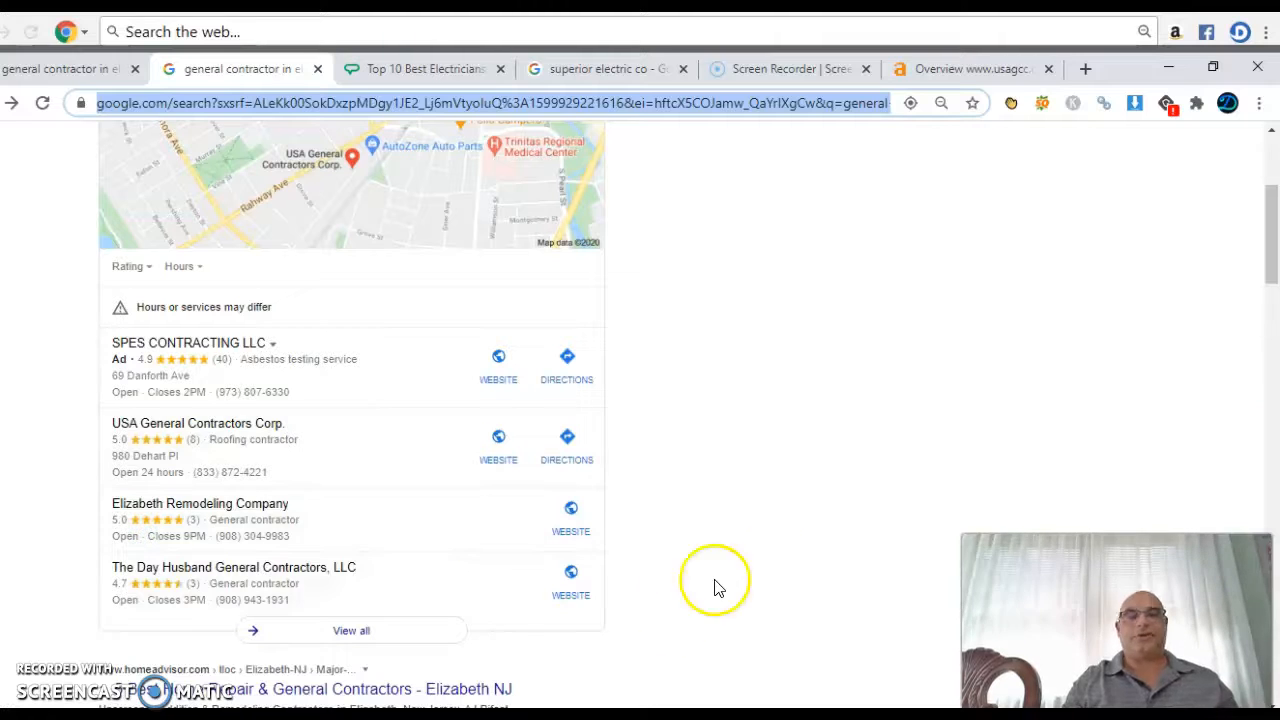
mouse_move(644, 380)
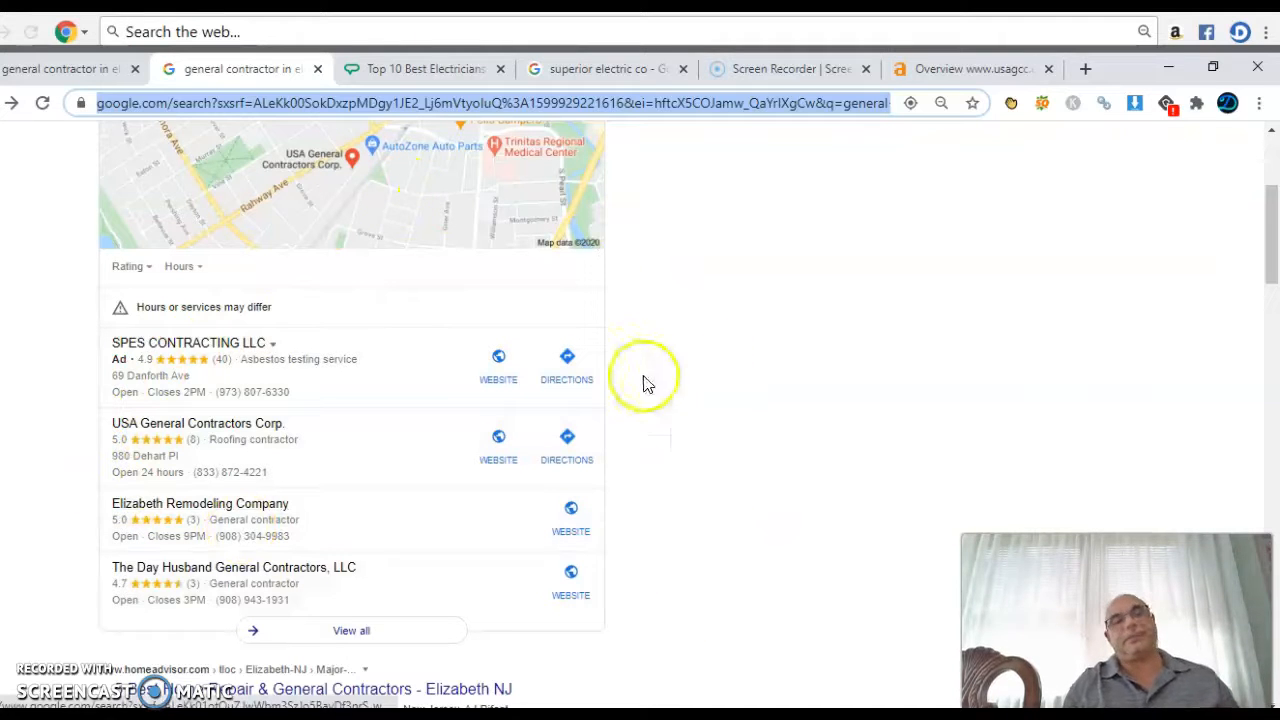
mouse_move(108, 432)
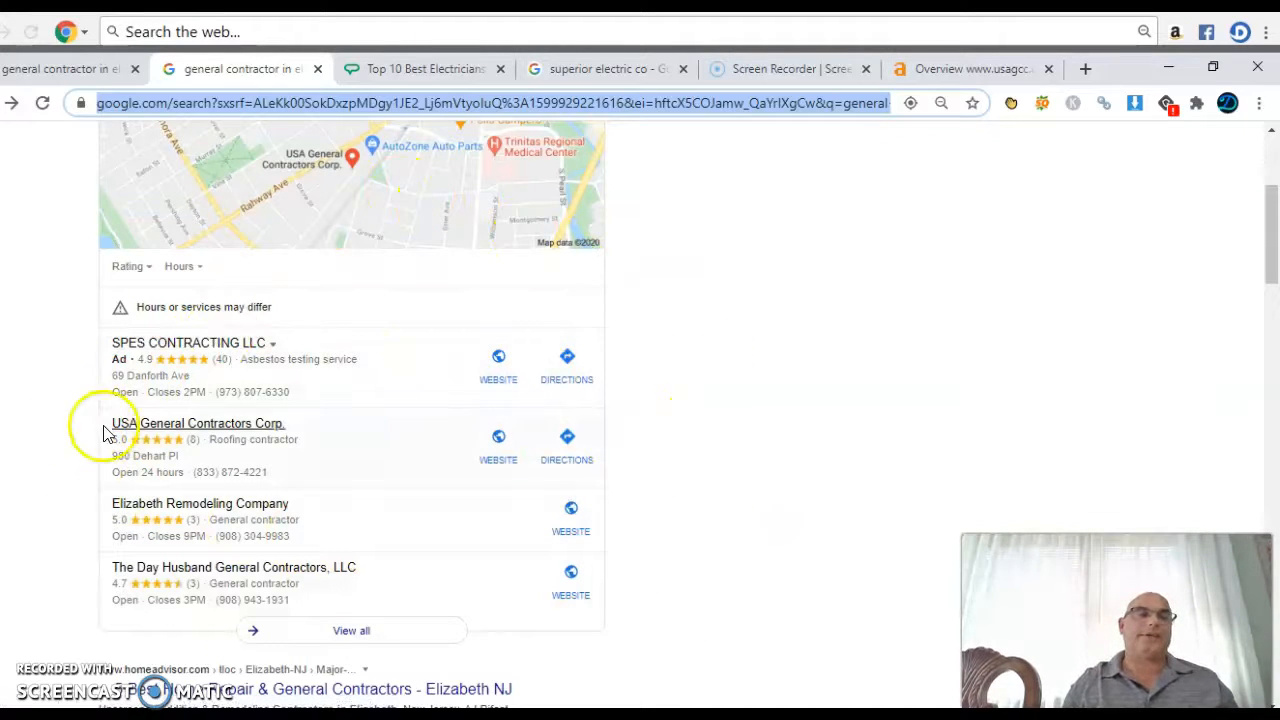
mouse_move(70, 486)
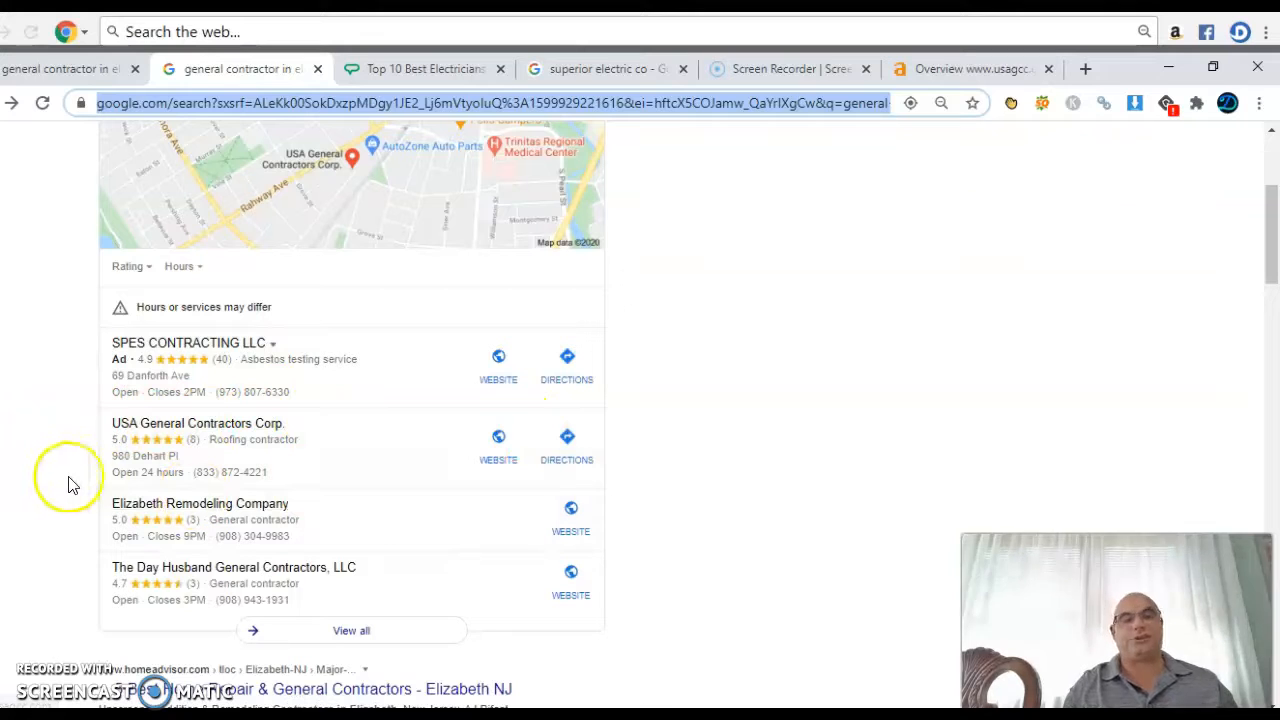
mouse_move(498, 380)
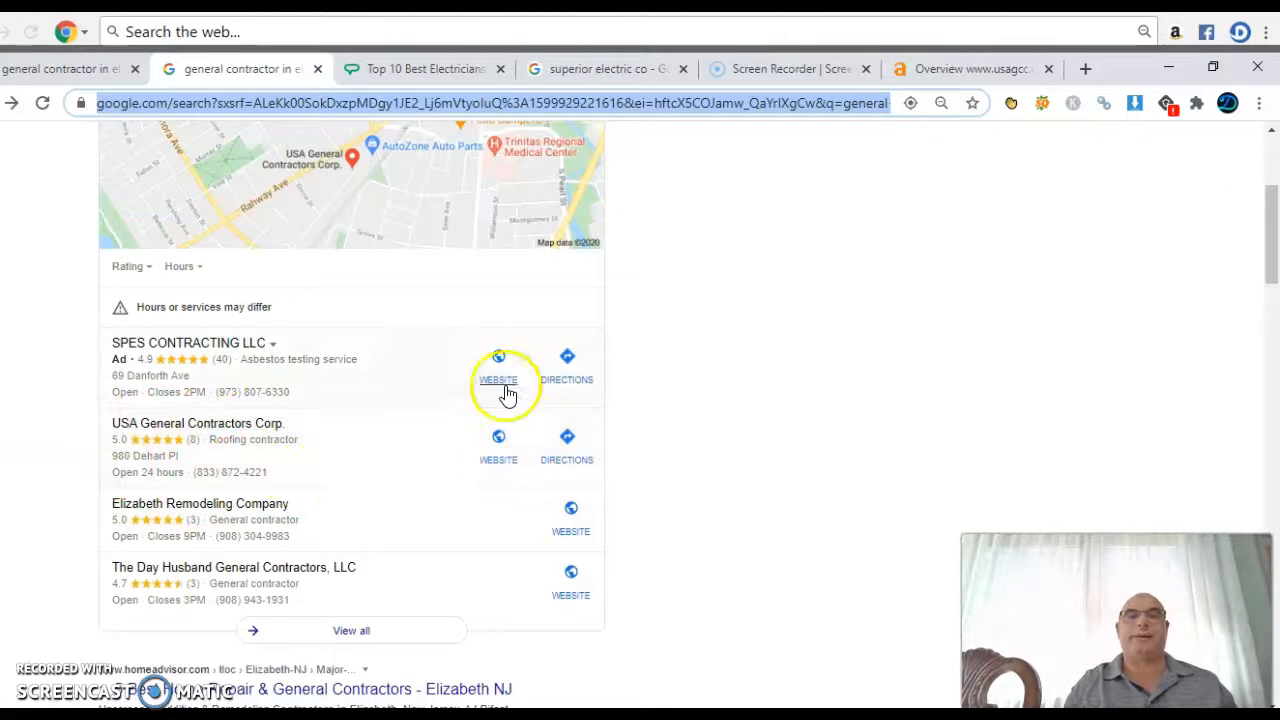
mouse_move(176, 450)
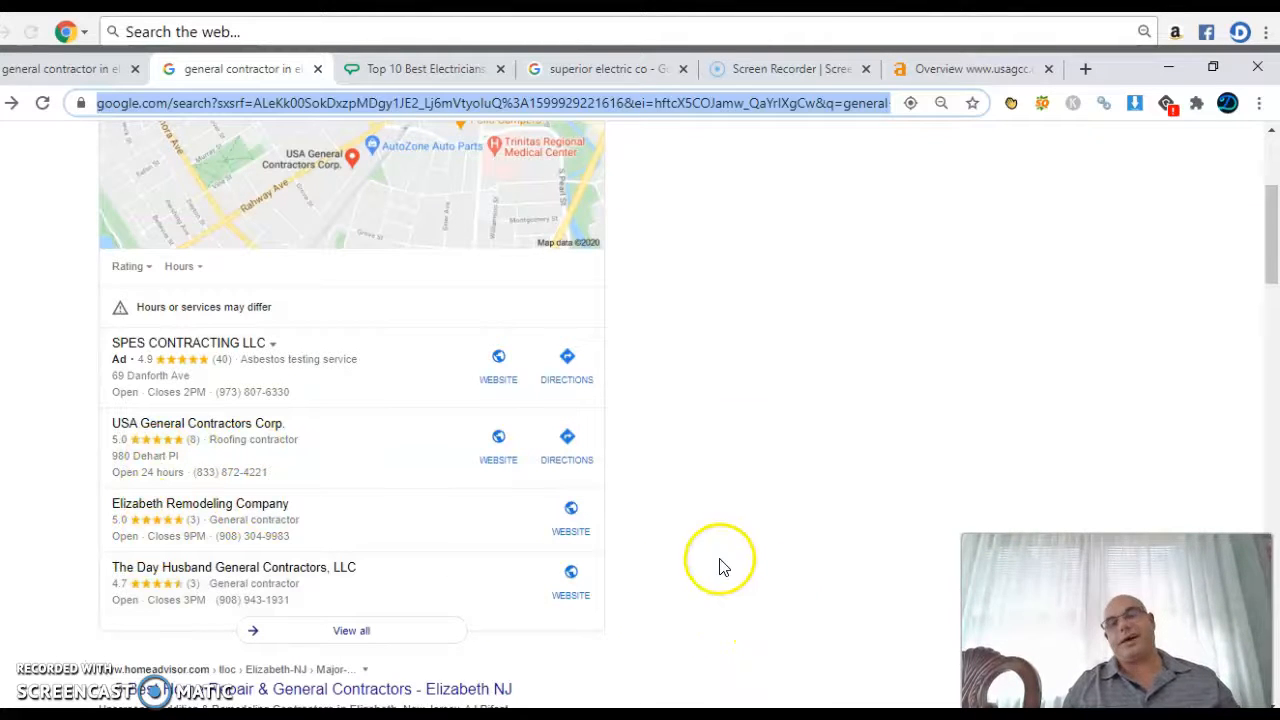
mouse_move(78, 544)
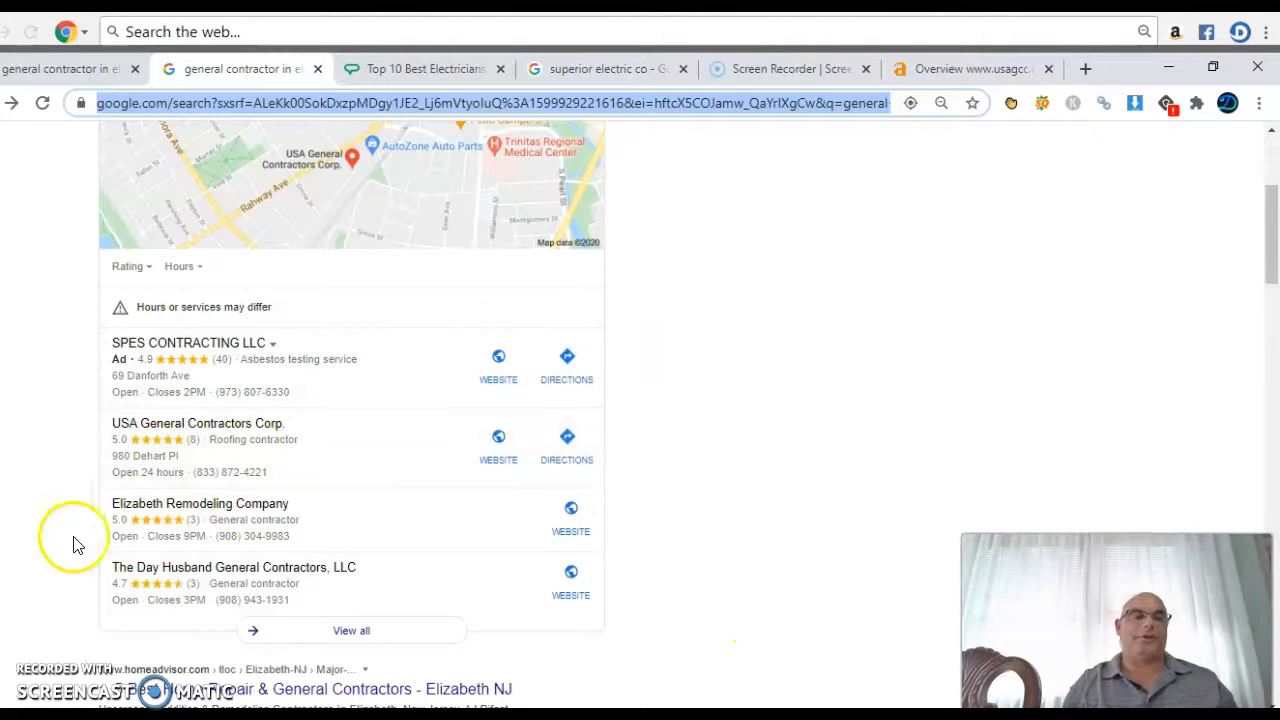
mouse_move(790, 464)
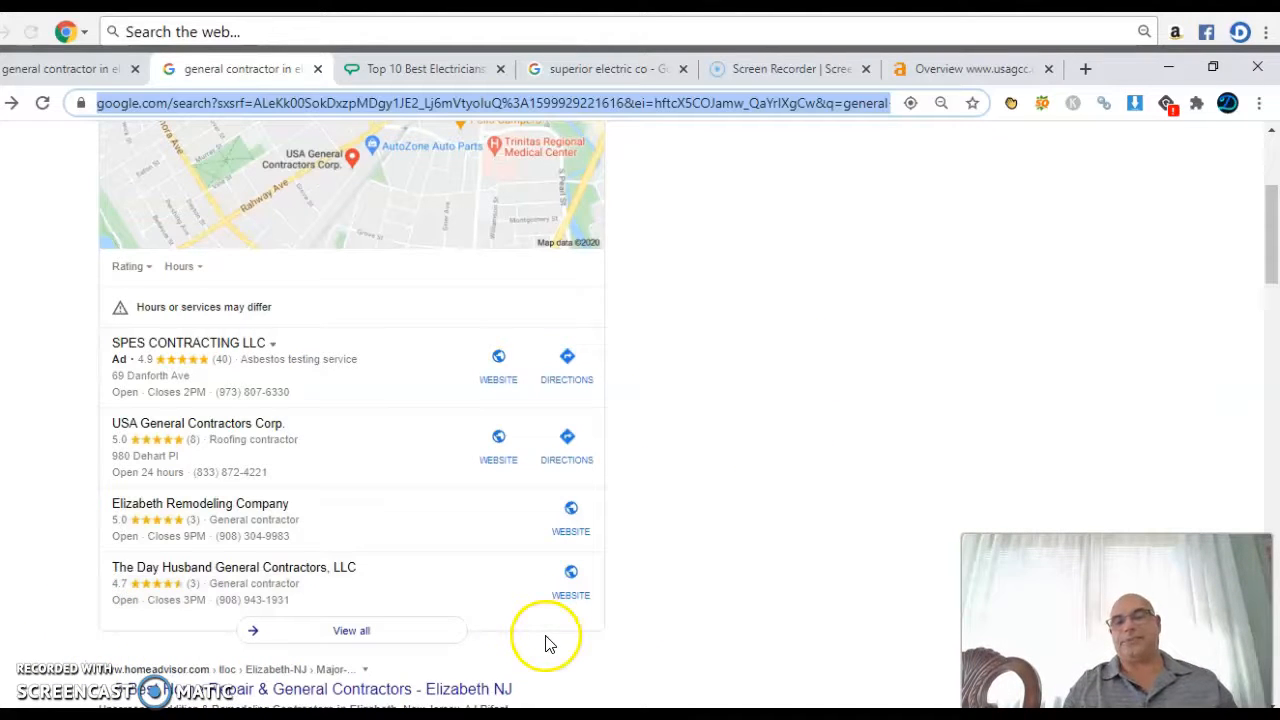
mouse_move(730, 400)
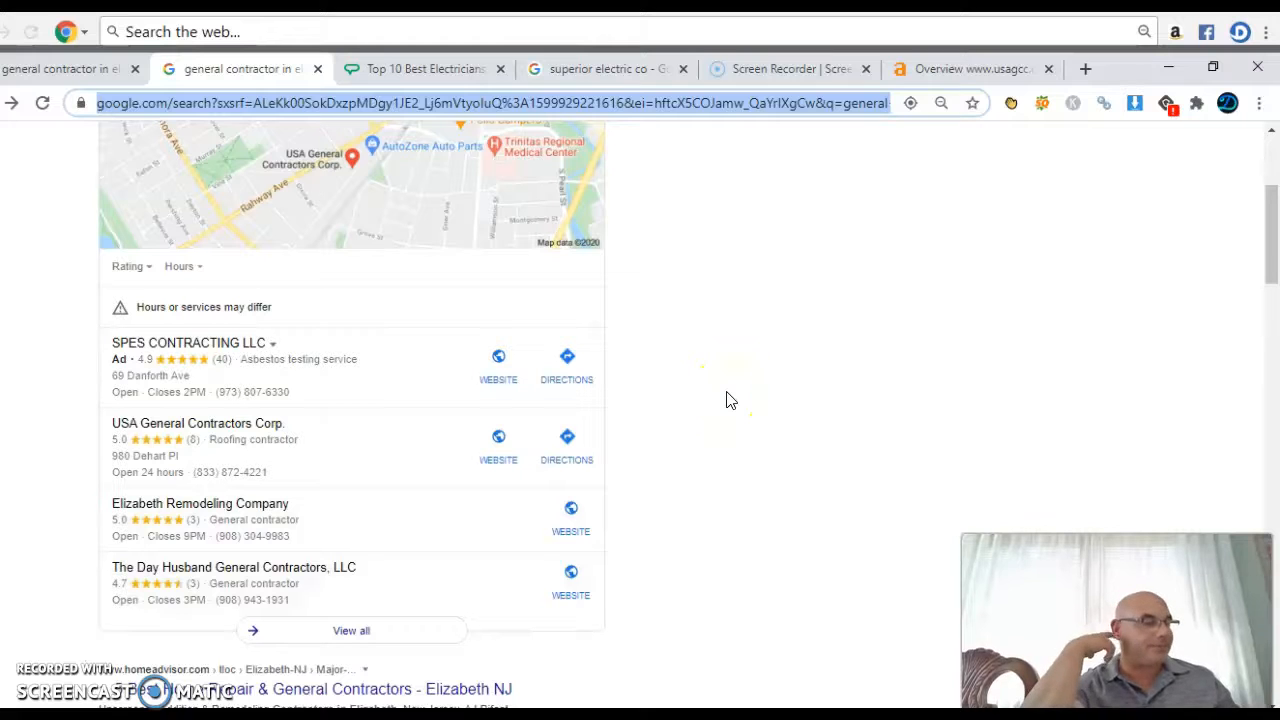
mouse_move(436, 322)
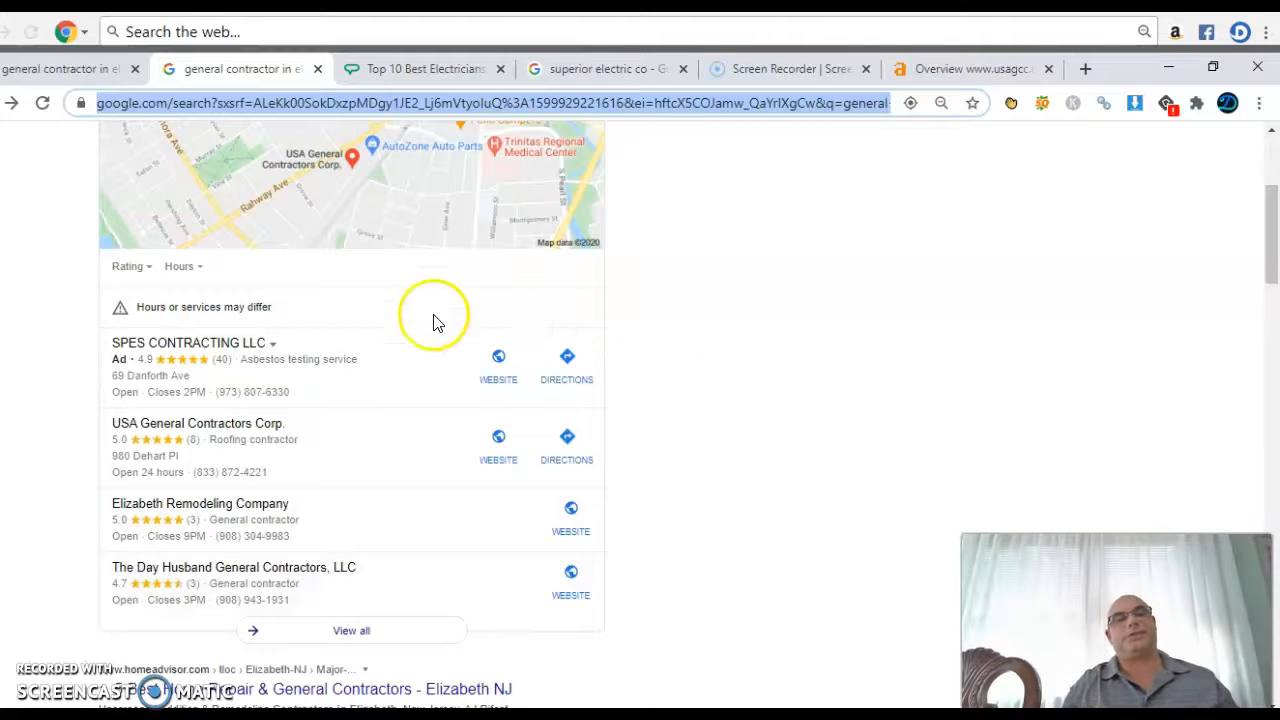
mouse_move(468, 610)
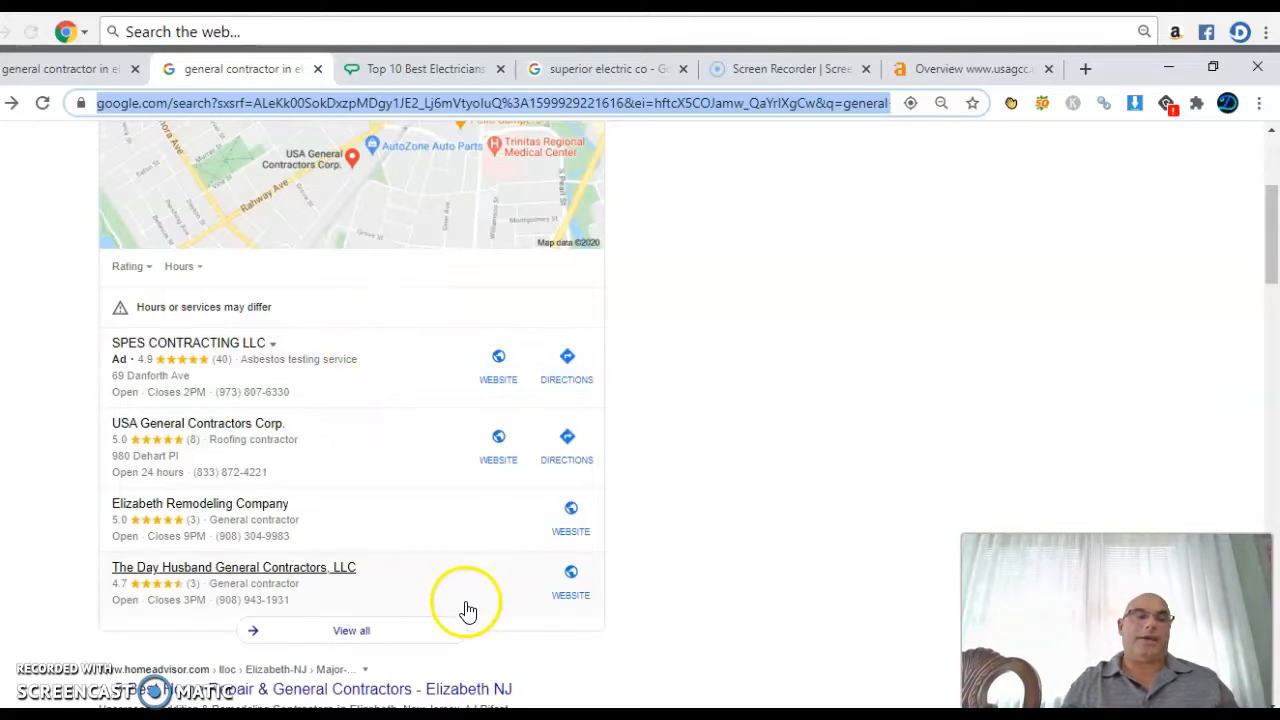
mouse_move(688, 490)
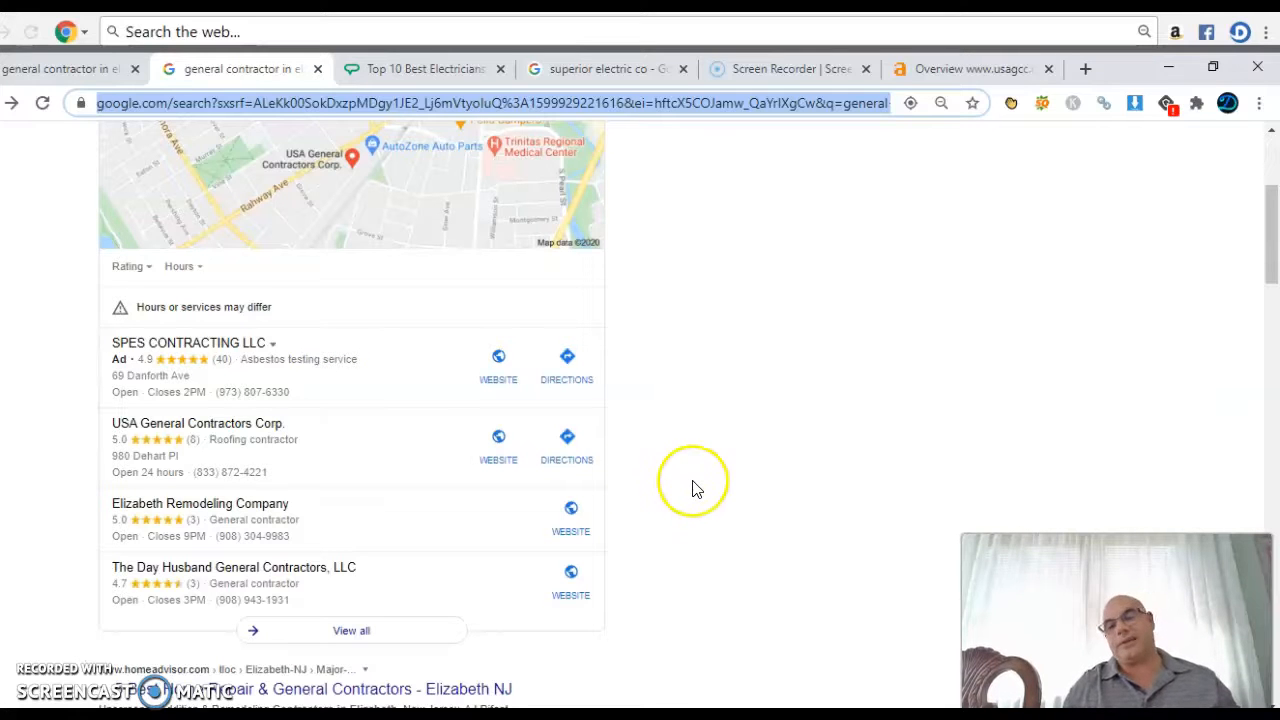
mouse_move(270, 336)
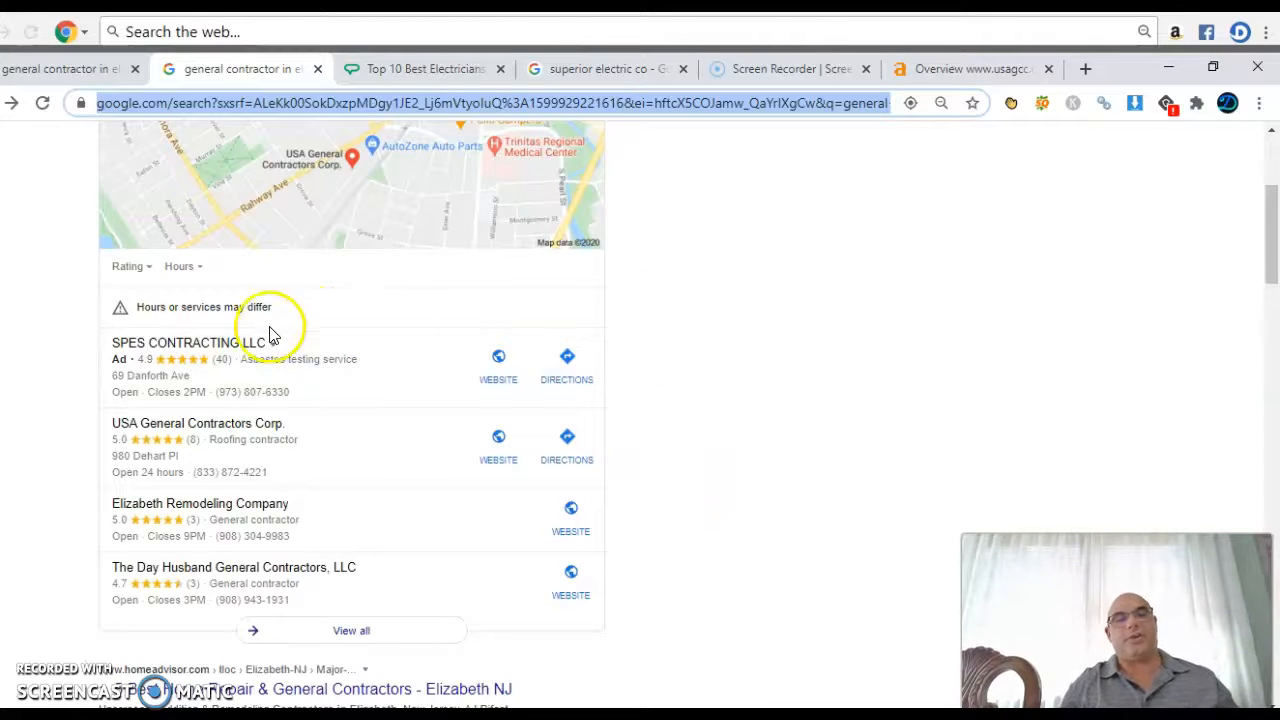
mouse_move(464, 612)
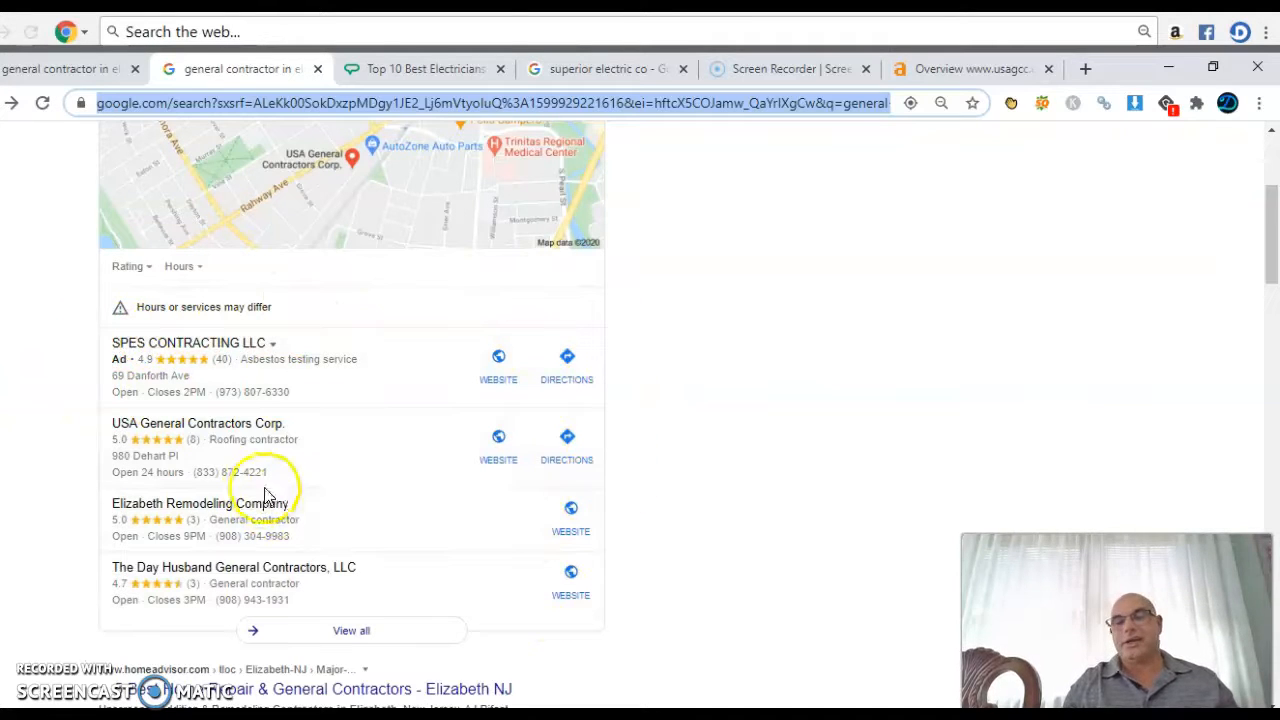
mouse_move(656, 384)
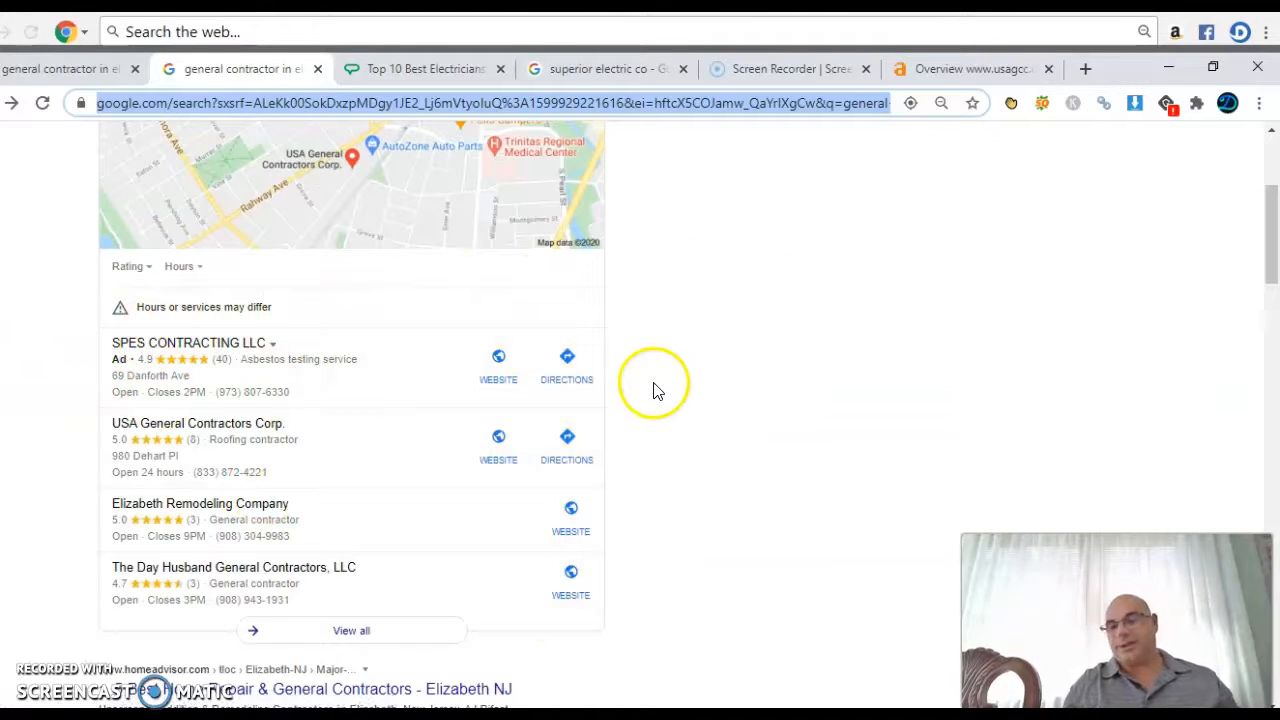
mouse_move(210, 324)
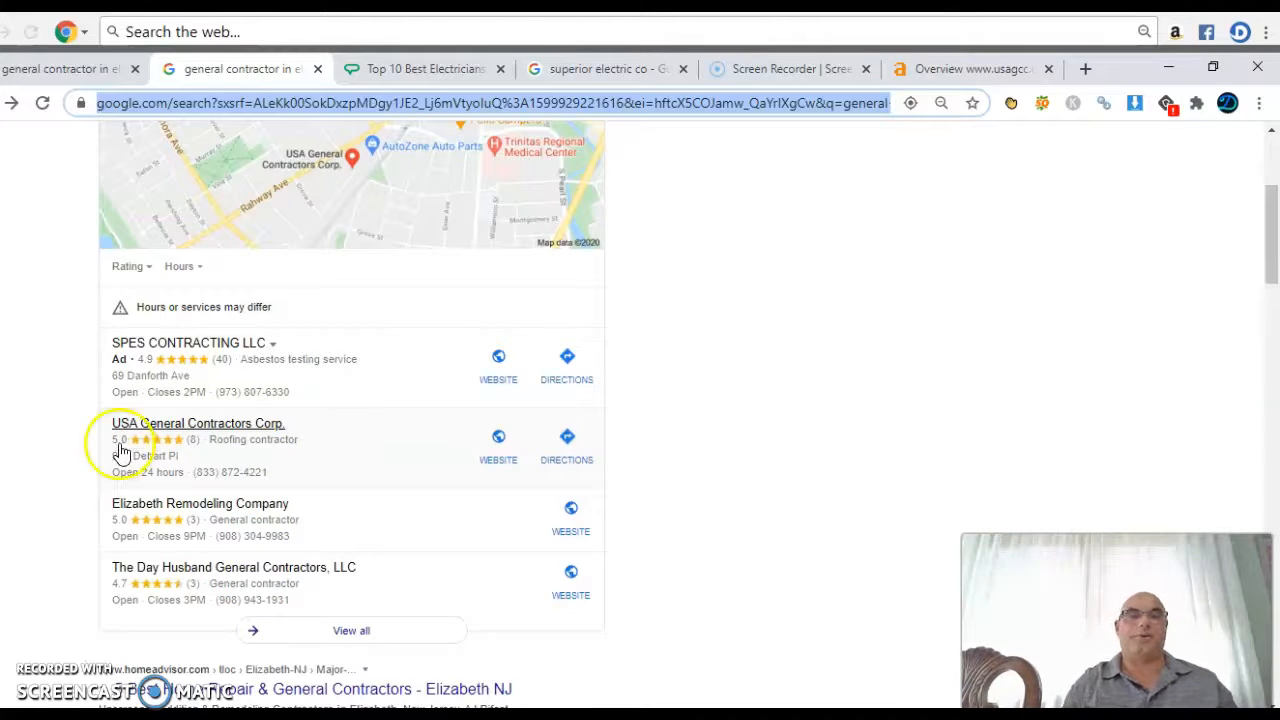
mouse_move(196, 436)
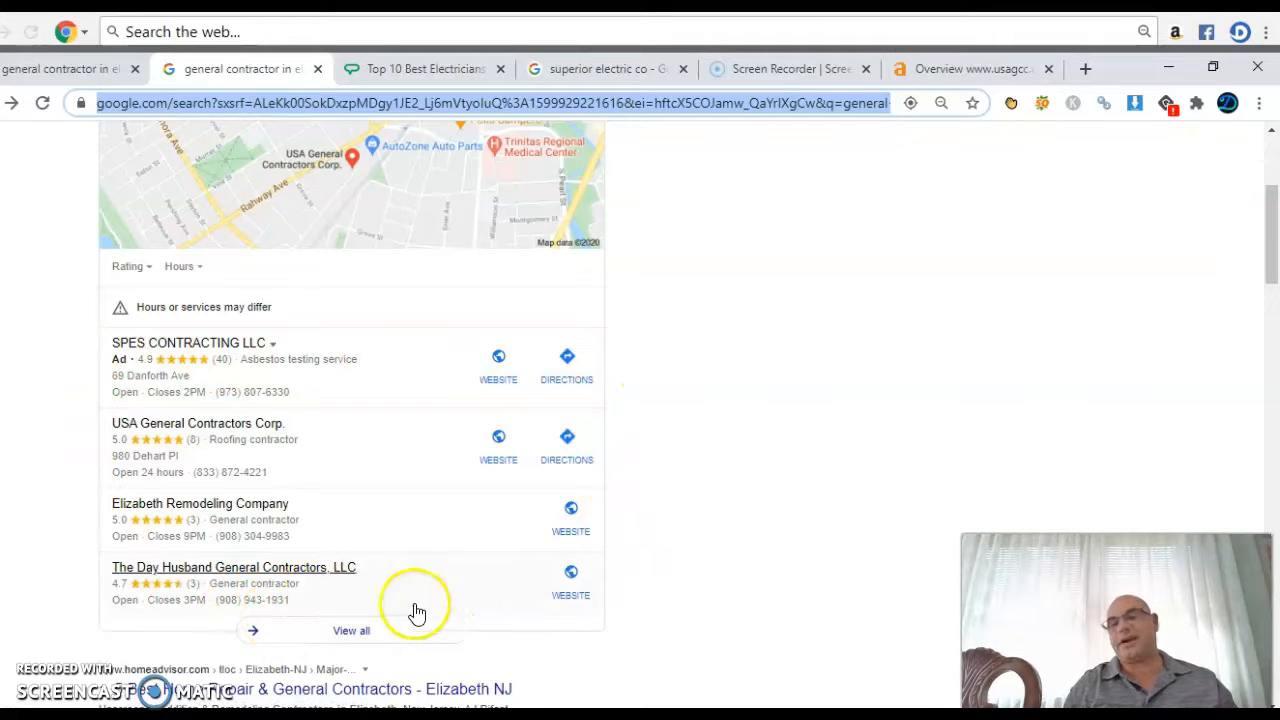
mouse_move(456, 638)
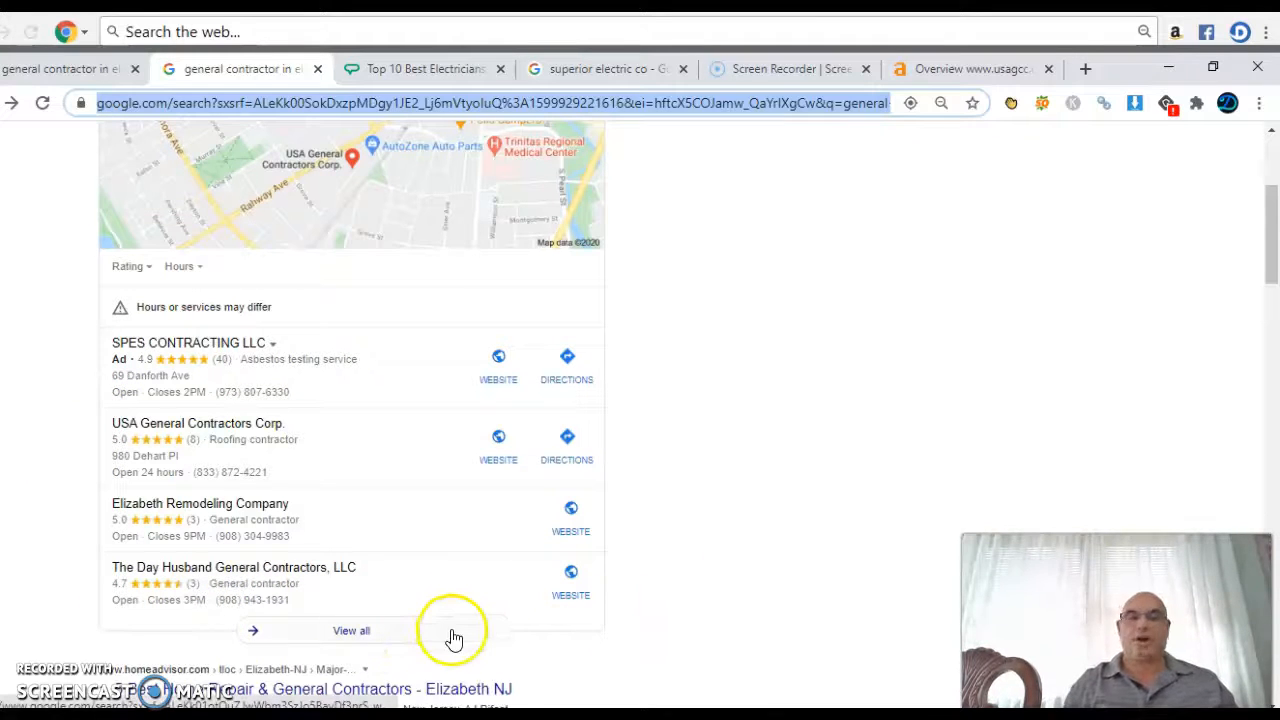
mouse_move(264, 668)
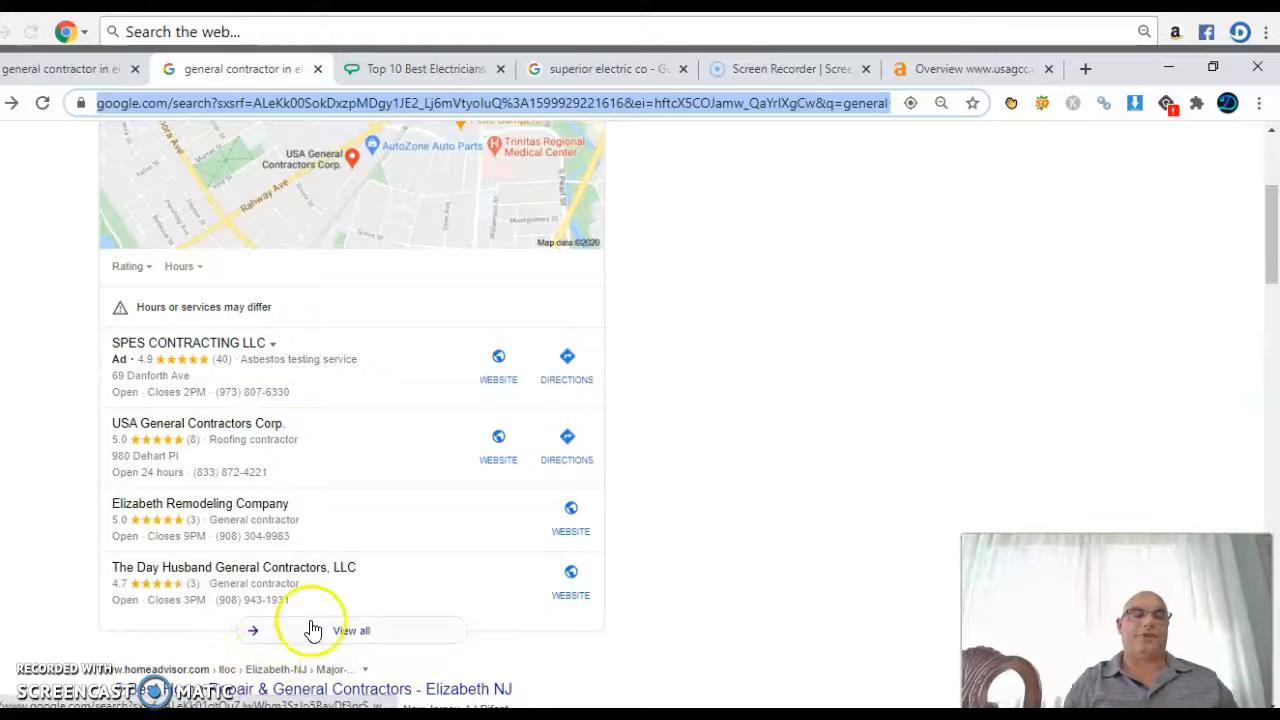
mouse_move(88, 624)
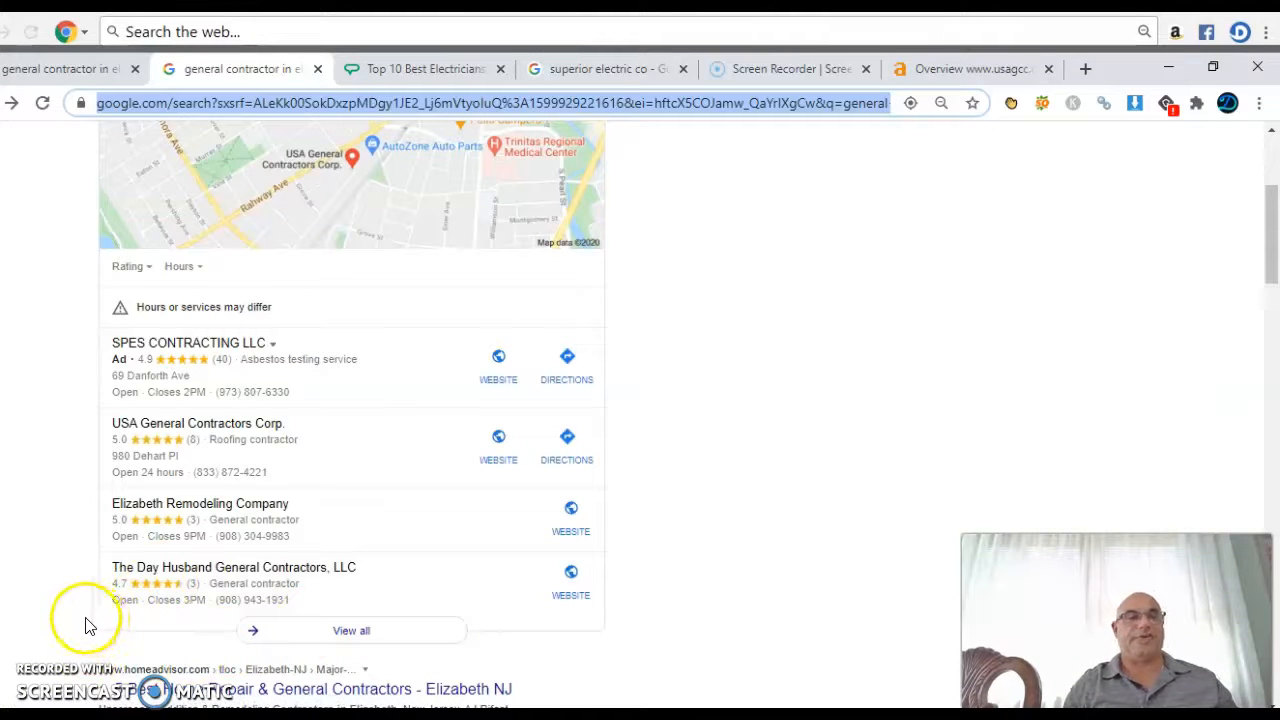